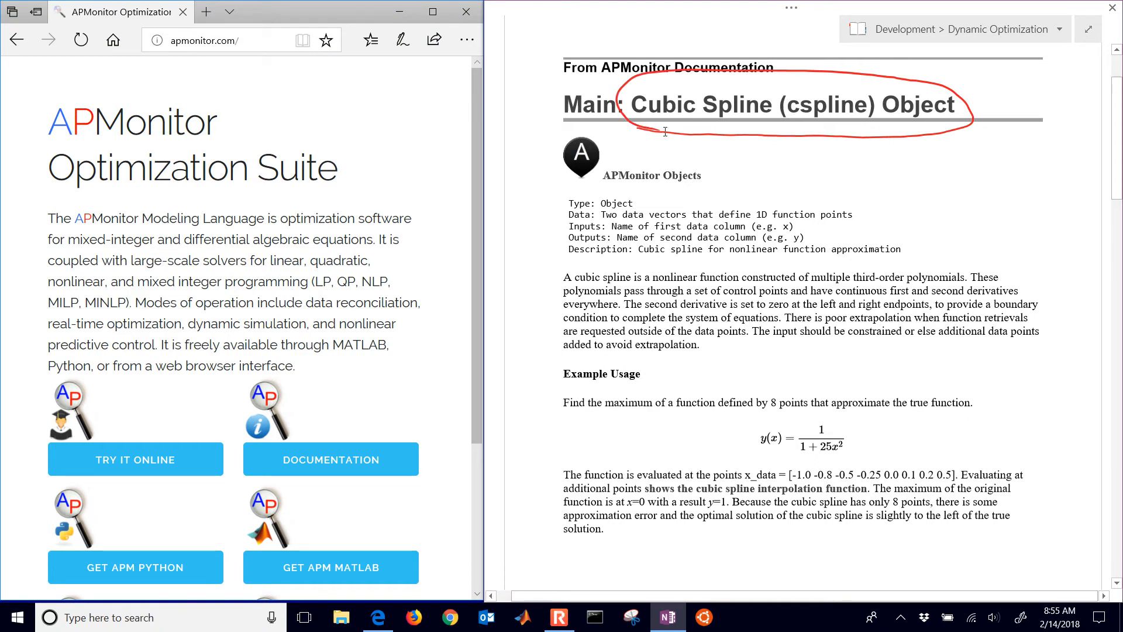
Step: Circle the 'Type: Object' line of the cspline notes in red with the pen
{"action": "left_click", "coordinate": [614, 148]}
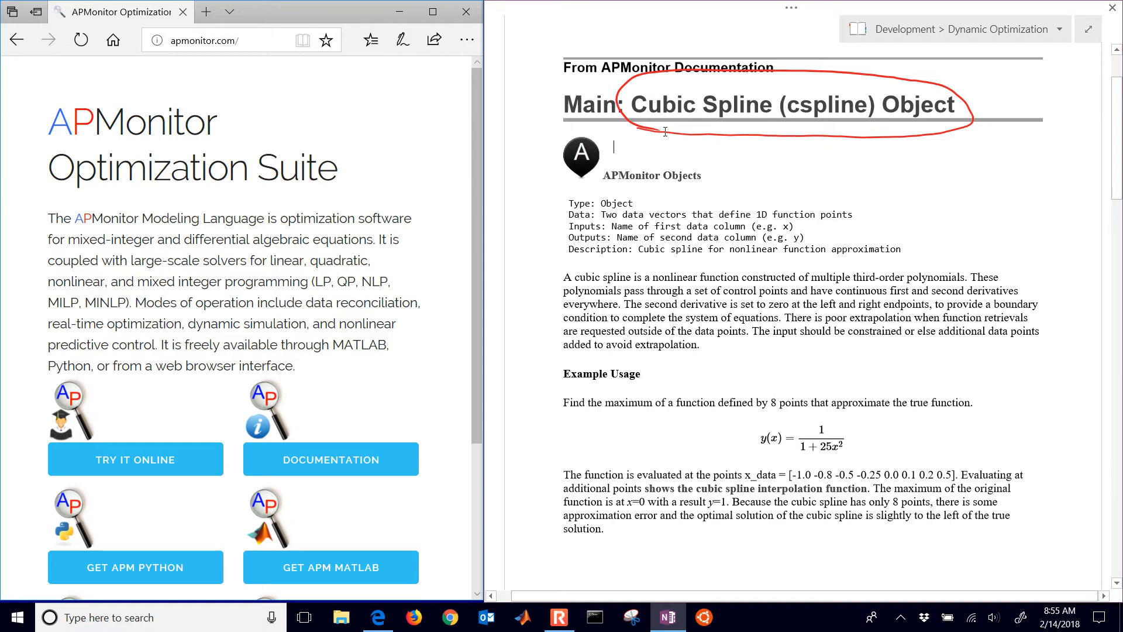
{"action": "left_click_drag", "start_coordinate": [559, 203], "coordinate": [651, 194]}
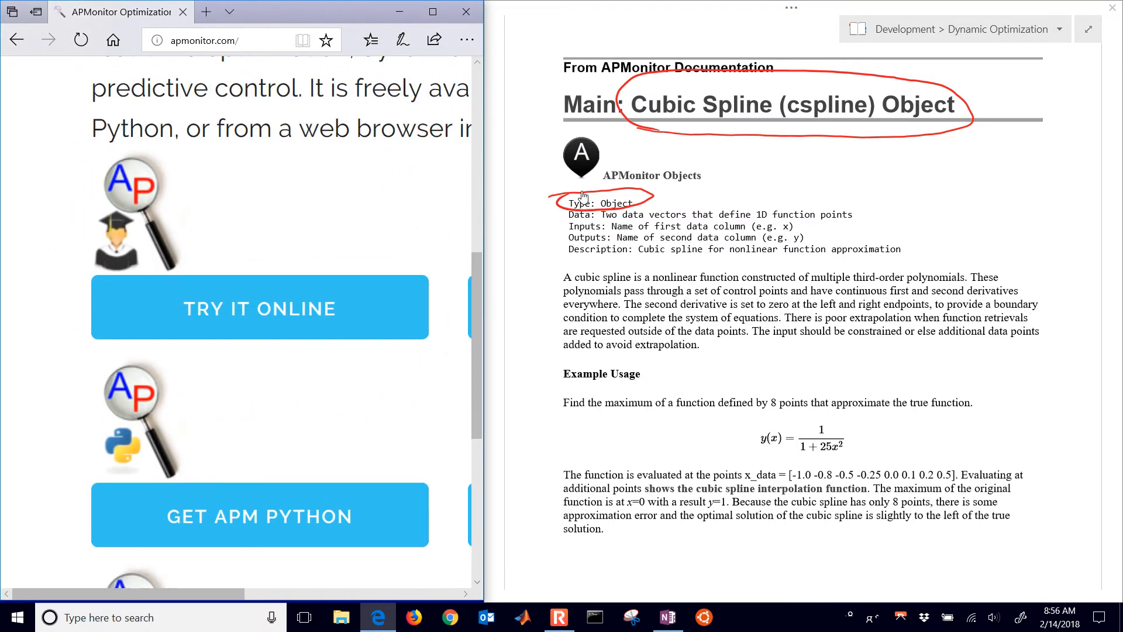
Step: Open APMonitor Online, clear the example model, and declare c = cspline in an Objects block
{"action": "left_click", "coordinate": [260, 307]}
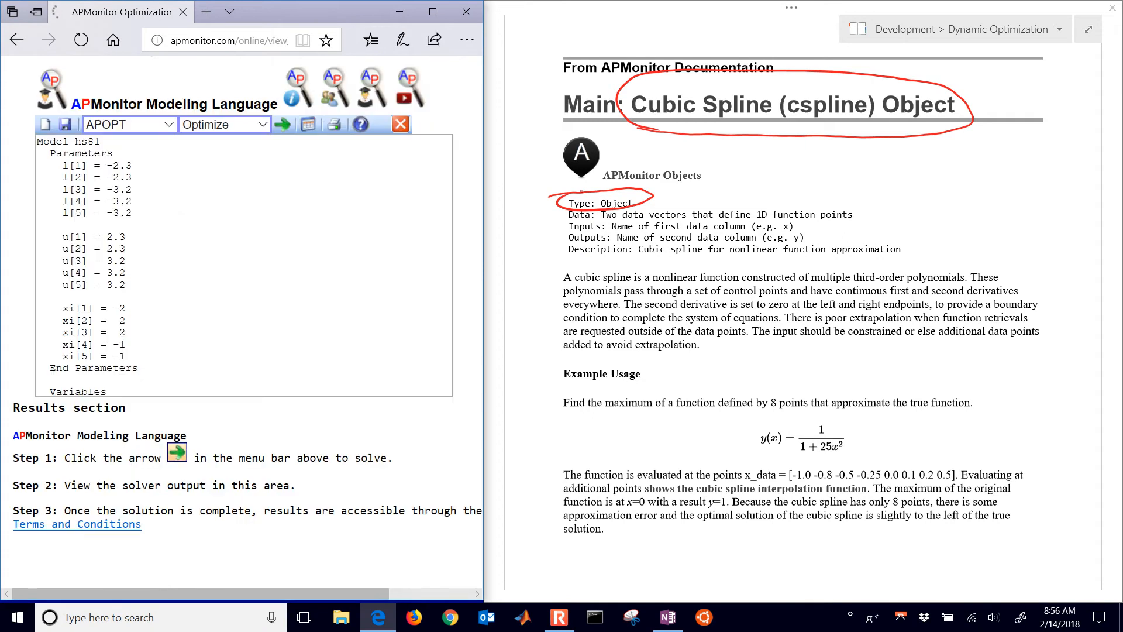
{"action": "left_click", "coordinate": [79, 40]}
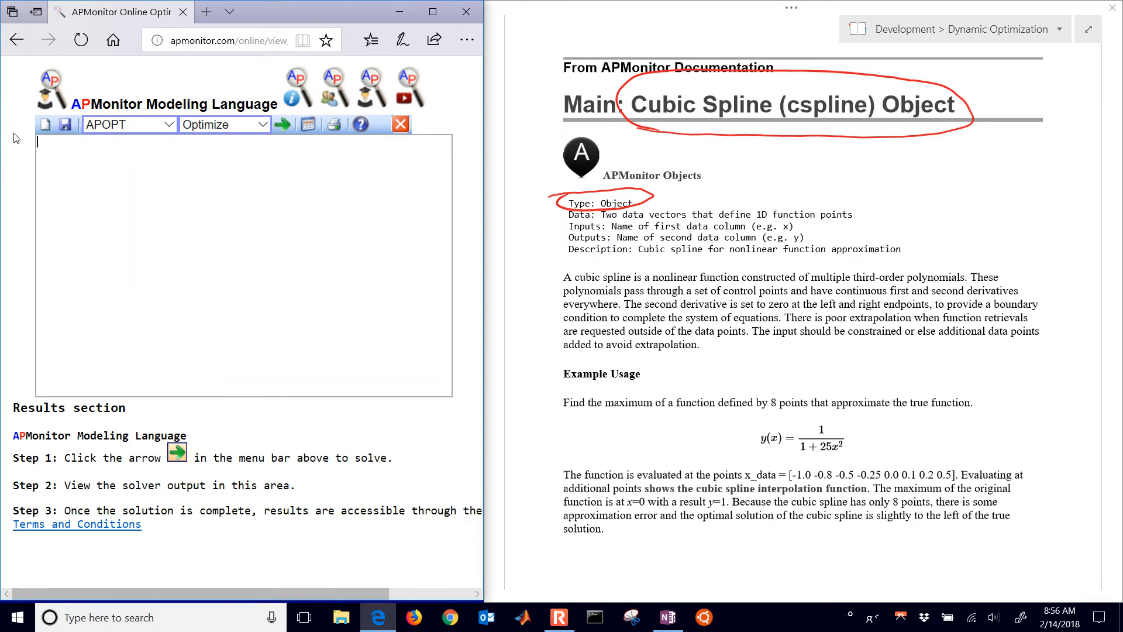
{"action": "type", "text": "Objects"}
{"action": "type", "text": "c ="}
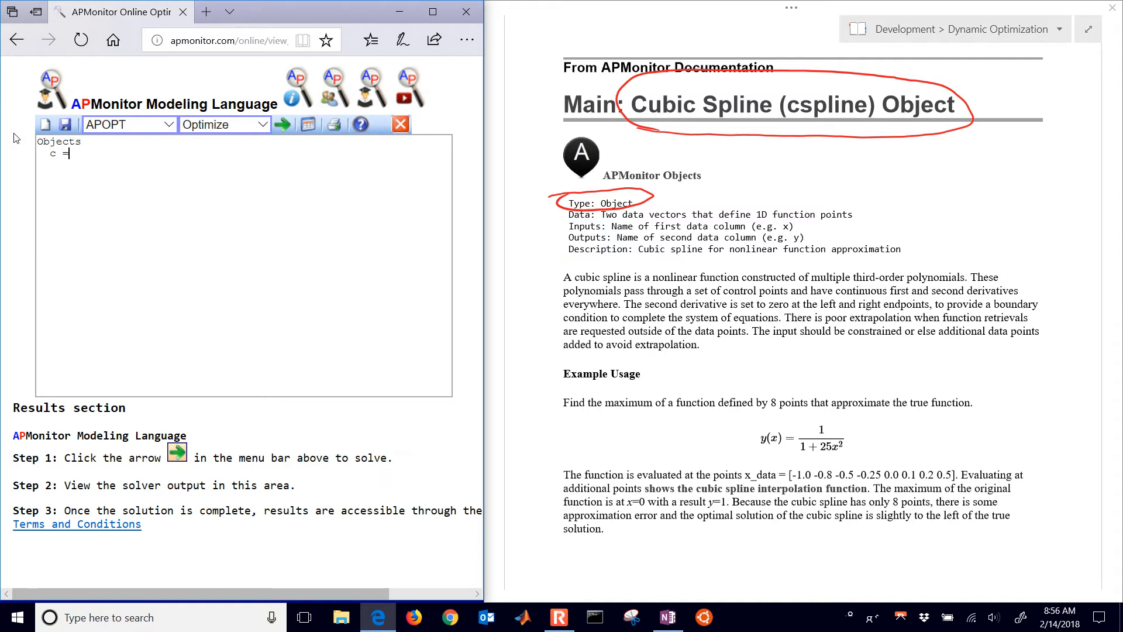
{"action": "type", "text": "csl"}
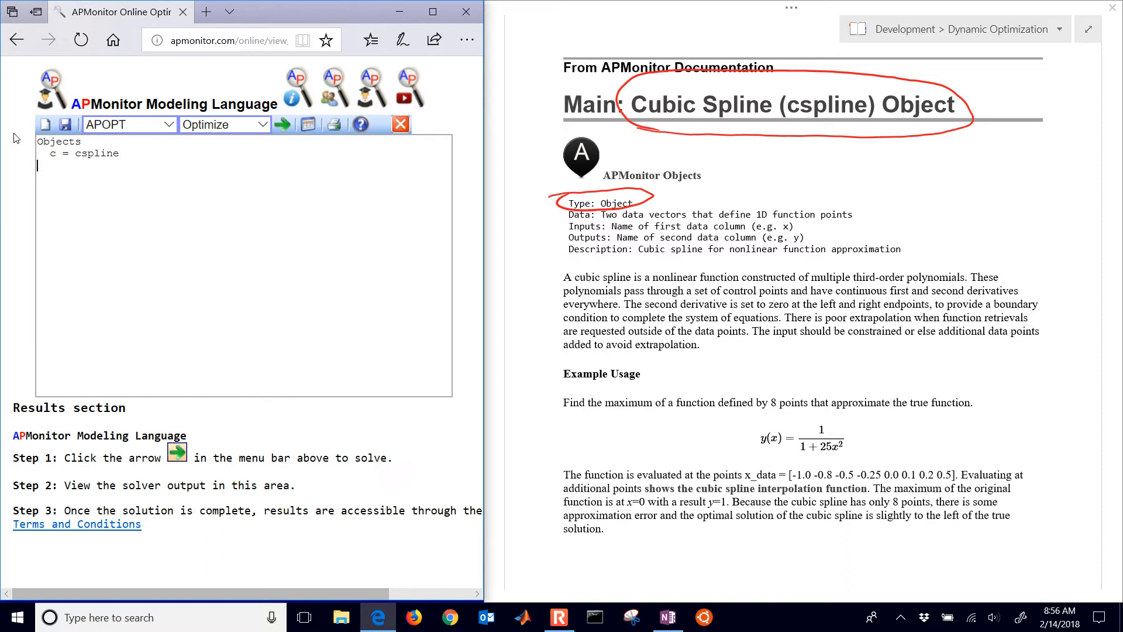
{"action": "type", "text": "End Objects"}
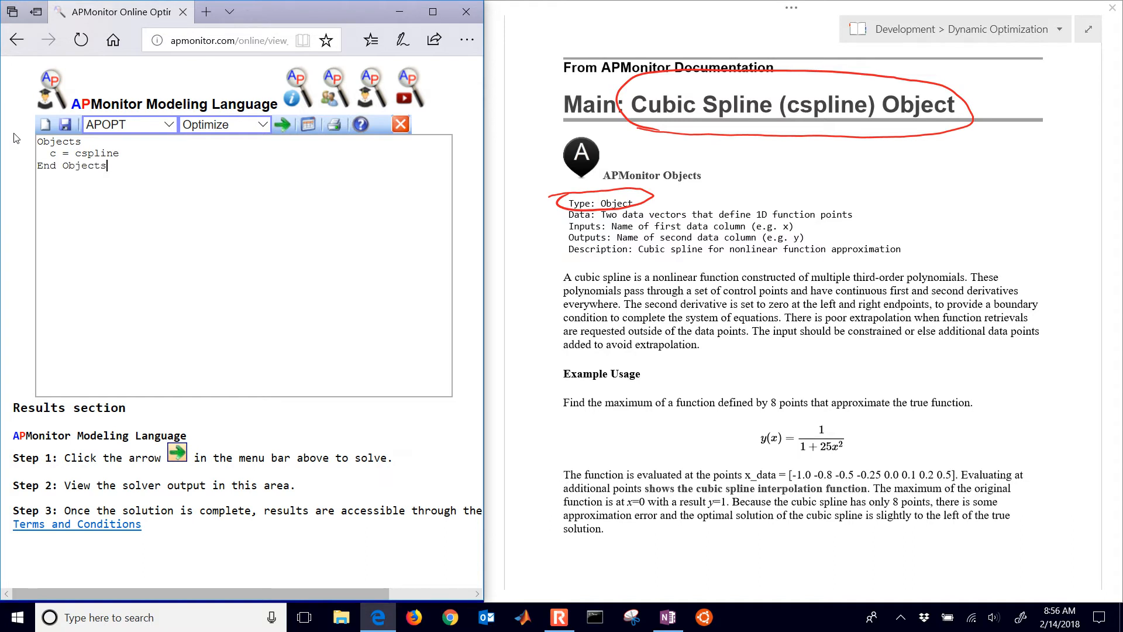
{"action": "mouse_move", "coordinate": [282, 139]}
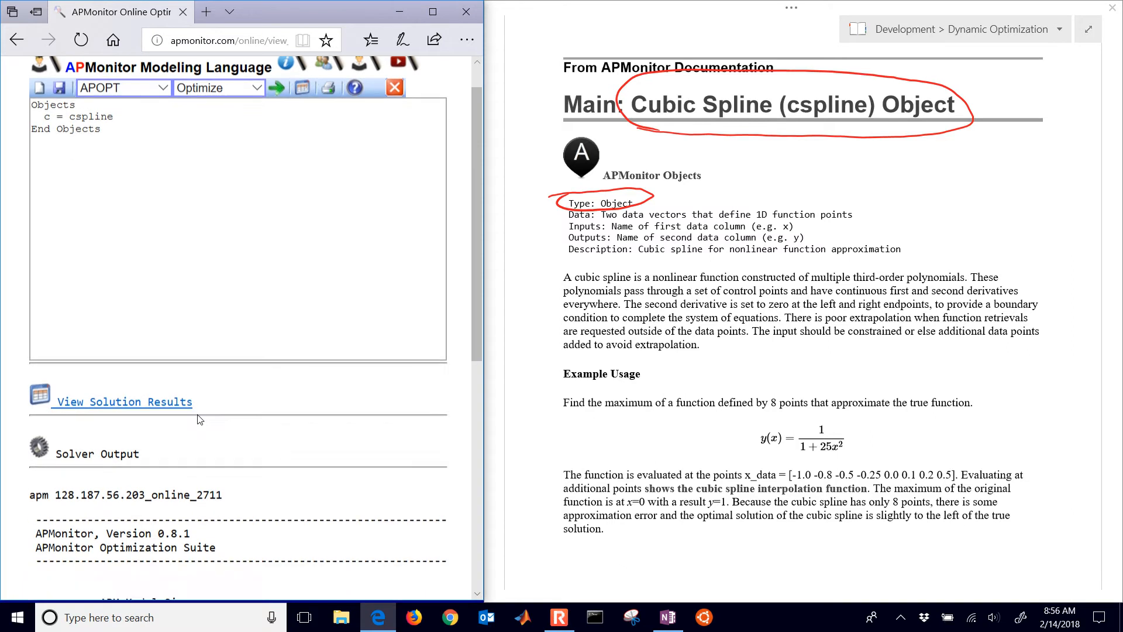
Step: Rename object c to myfunction after the undefined-data error, and highlight the requested myfunction.csv
{"action": "scroll", "scroll_direction": "down", "scroll_amount": 3}
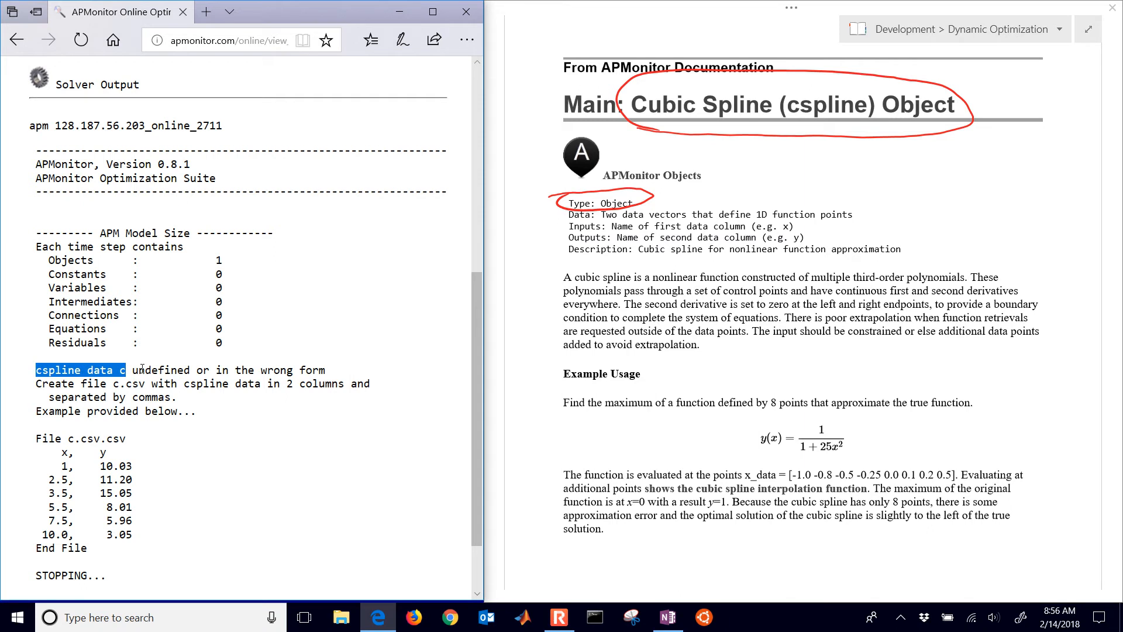
{"action": "double_click", "coordinate": [113, 384]}
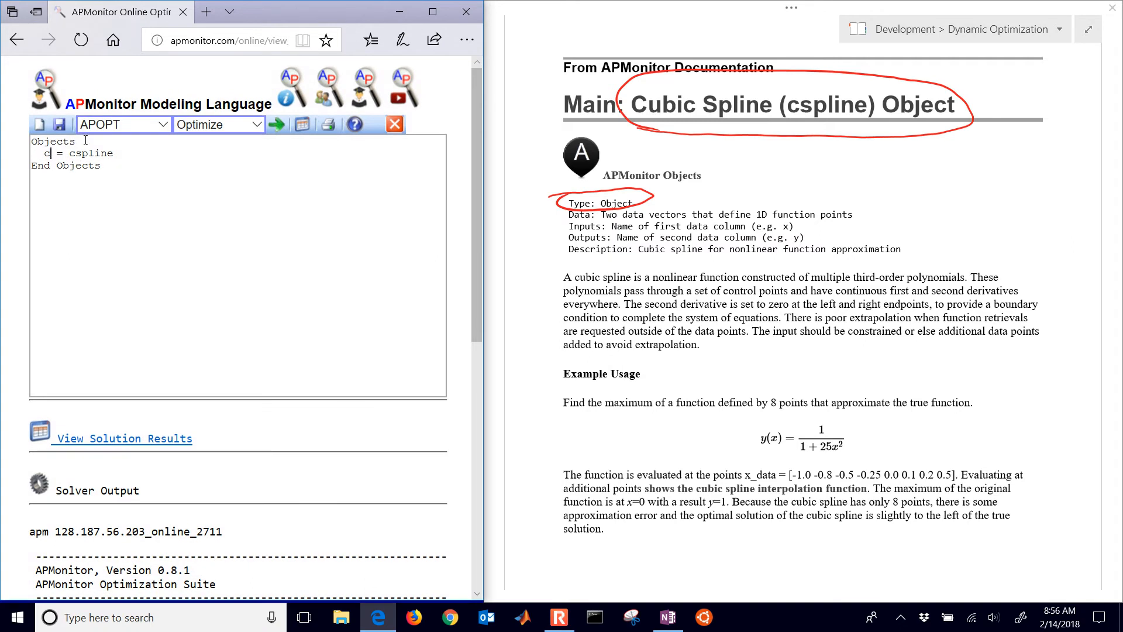
{"action": "type", "text": "y"}
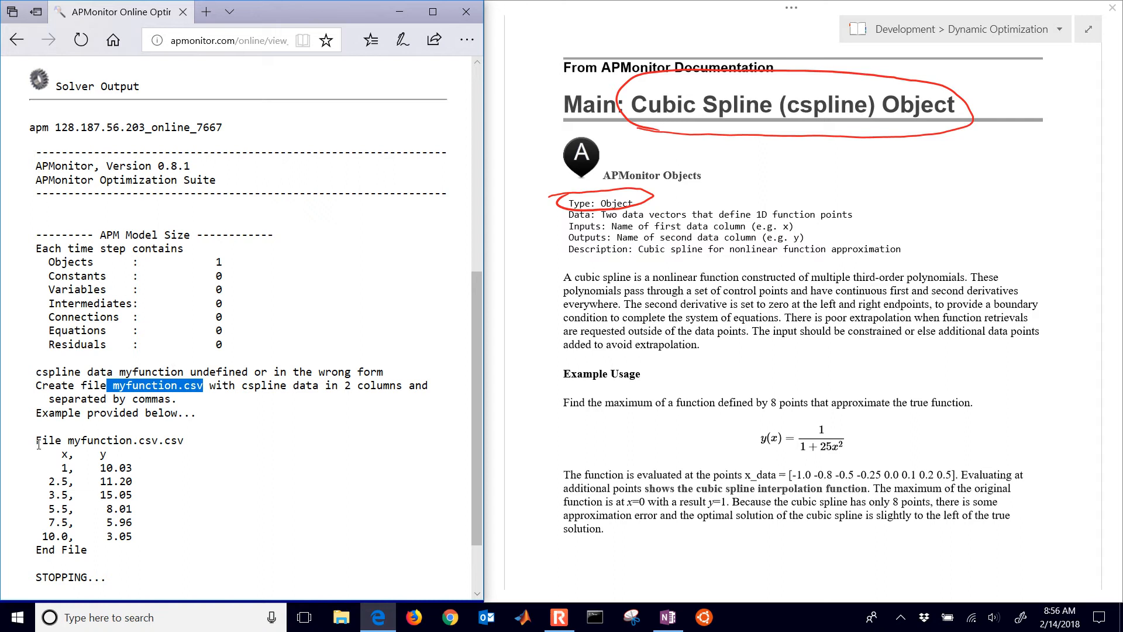
{"action": "left_click_drag", "start_coordinate": [53, 454], "coordinate": [133, 536]}
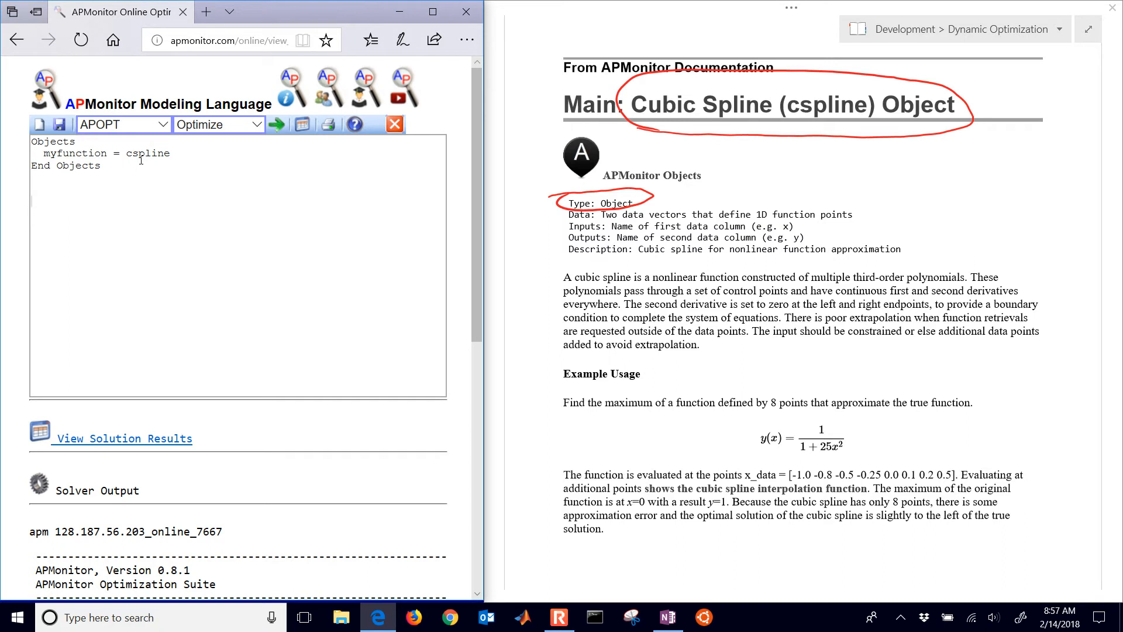
Step: Start a File myfunction.csv block with an x_data, y_data header and x values 0, 0.1, 0.2, 0.5
{"action": "type", "text": "File"}
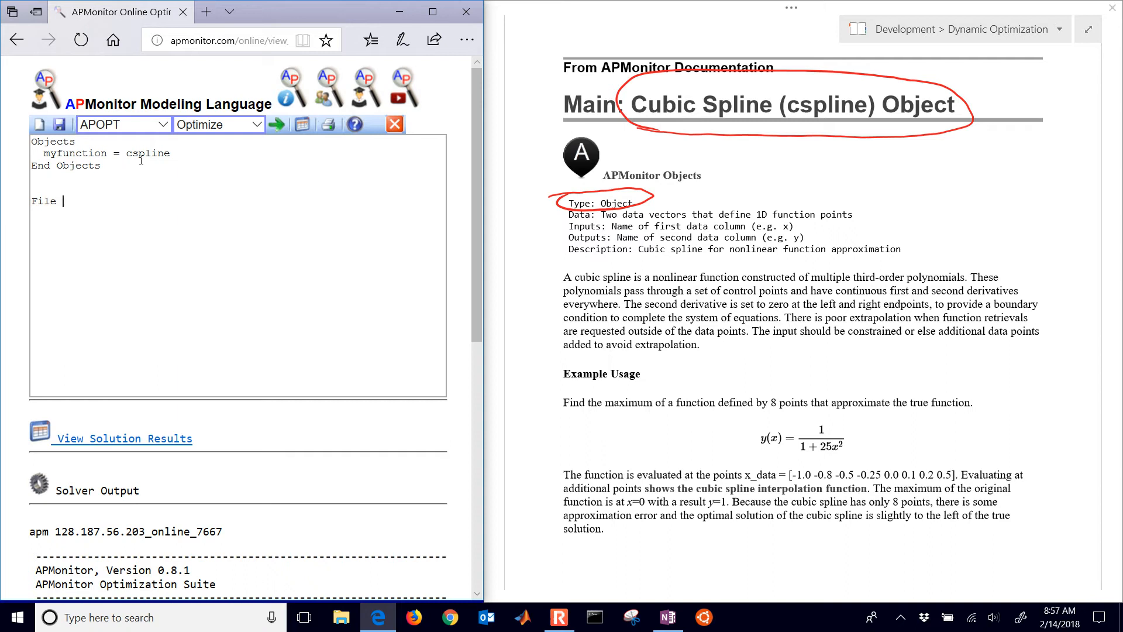
{"action": "type", "text": "myfuncti"}
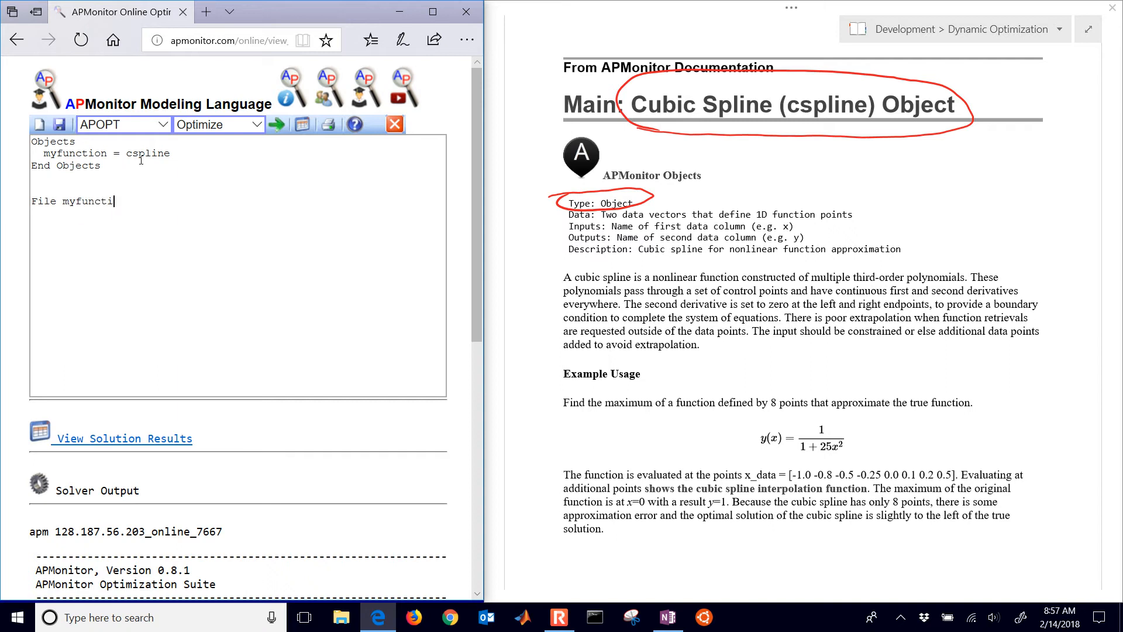
{"action": "type", "text": "on.csv"}
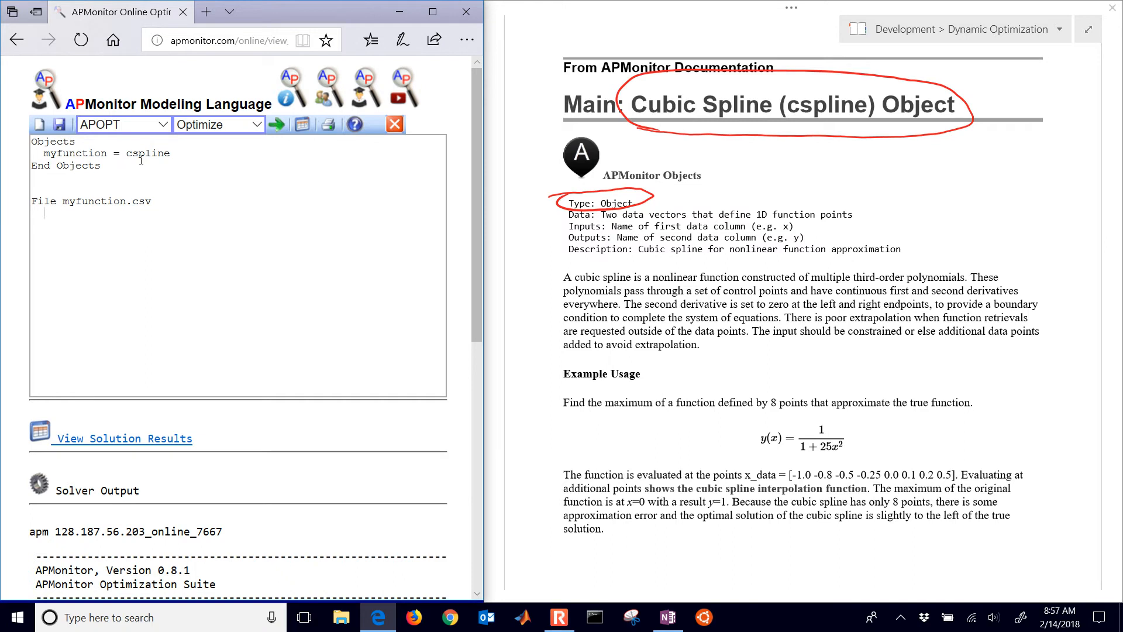
{"action": "type", "text": "x_data,  y"}
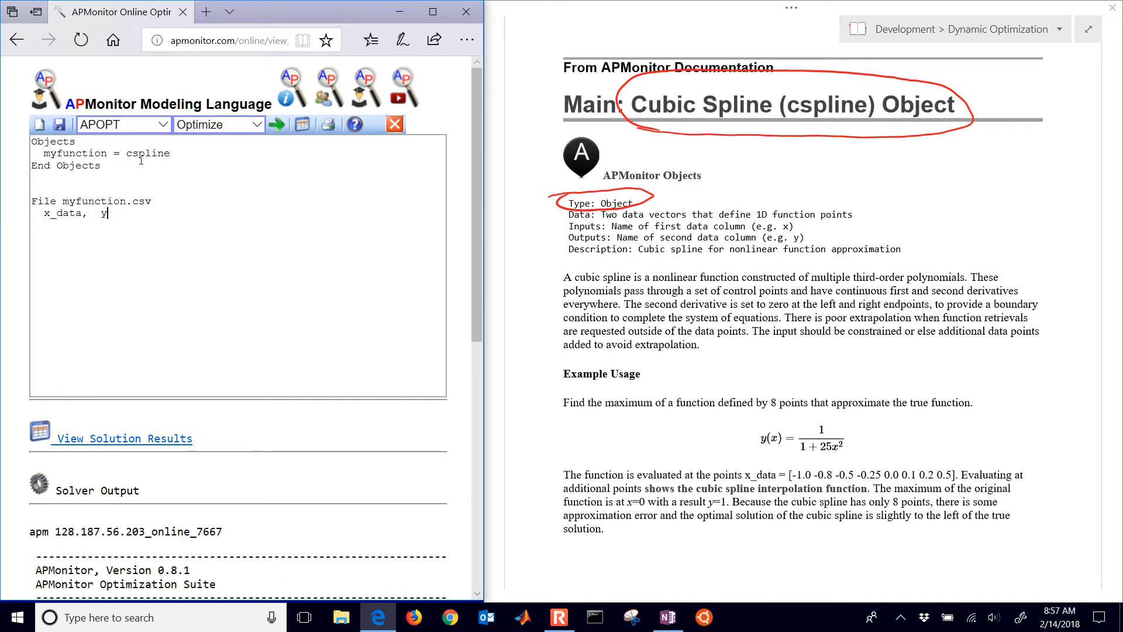
{"action": "type", "text": "_data"}
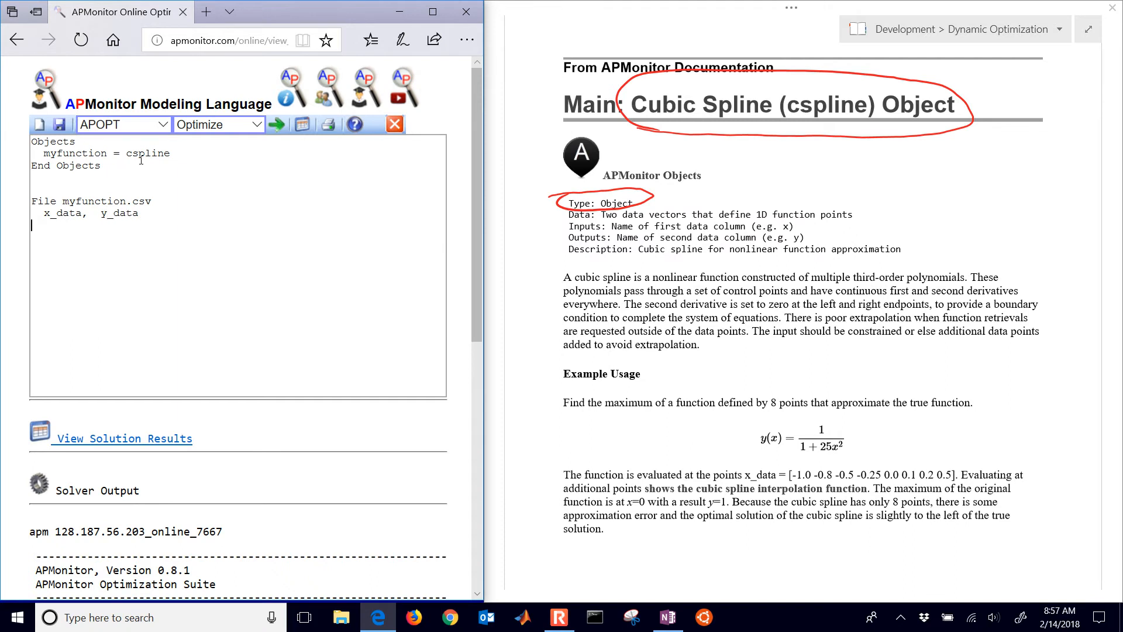
{"action": "type", "text": "0"}
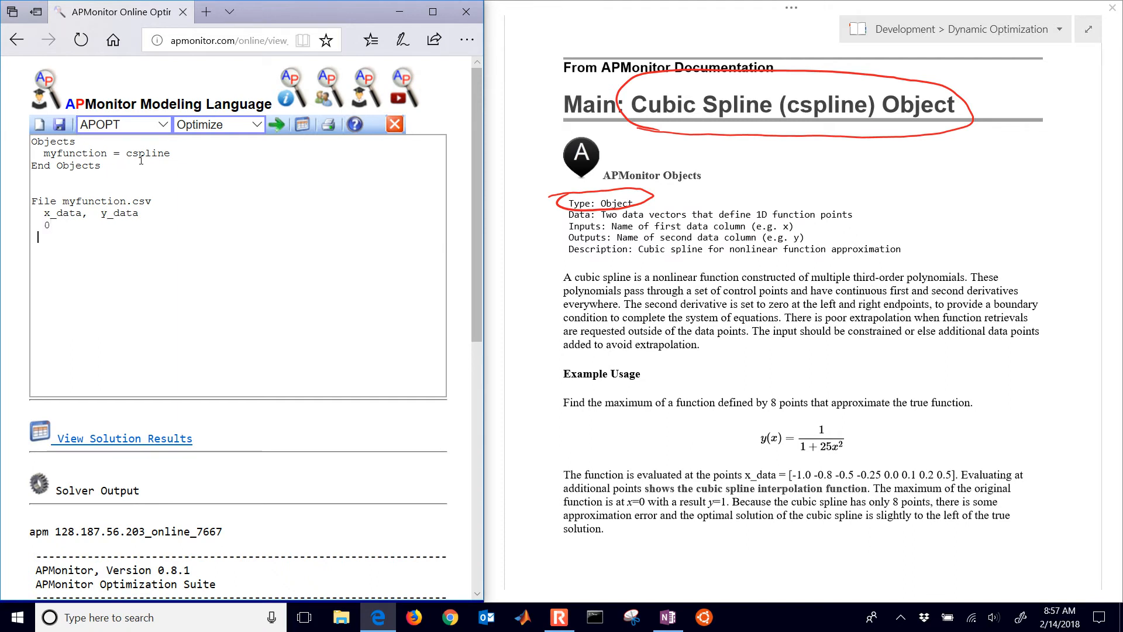
{"action": "type", "text": "0.1"}
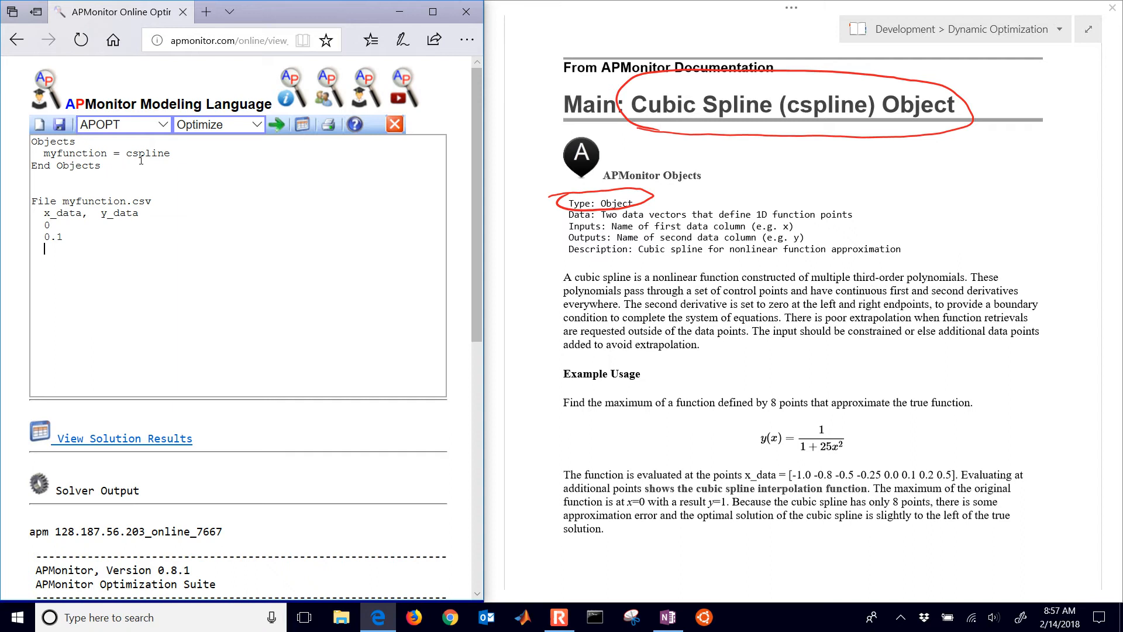
{"action": "type", "text": "0.2"}
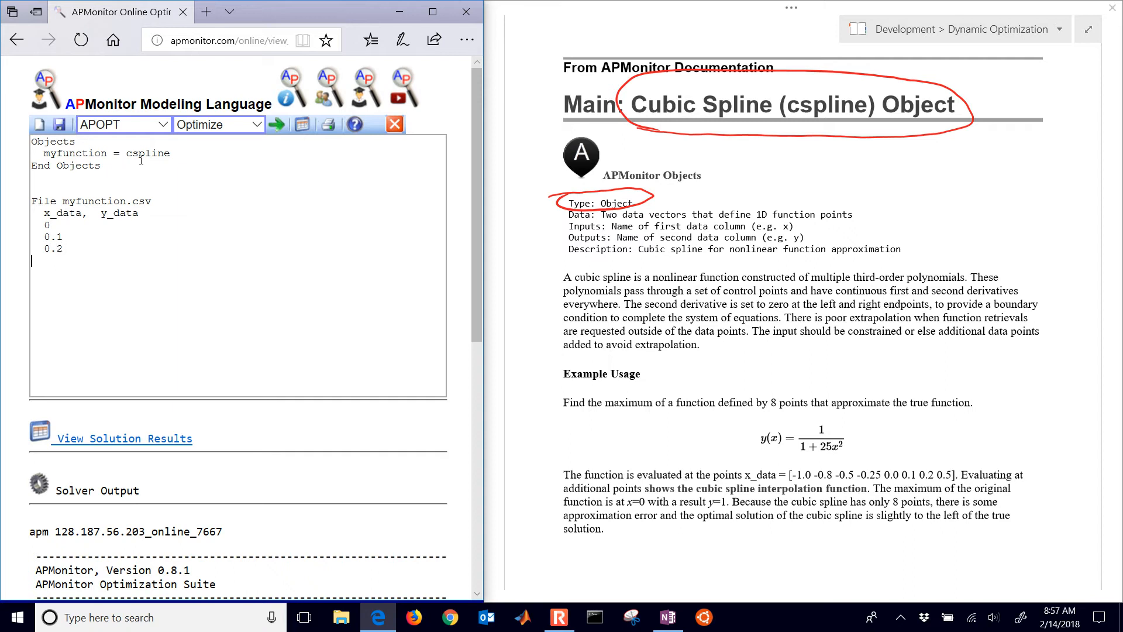
{"action": "type", "text": "0.5"}
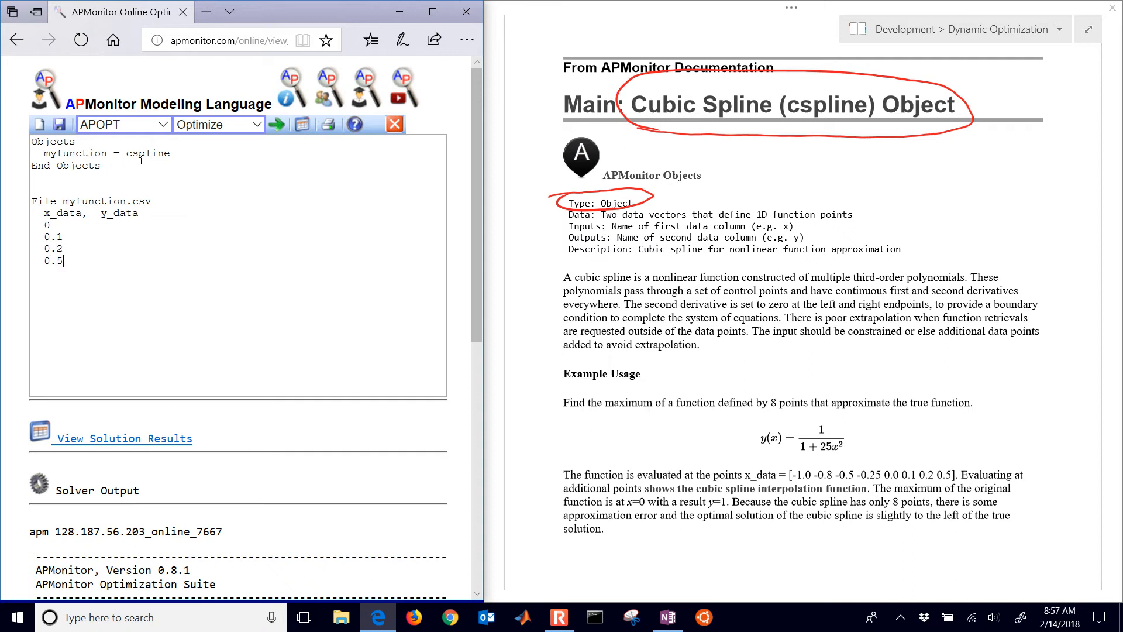
Step: Add y values 0, 0.5, 1.0, 2.0 beside each x value and close with End File
{"action": "left_click", "coordinate": [49, 225]}
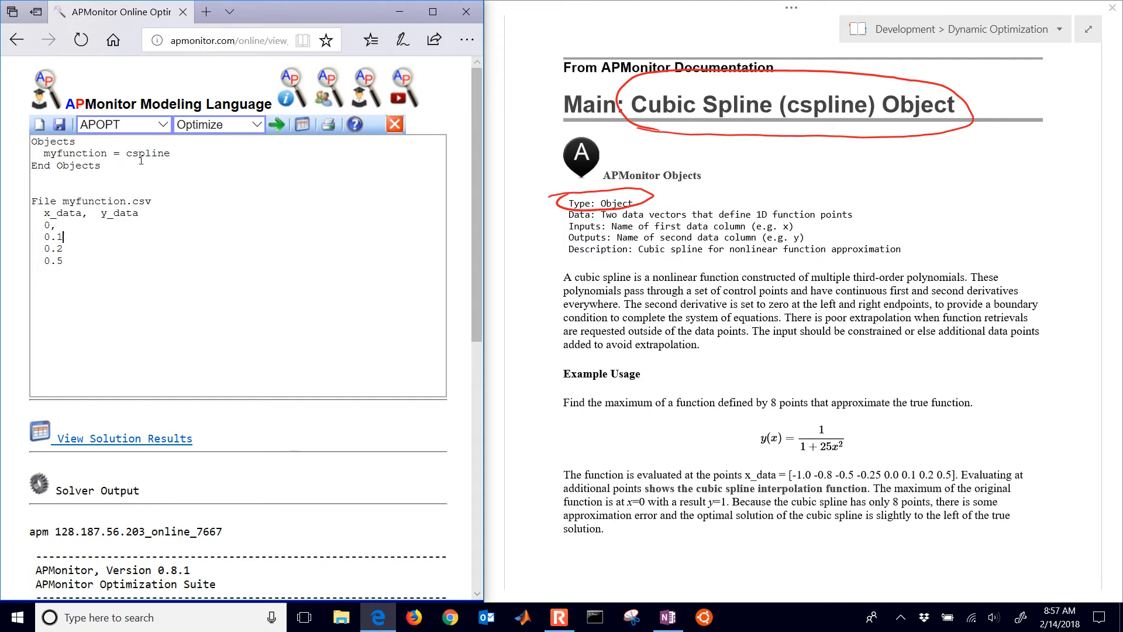
{"action": "type", "text": ","}
{"action": "left_click", "coordinate": [237, 259]}
{"action": "type", "text": ","}
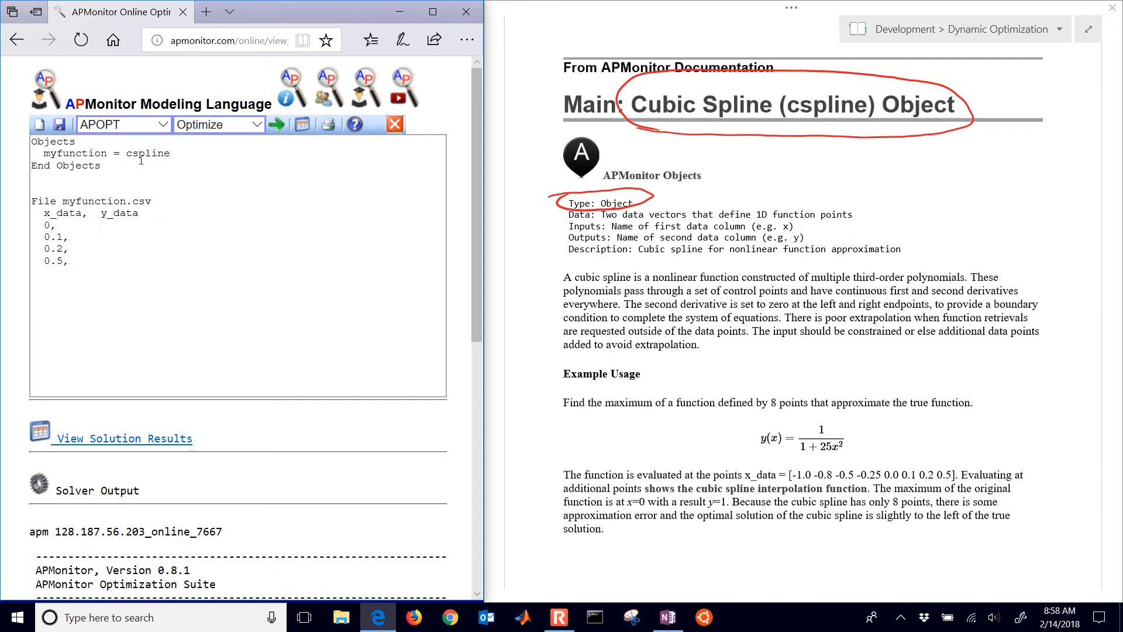
{"action": "type", "text": "0"}
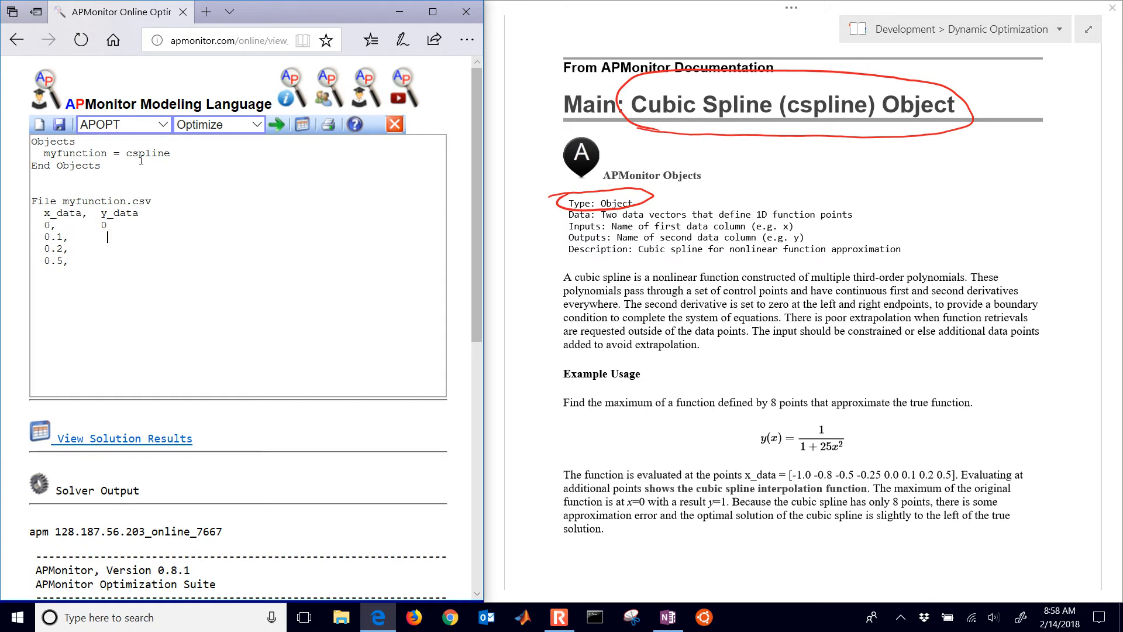
{"action": "type", "text": "0"}
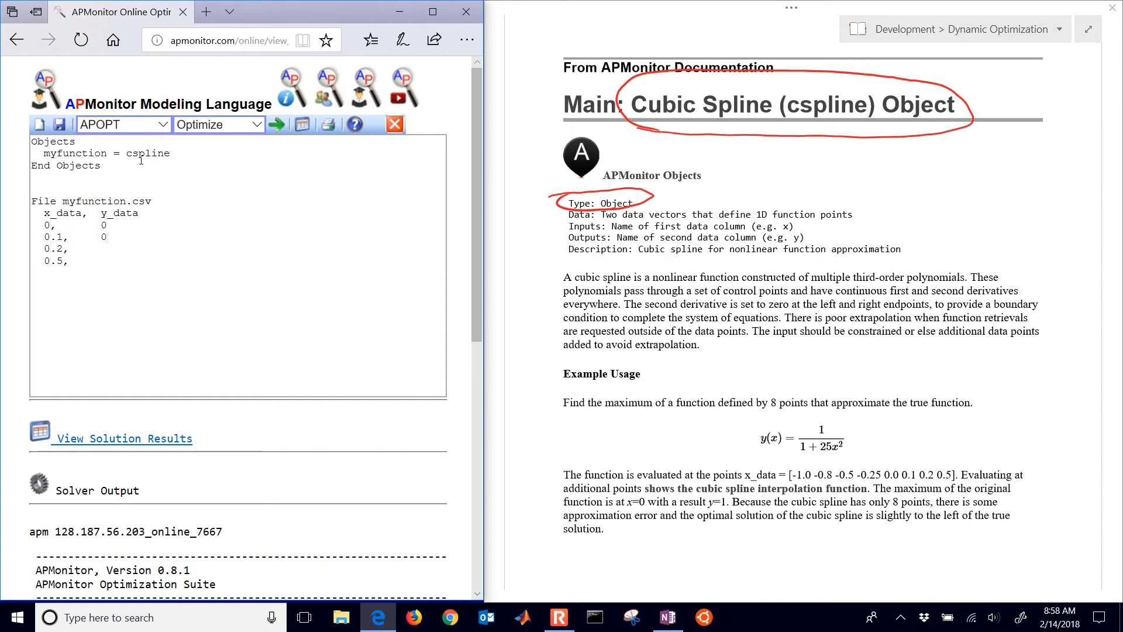
{"action": "type", "text": "0.5"}
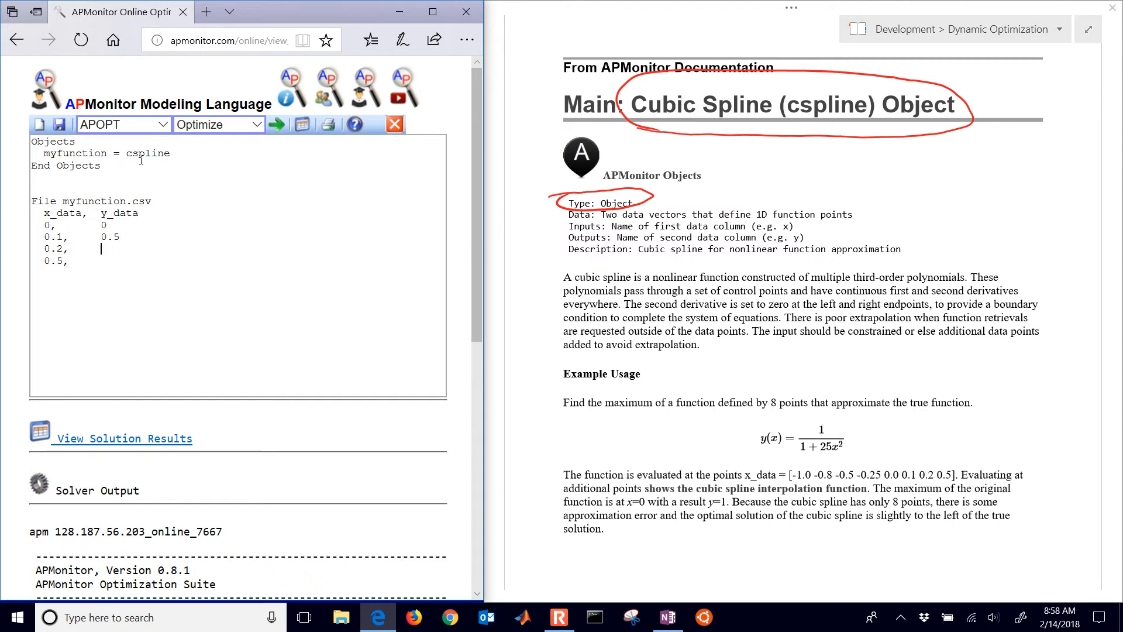
{"action": "type", "text": "1.0"}
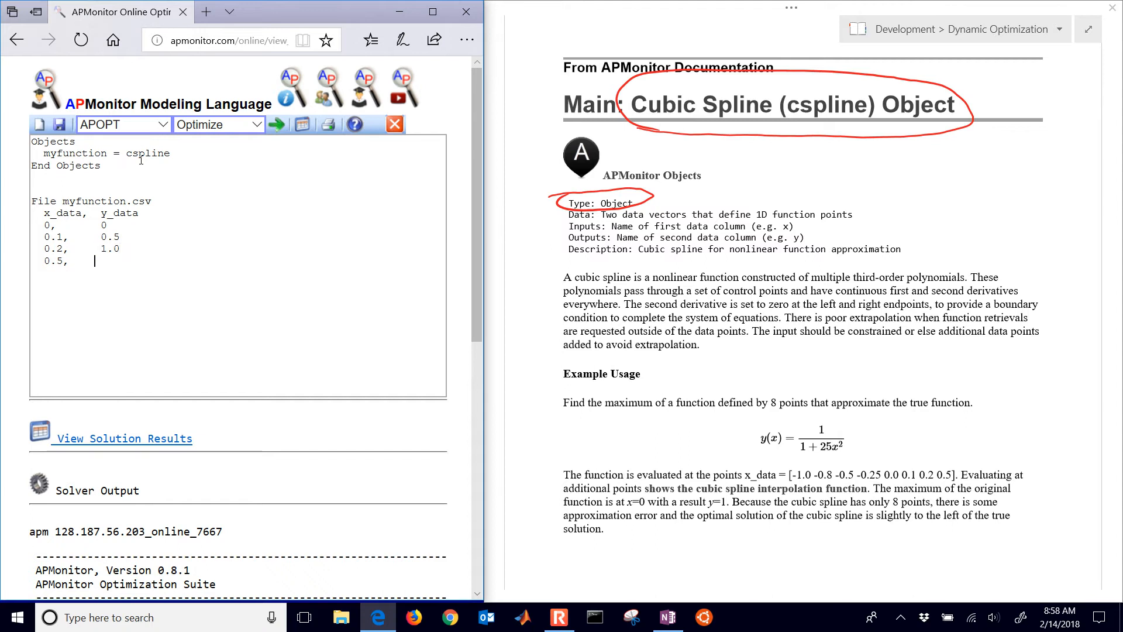
{"action": "type", "text": "2.0"}
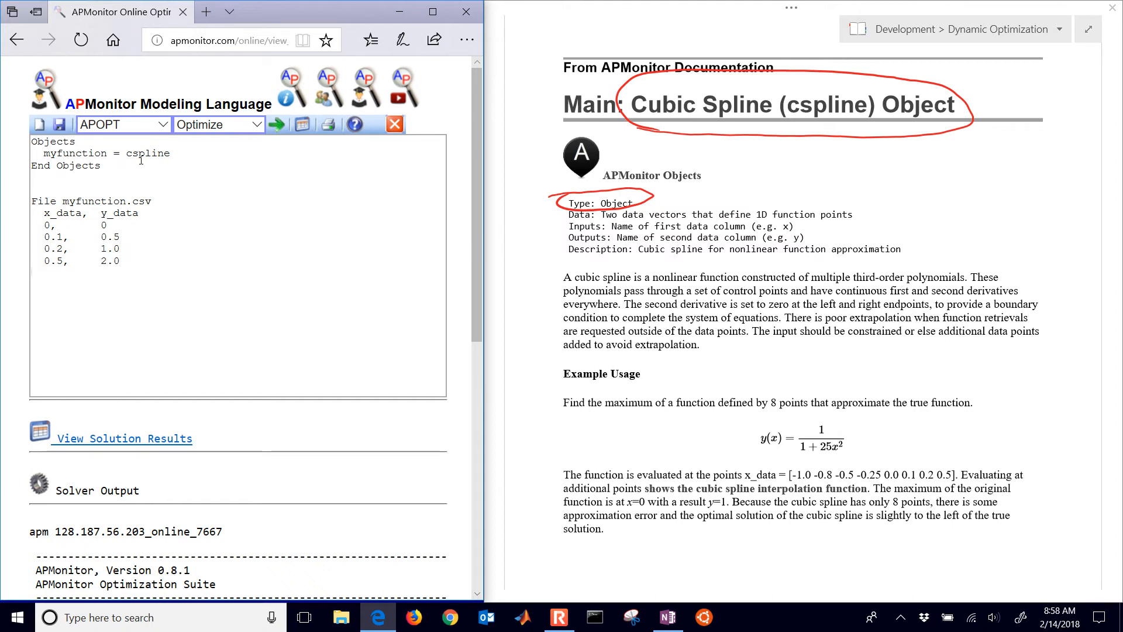
{"action": "type", "text": "End File"}
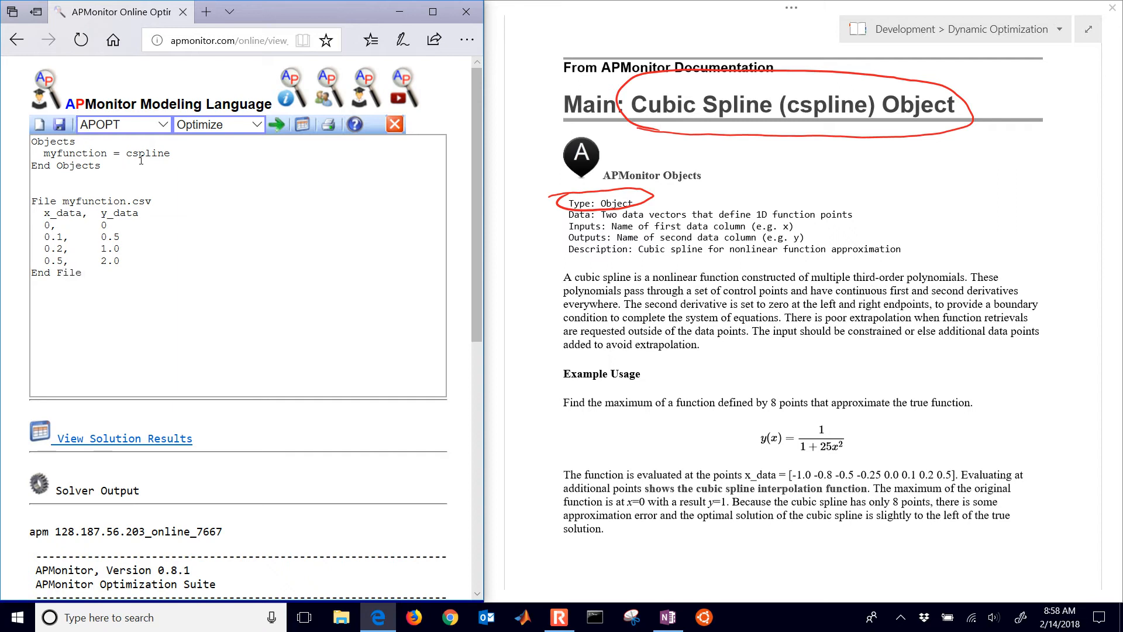
Step: Solve the cspline model, review the solver output, and reload the default hs81 model
{"action": "left_click", "coordinate": [281, 124]}
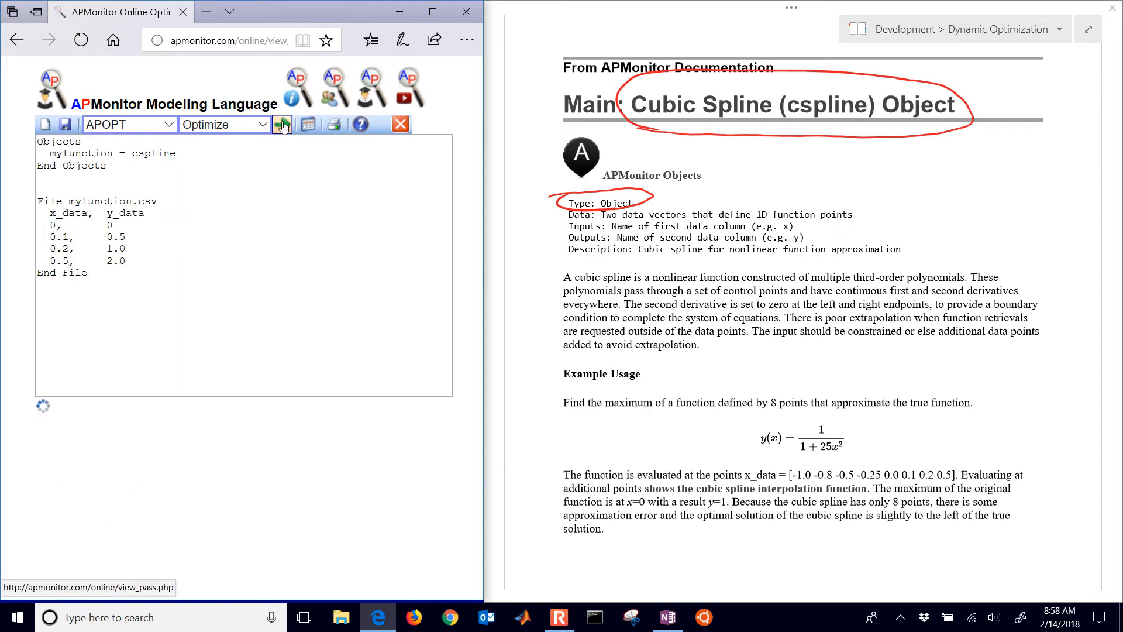
{"action": "left_click", "coordinate": [282, 124]}
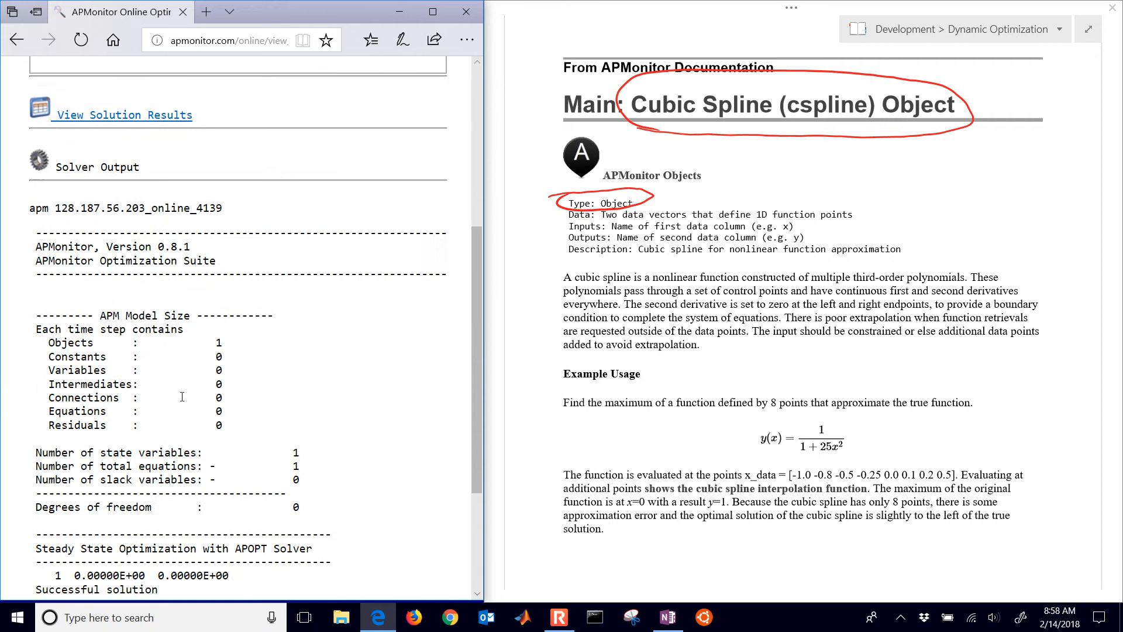
{"action": "scroll", "scroll_direction": "down", "scroll_amount": 3}
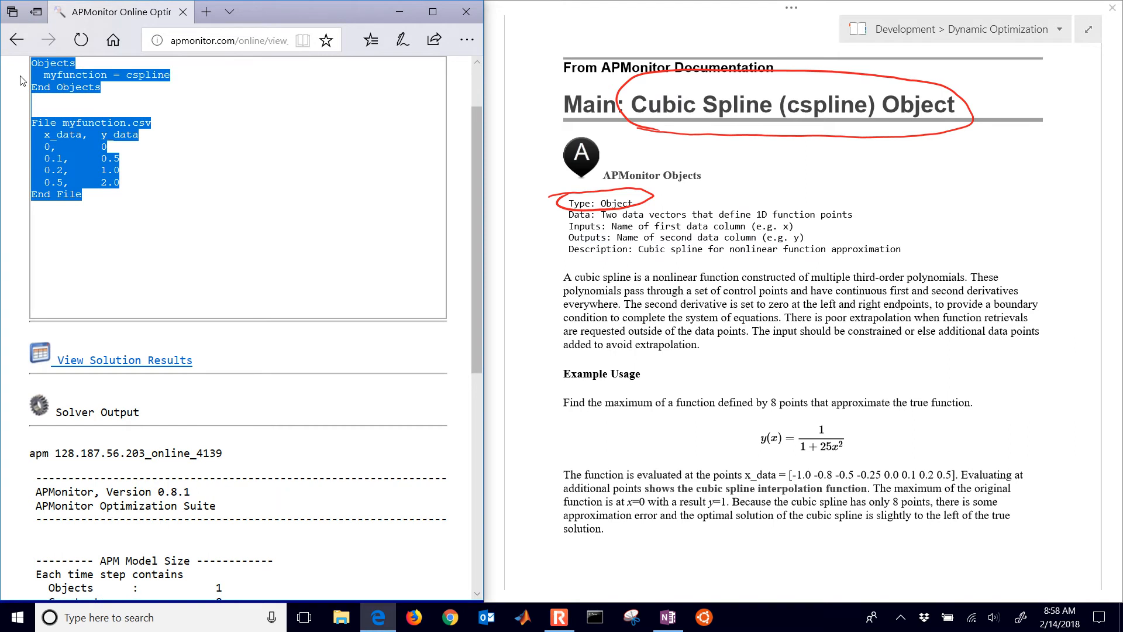
{"action": "mouse_move", "coordinate": [113, 380]}
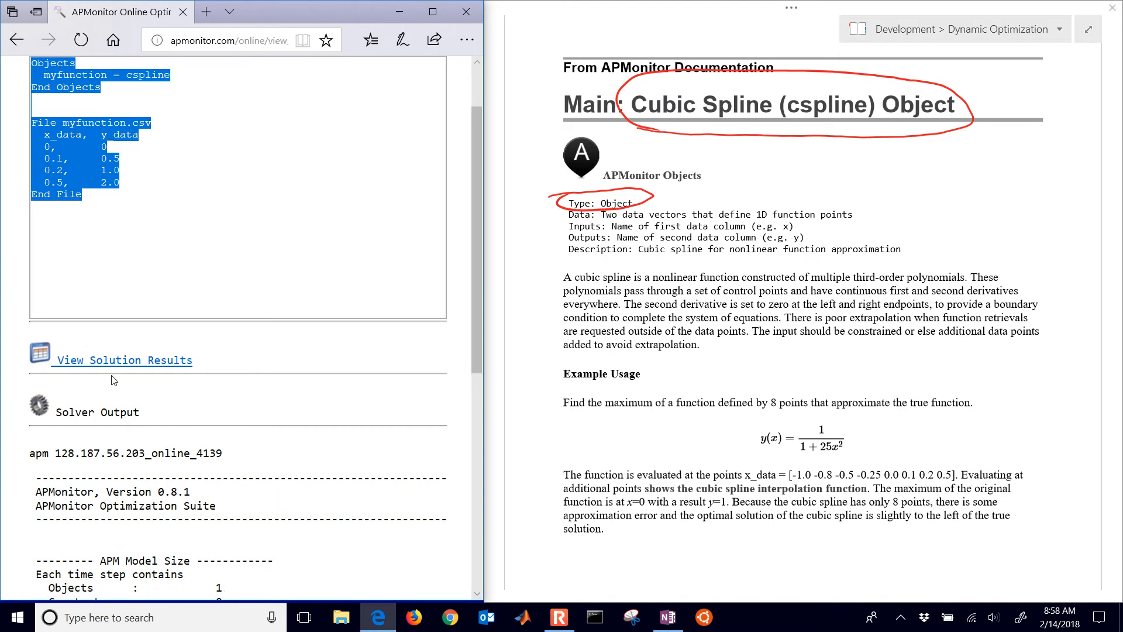
{"action": "left_click", "coordinate": [123, 360]}
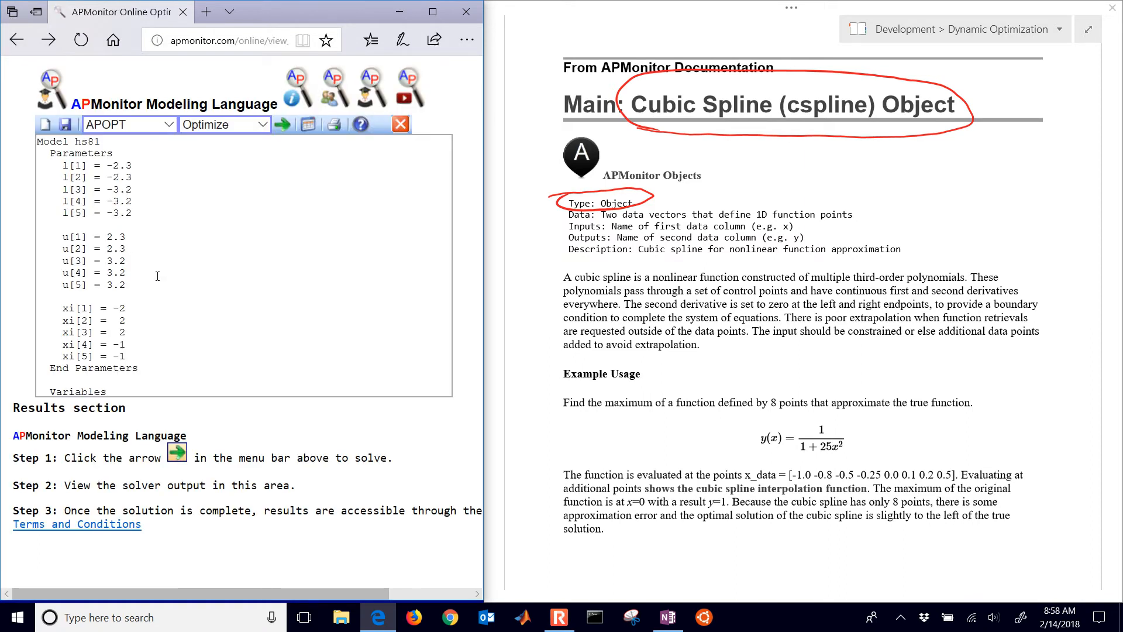
Step: Add a Parameters block declaring x = 0.75, closed with End Parameters
{"action": "left_click", "coordinate": [78, 40]}
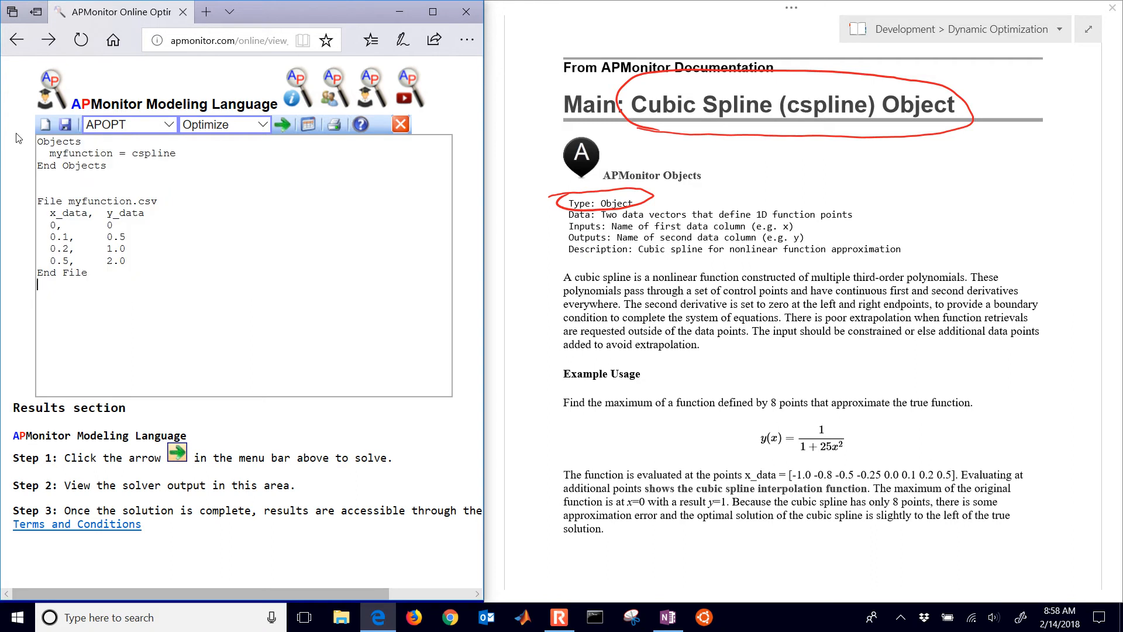
{"action": "mouse_move", "coordinate": [174, 270]}
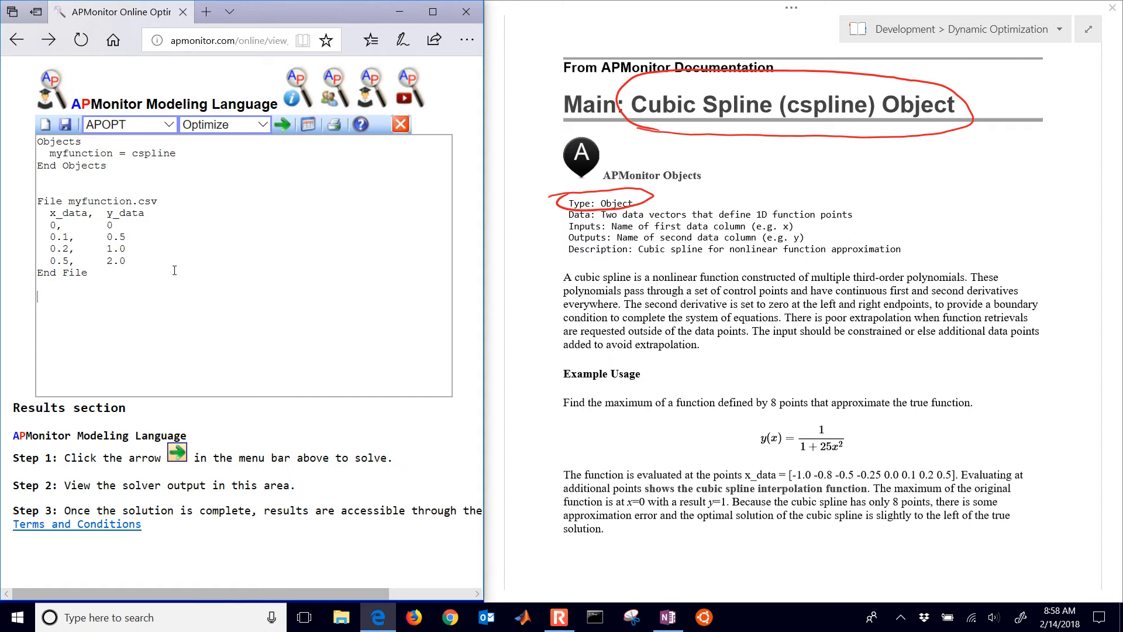
{"action": "type", "text": "Var"}
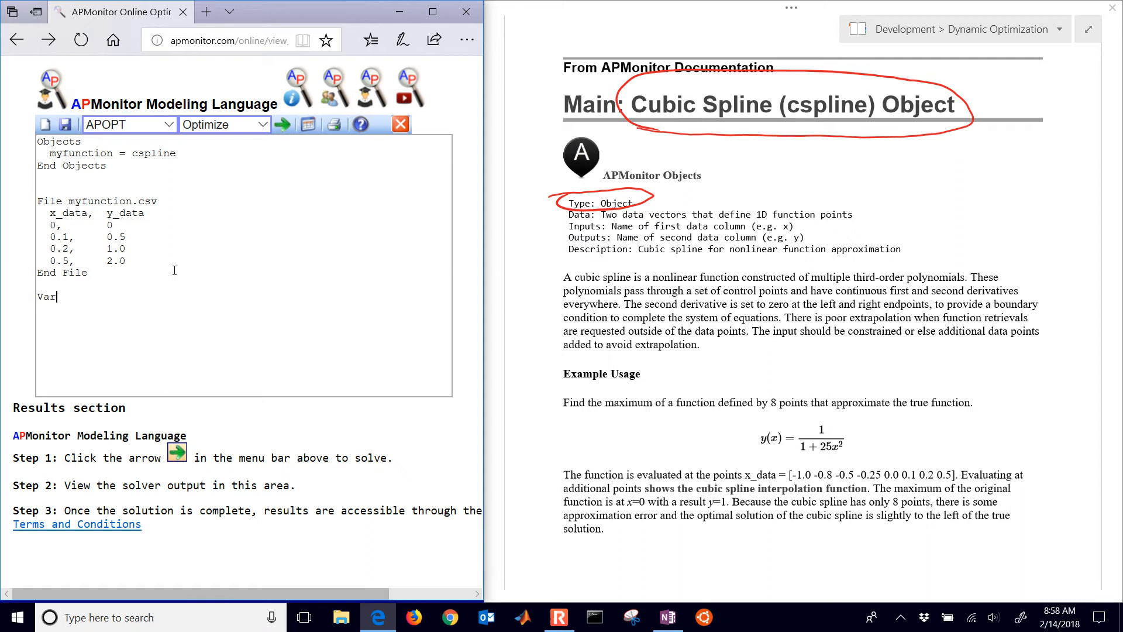
{"action": "key", "text": "Backspace"}
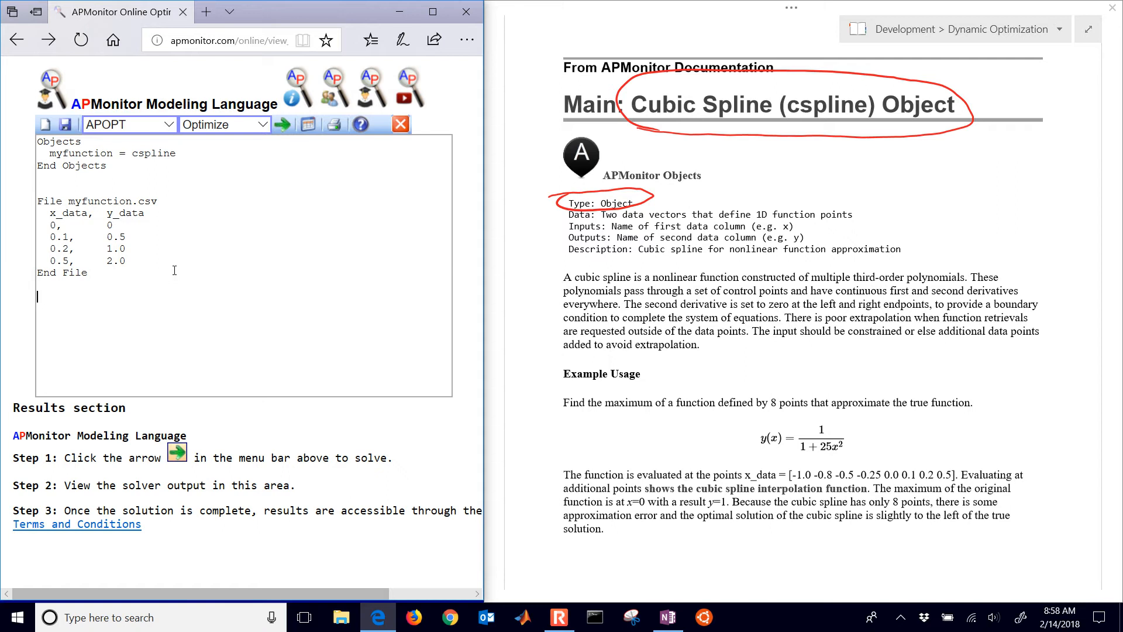
{"action": "type", "text": "Parameters"}
{"action": "type", "text": "x ="}
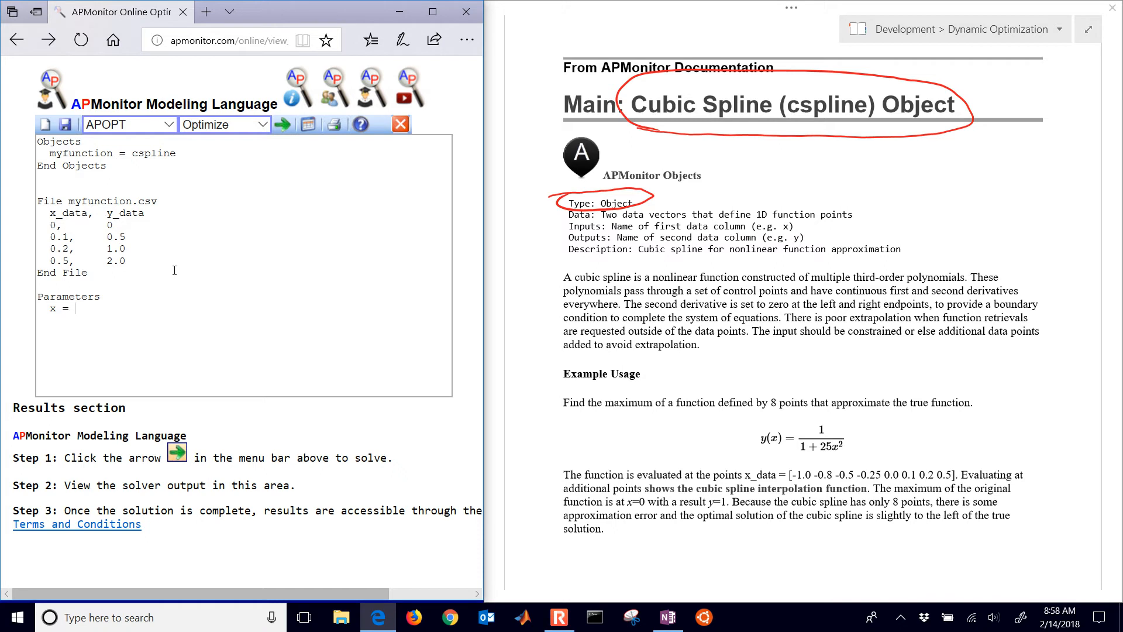
{"action": "type", "text": "0."}
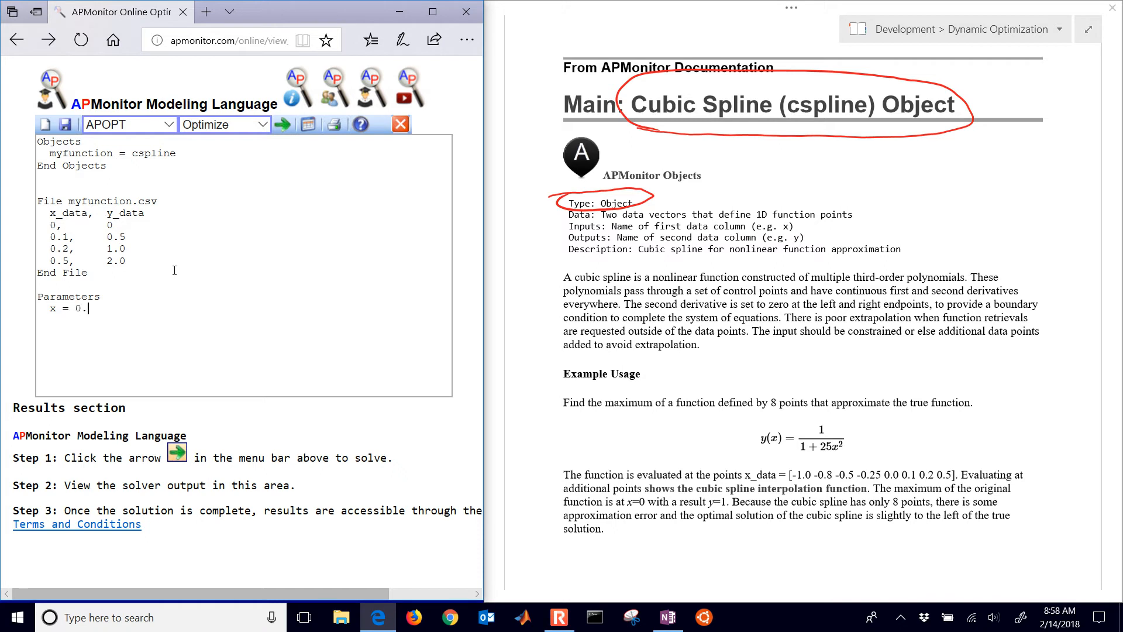
{"action": "type", "text": "75"}
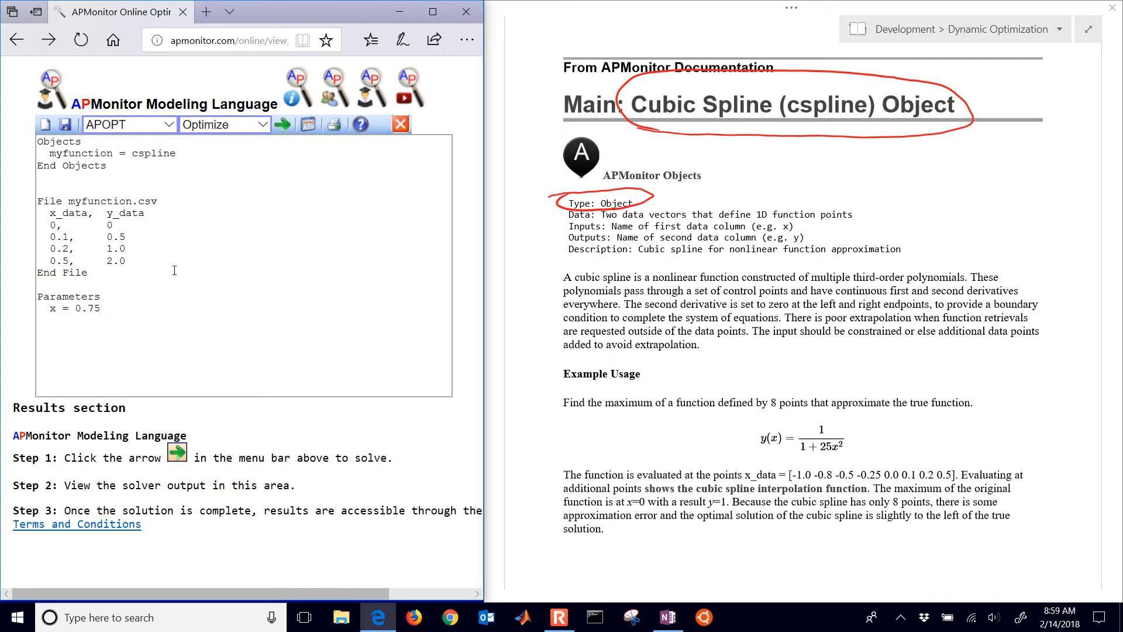
{"action": "type", "text": "End Parameters"}
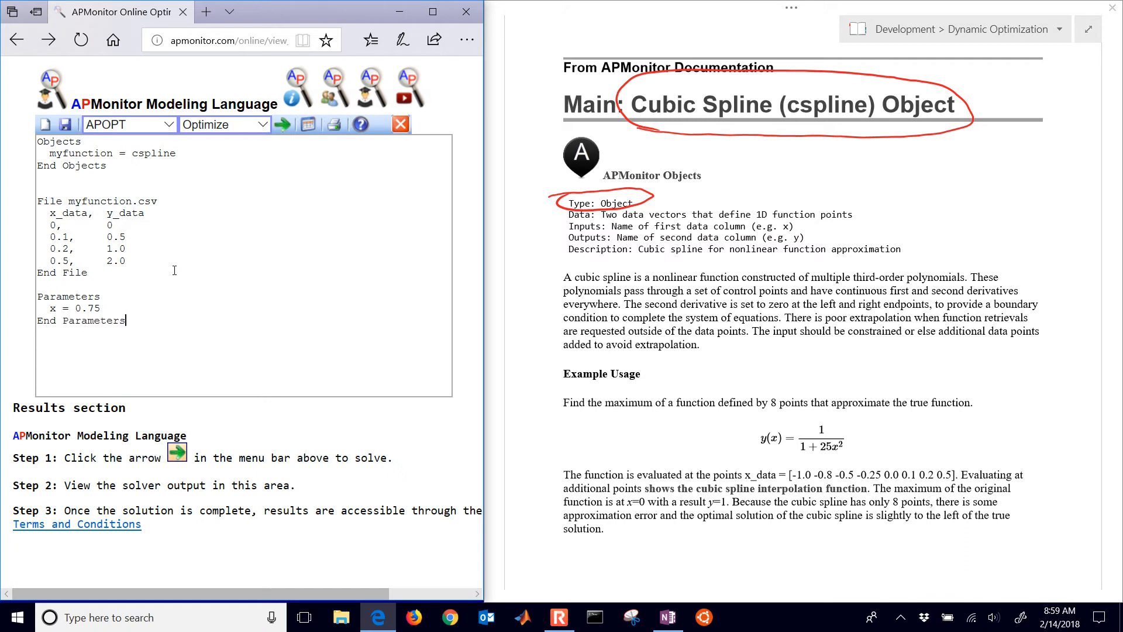
Step: Add a Variables block declaring y, closed with End Variables
{"action": "type", "text": "Varia"}
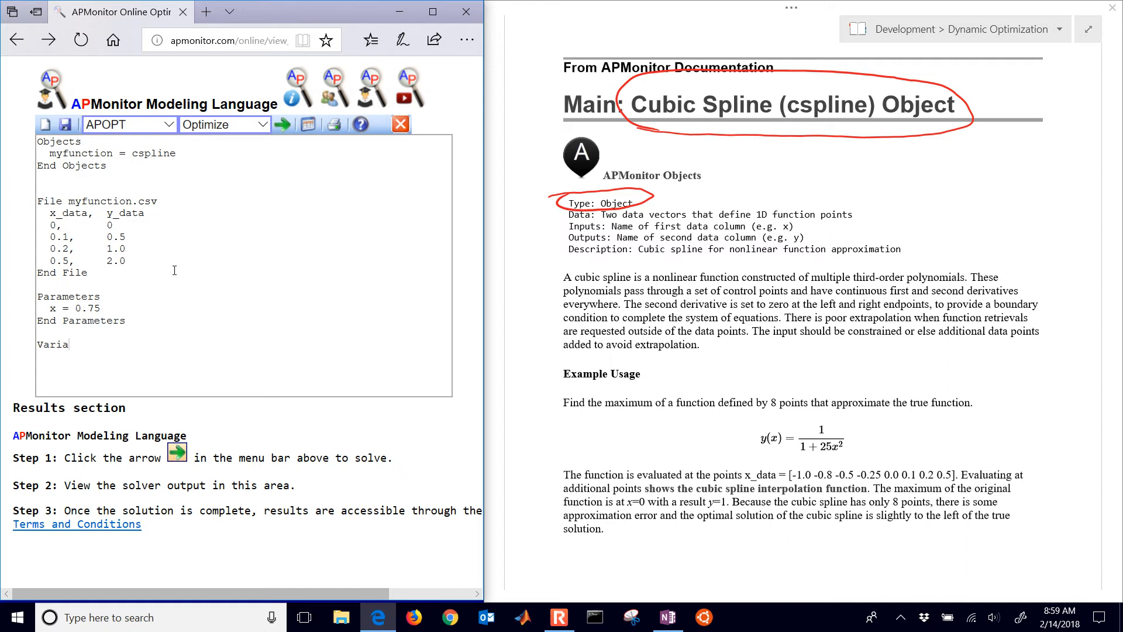
{"action": "type", "text": "ble"}
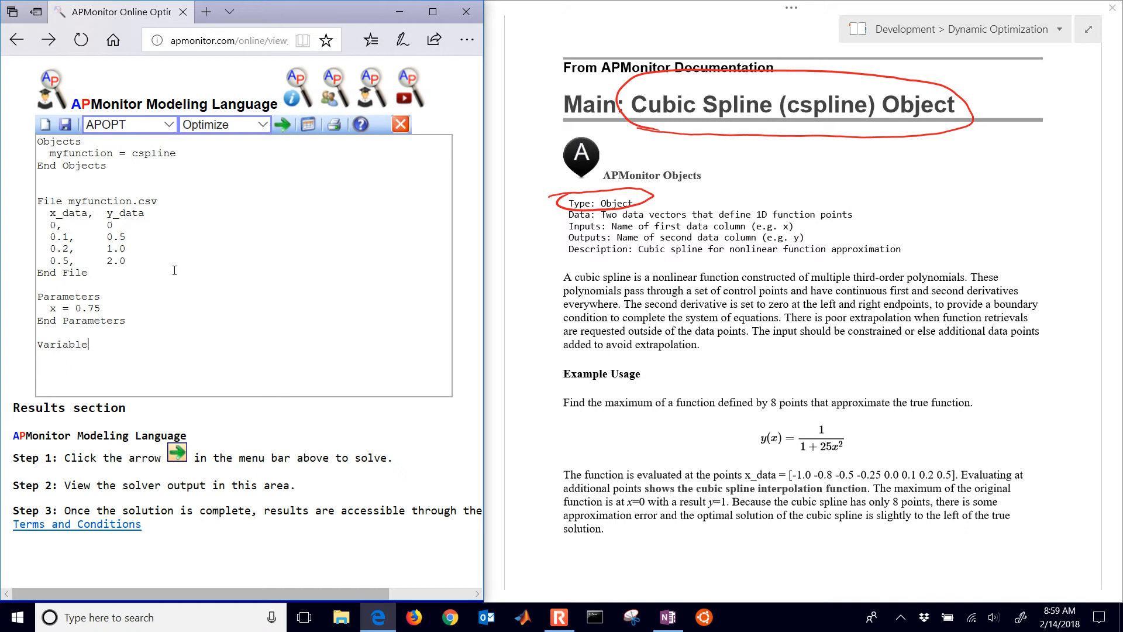
{"action": "type", "text": "s"}
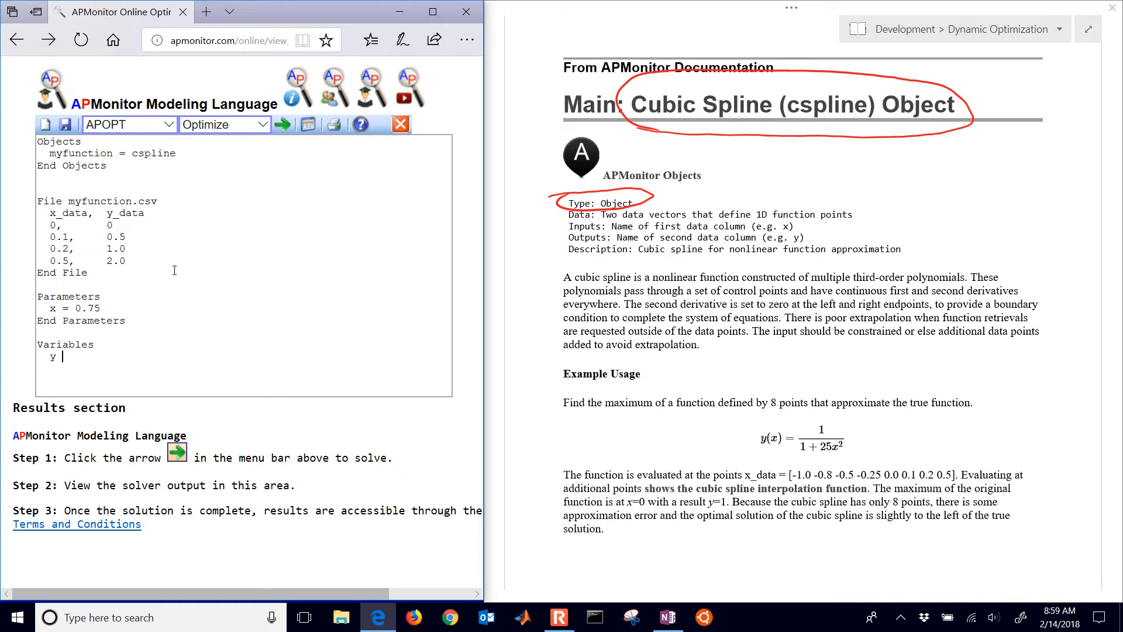
{"action": "type", "text": "="}
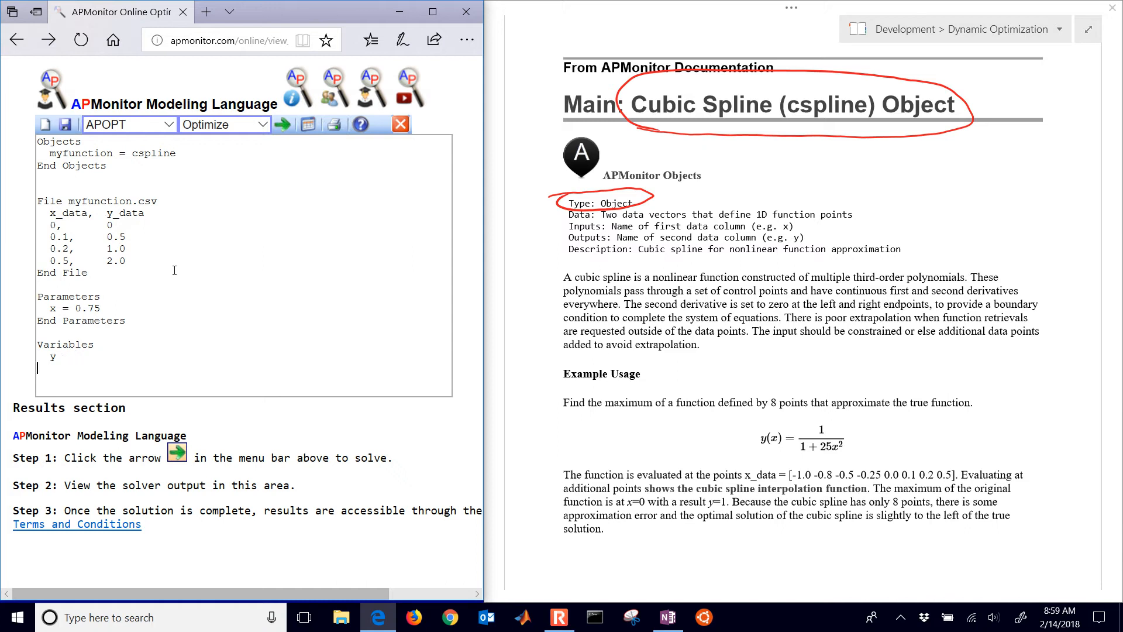
{"action": "type", "text": "End Vari"}
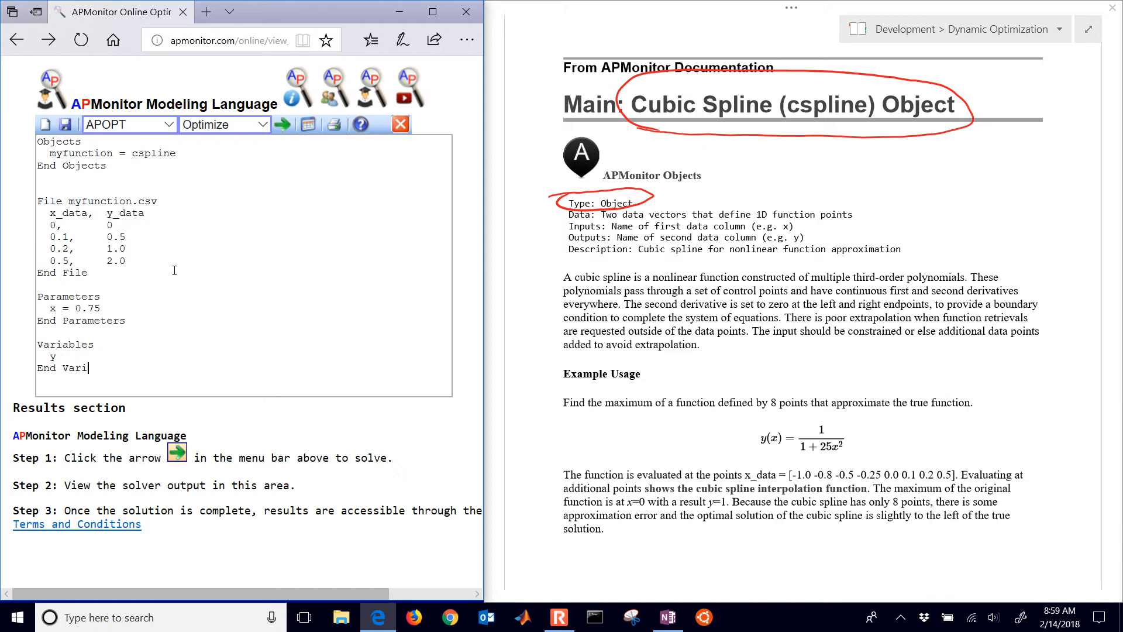
{"action": "type", "text": "ables"}
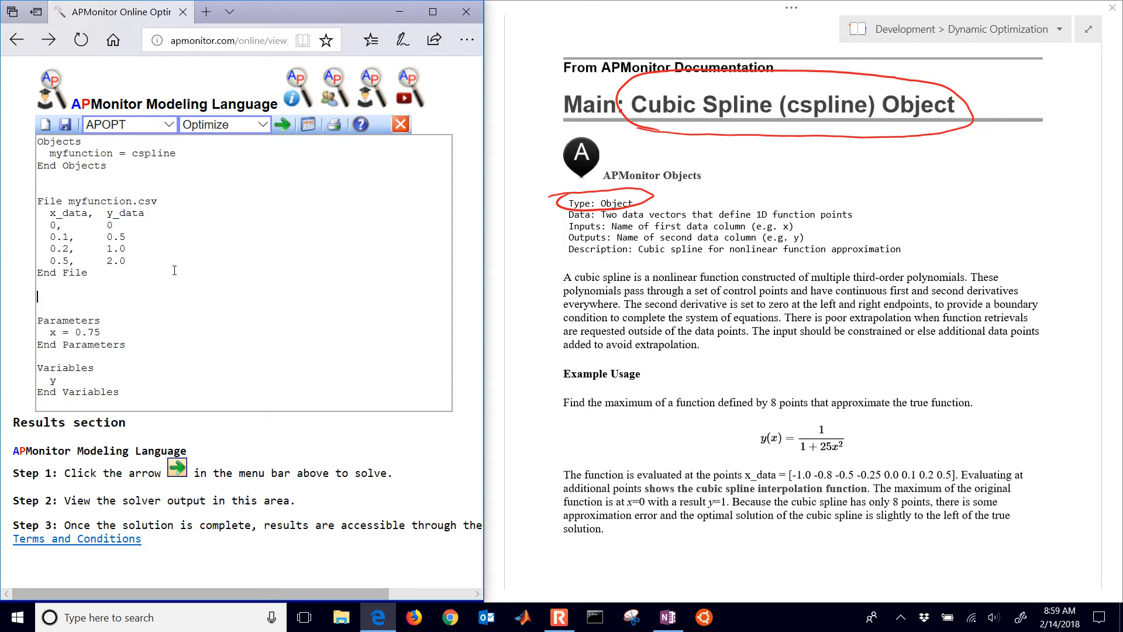
Step: Add Connections x = myfunction.x_data and y = myfunction.y_data, then select the model text
{"action": "type", "text": "c"}
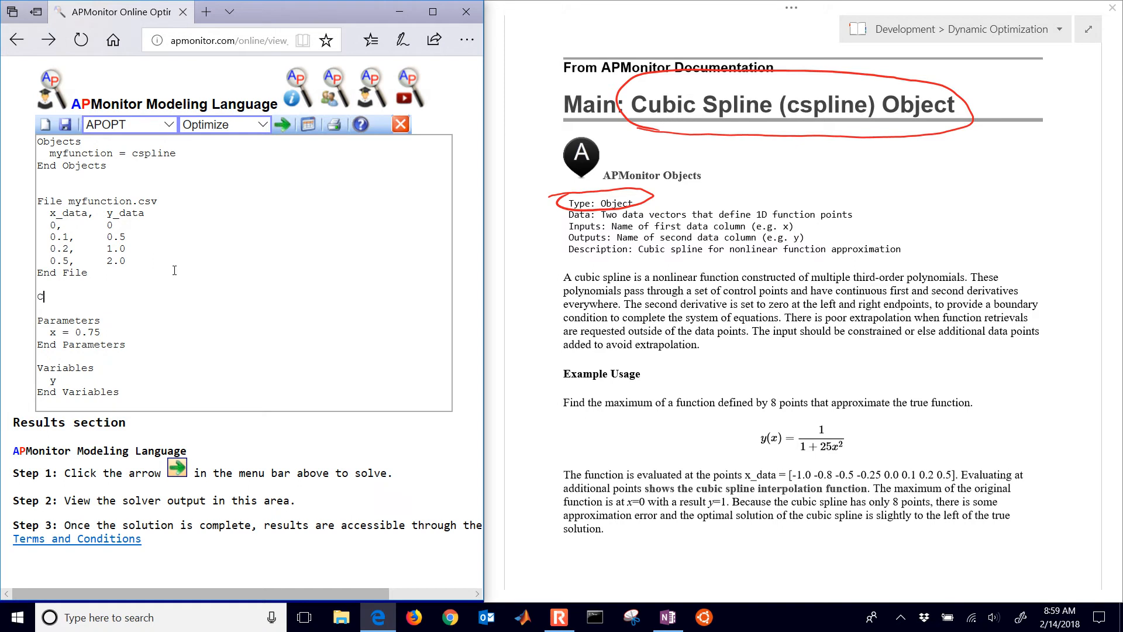
{"action": "type", "text": "onnections"}
{"action": "type", "text": "x ="}
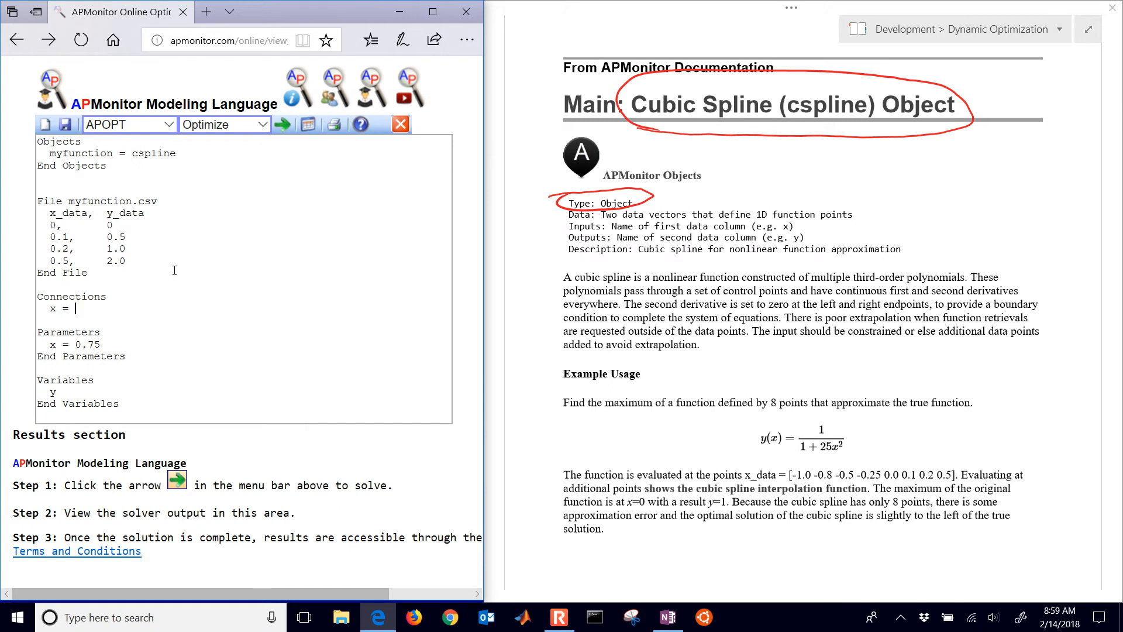
{"action": "type", "text": "myfunction"}
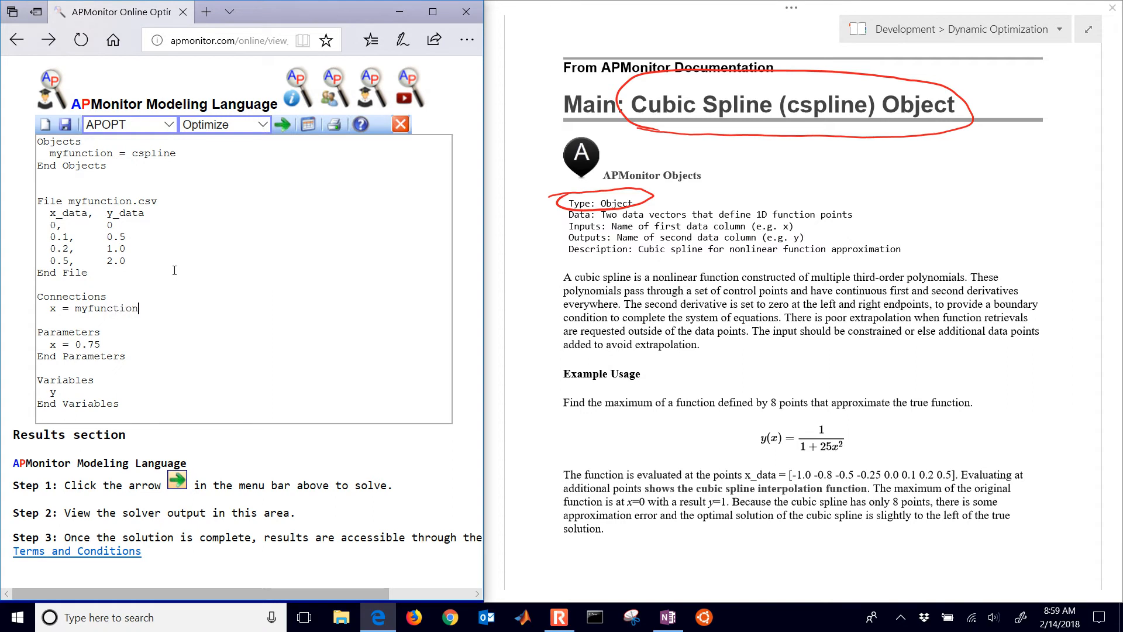
{"action": "type", "text": ".x_data"}
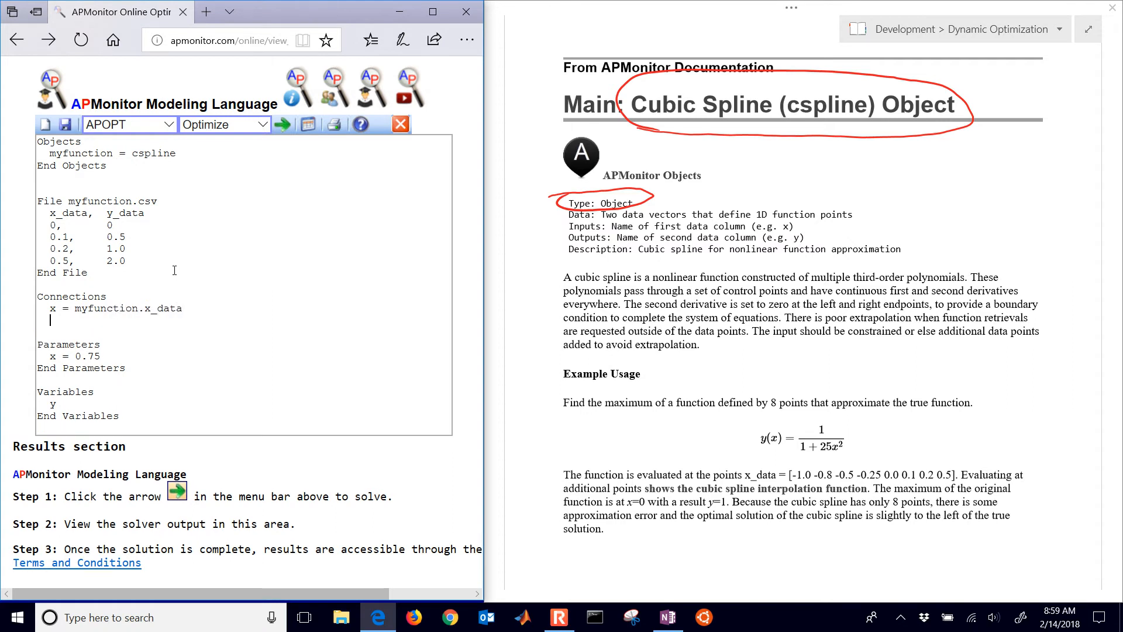
{"action": "type", "text": "y = myfunction.y_data"}
{"action": "left_click", "coordinate": [244, 332]}
{"action": "type", "text": "End Connec"}
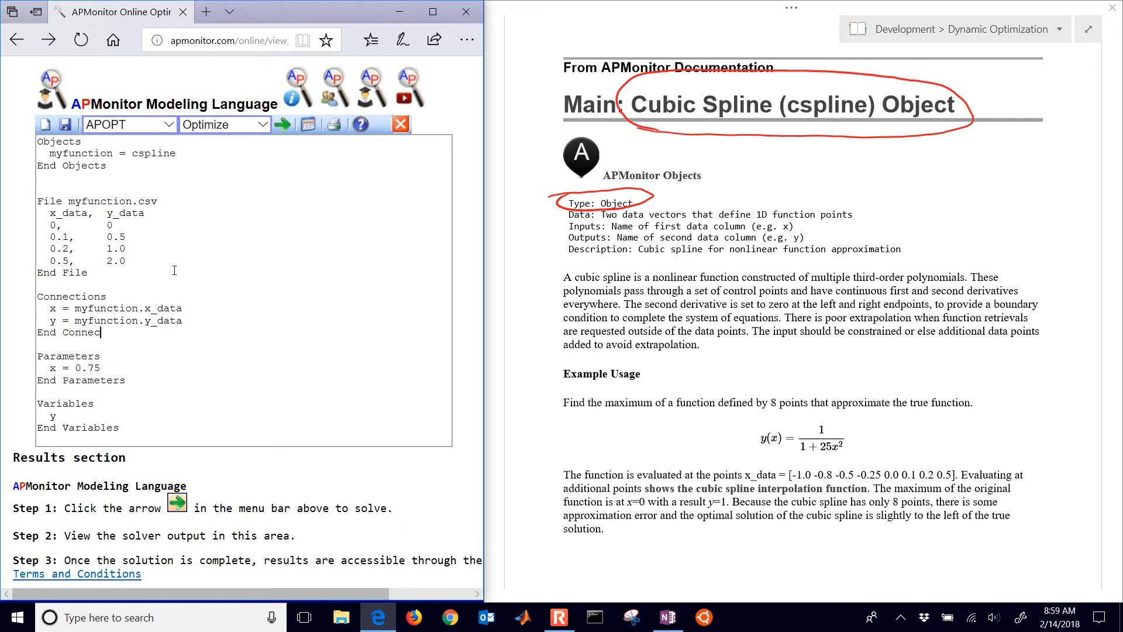
{"action": "type", "text": "tions"}
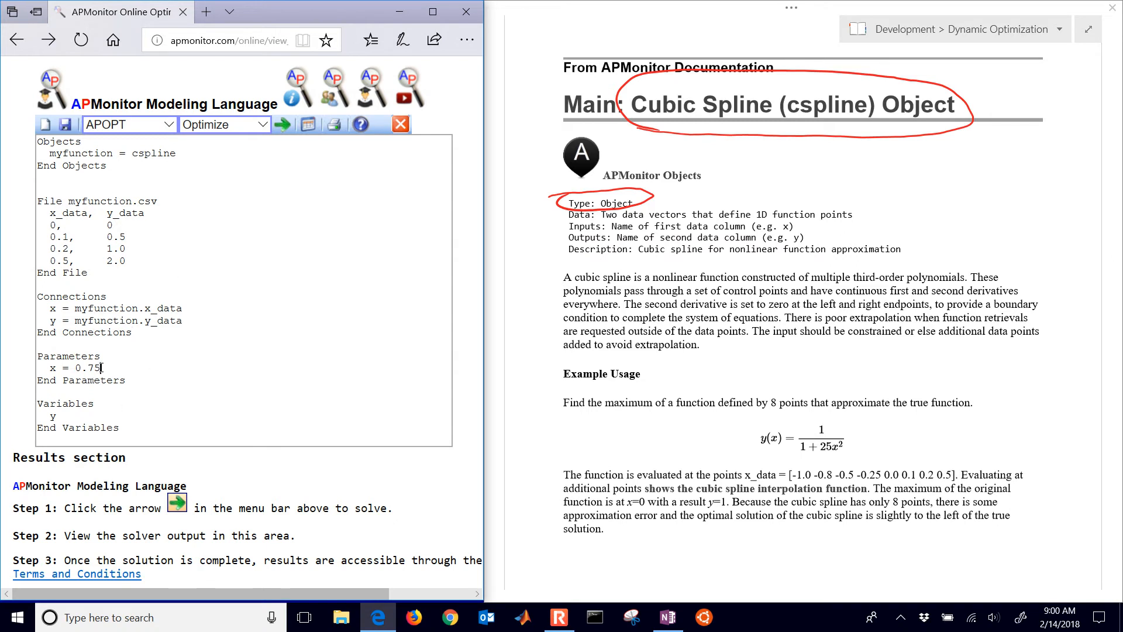
{"action": "double_click", "coordinate": [86, 367]}
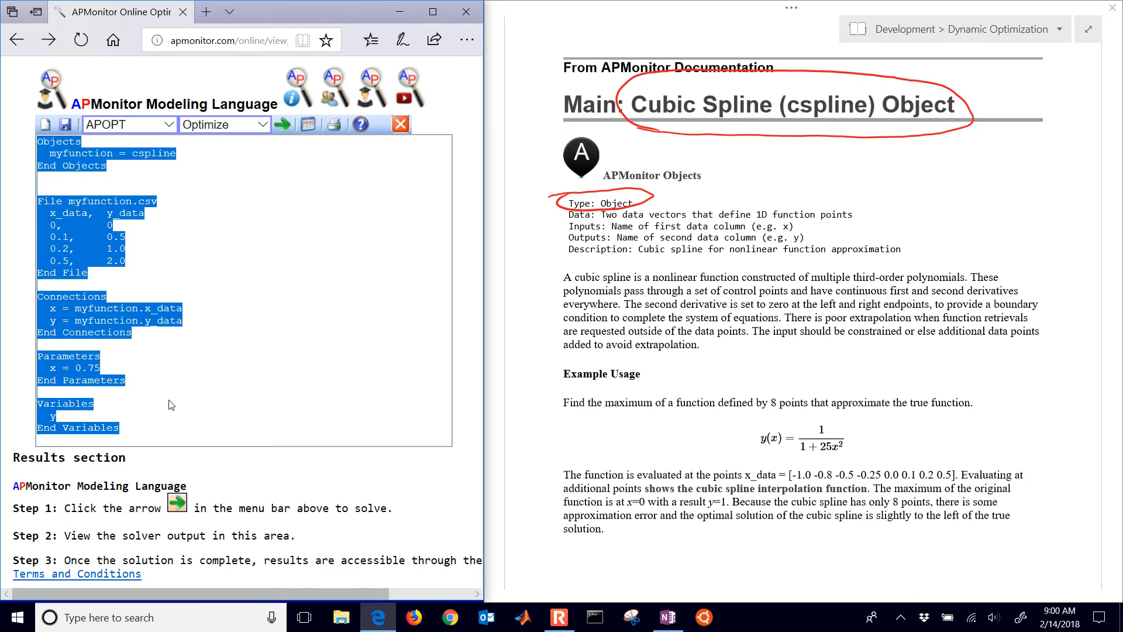
{"action": "mouse_move", "coordinate": [253, 209]}
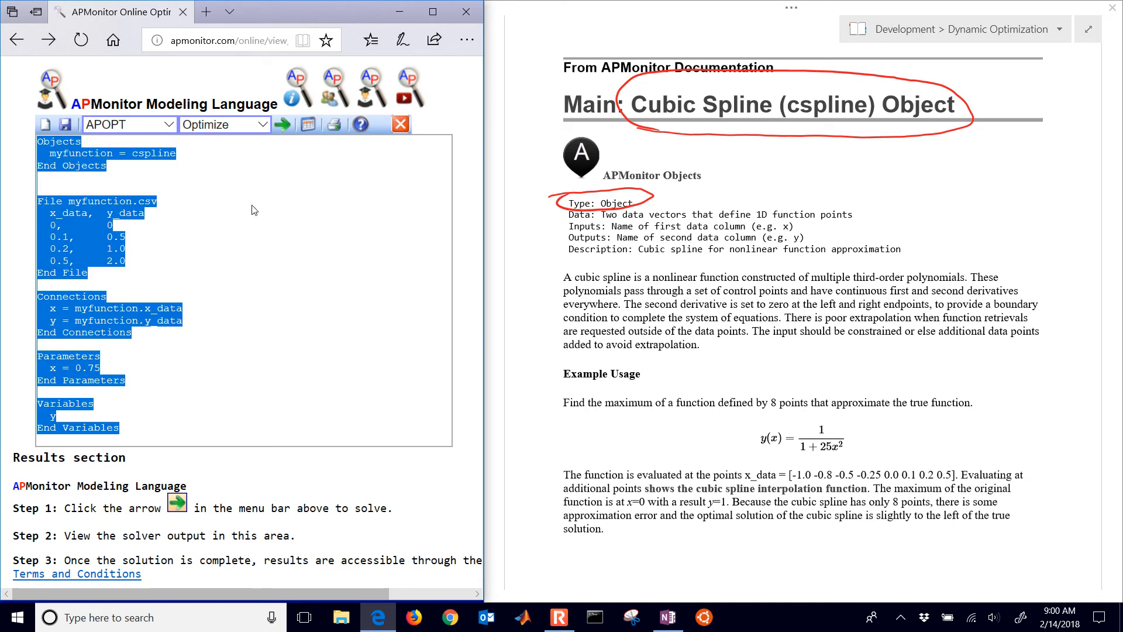
Step: Solve the connected model and scroll to output listing 2 variables and 2 connections
{"action": "left_click", "coordinate": [282, 124]}
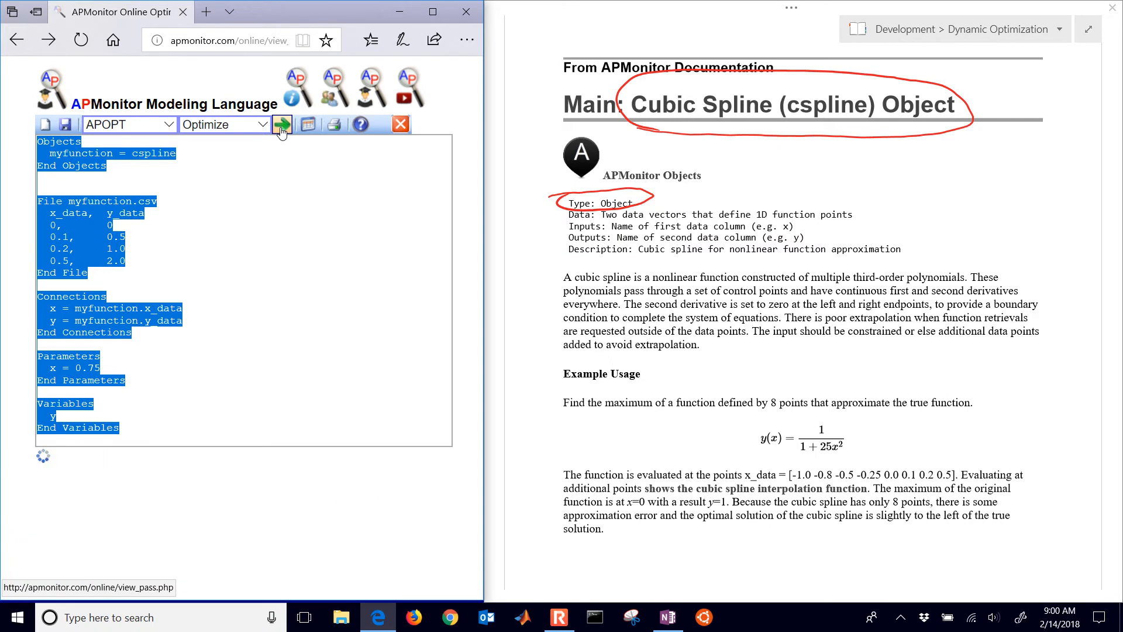
{"action": "left_click", "coordinate": [281, 124]}
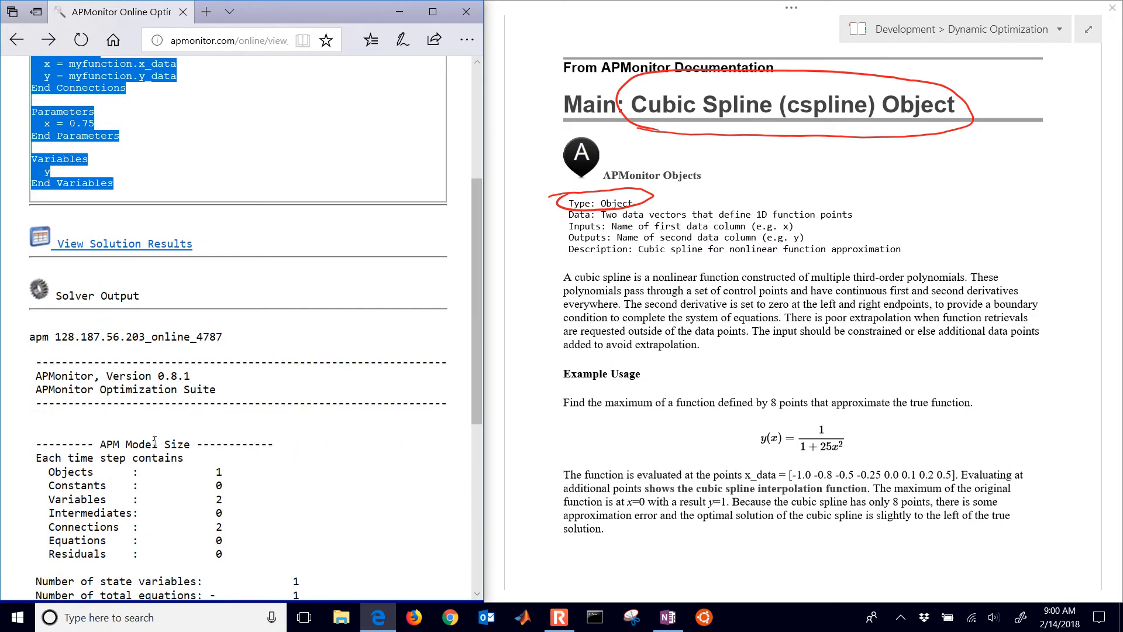
{"action": "scroll", "scroll_direction": "down", "scroll_amount": 3}
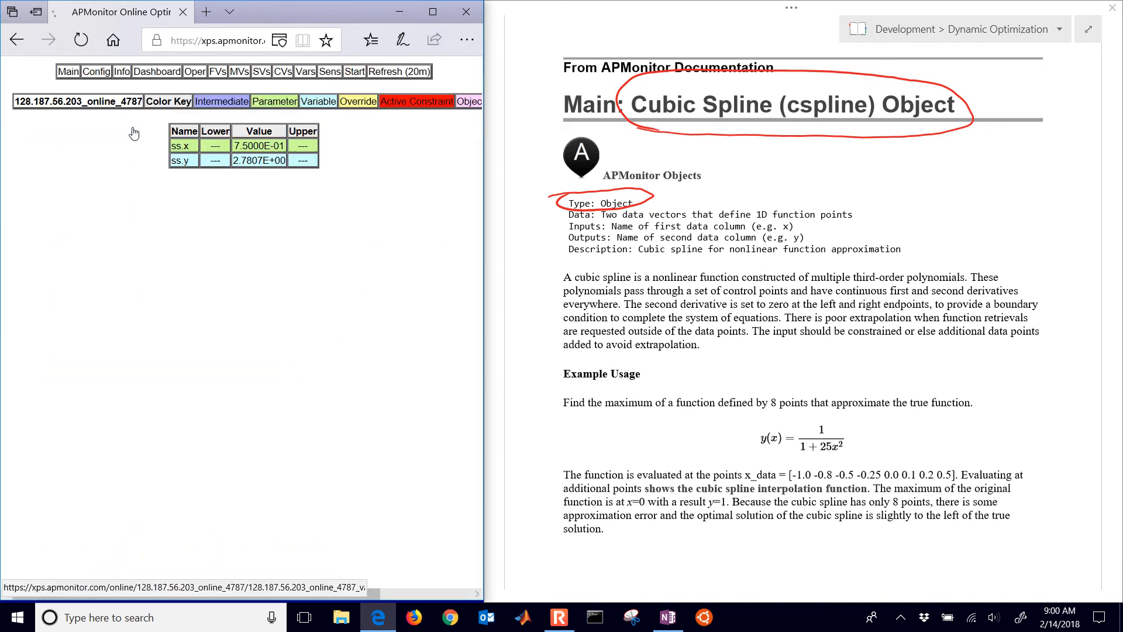
Step: Enlarge the report table showing ss.x = 0.75 and ss.y = 2.7807, then return to the editor
{"action": "left_click", "coordinate": [53, 101]}
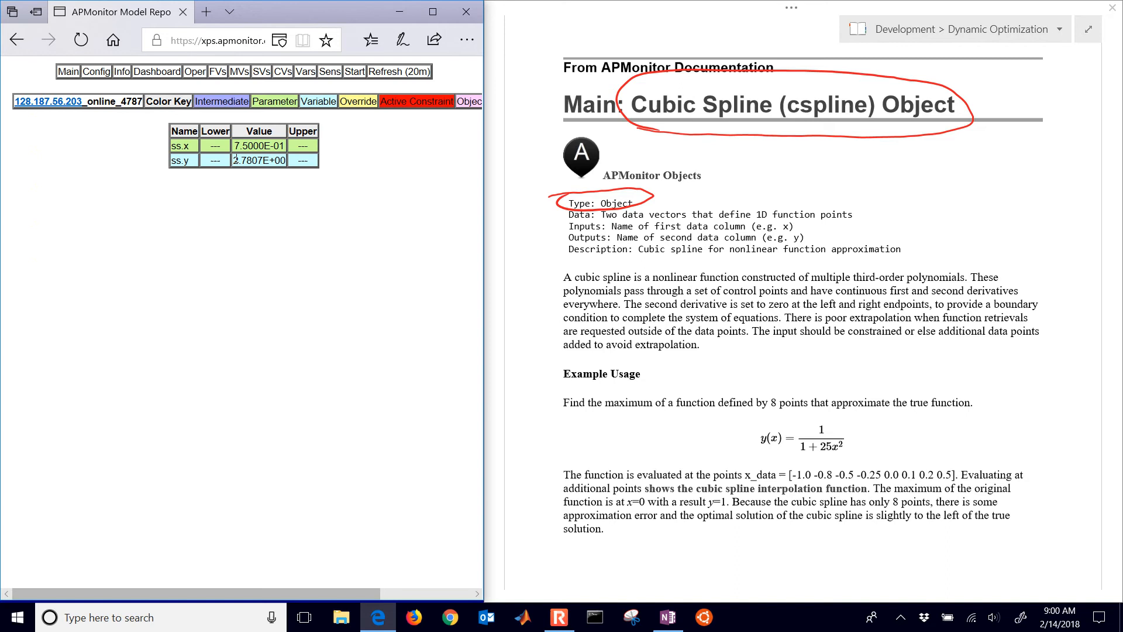
{"action": "double_click", "coordinate": [258, 161]}
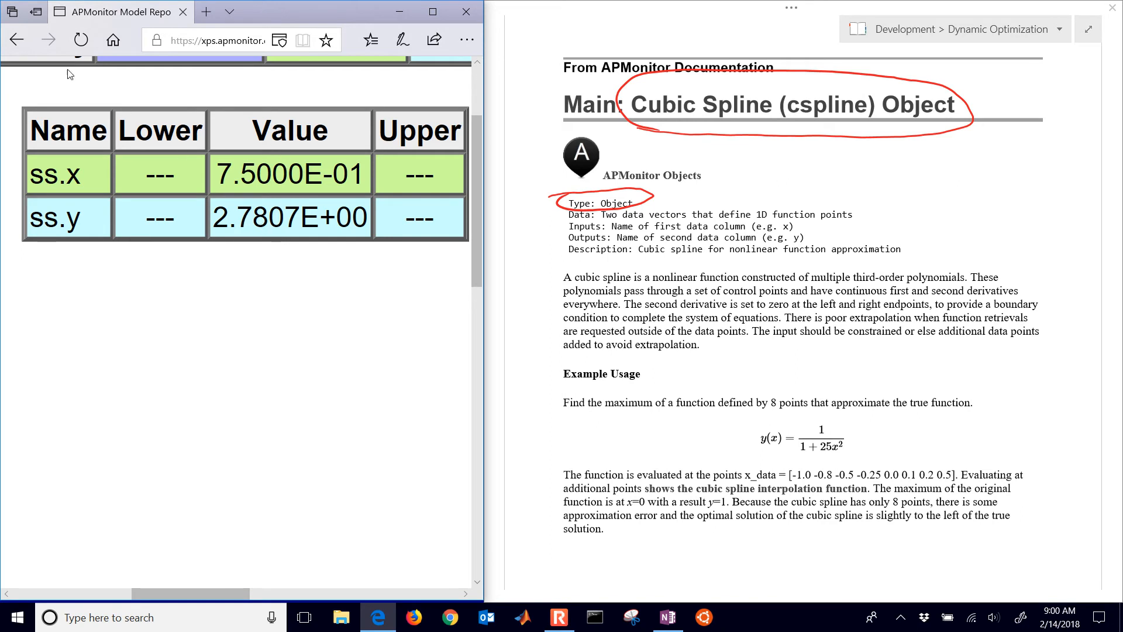
{"action": "left_click", "coordinate": [16, 40]}
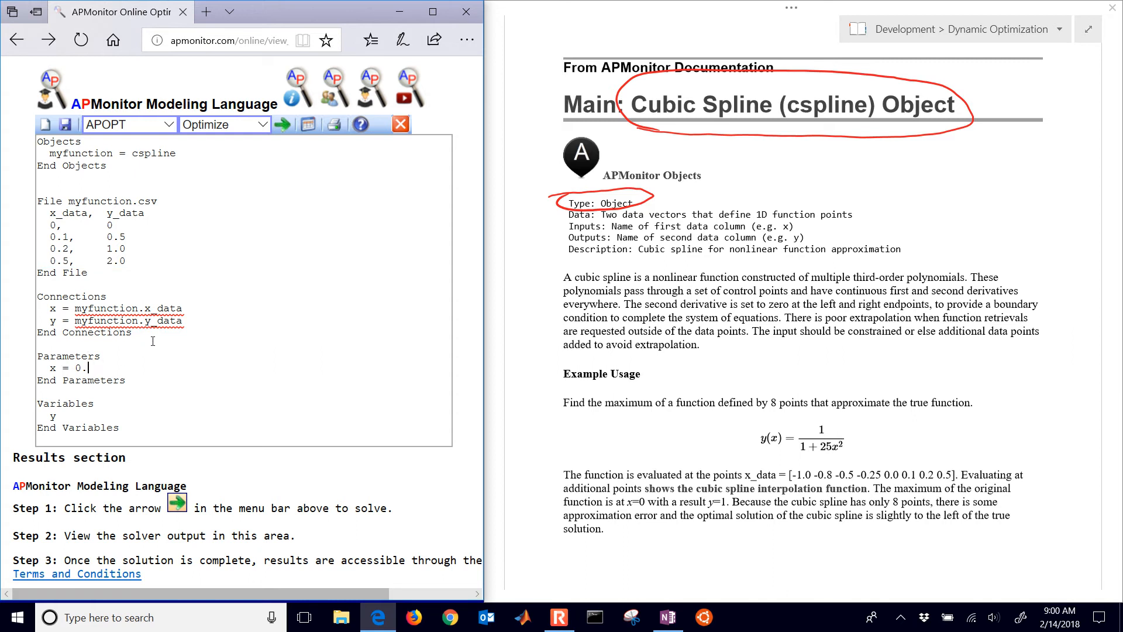
Step: Change parameter x to 0.3, re-solve the model, and open the solution results
{"action": "type", "text": "0"}
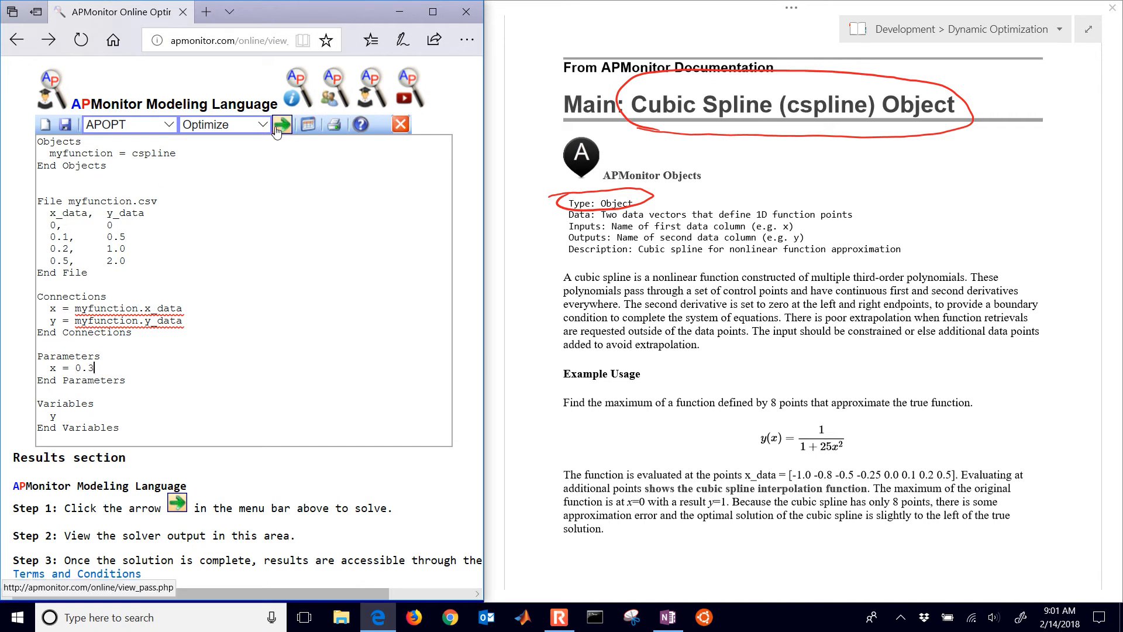
{"action": "mouse_move", "coordinate": [281, 125]}
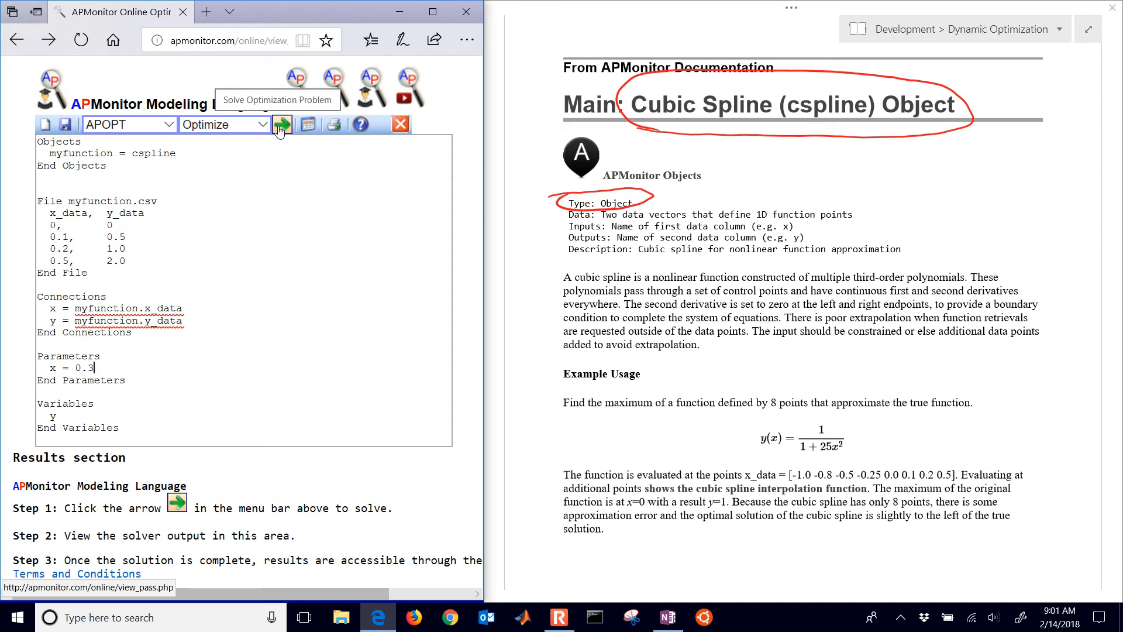
{"action": "left_click", "coordinate": [282, 124]}
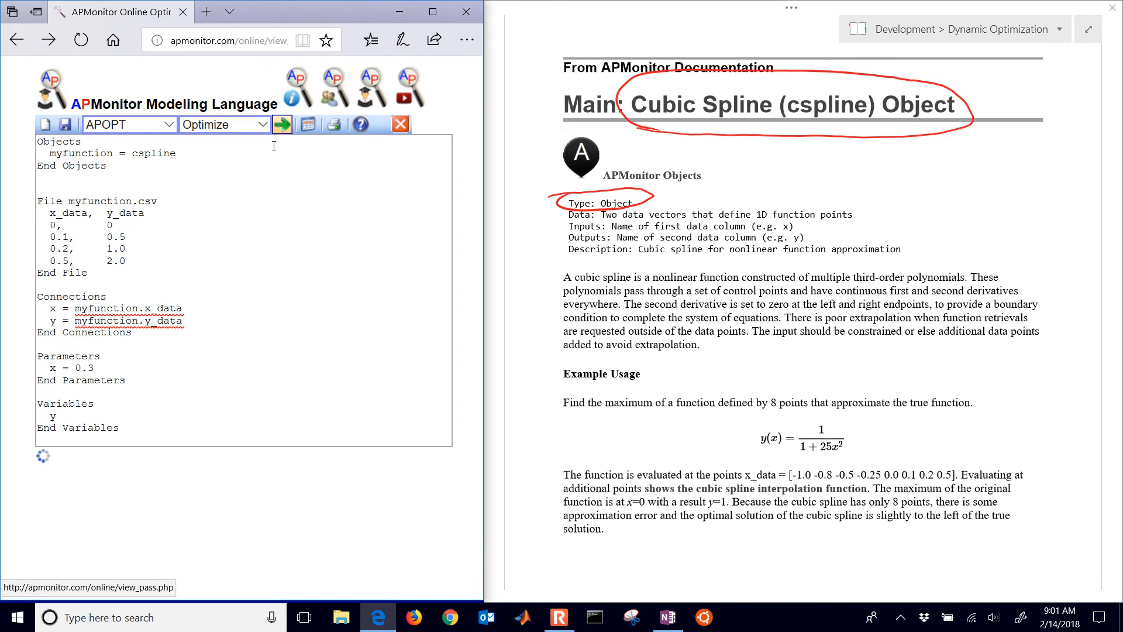
{"action": "left_click", "coordinate": [282, 124]}
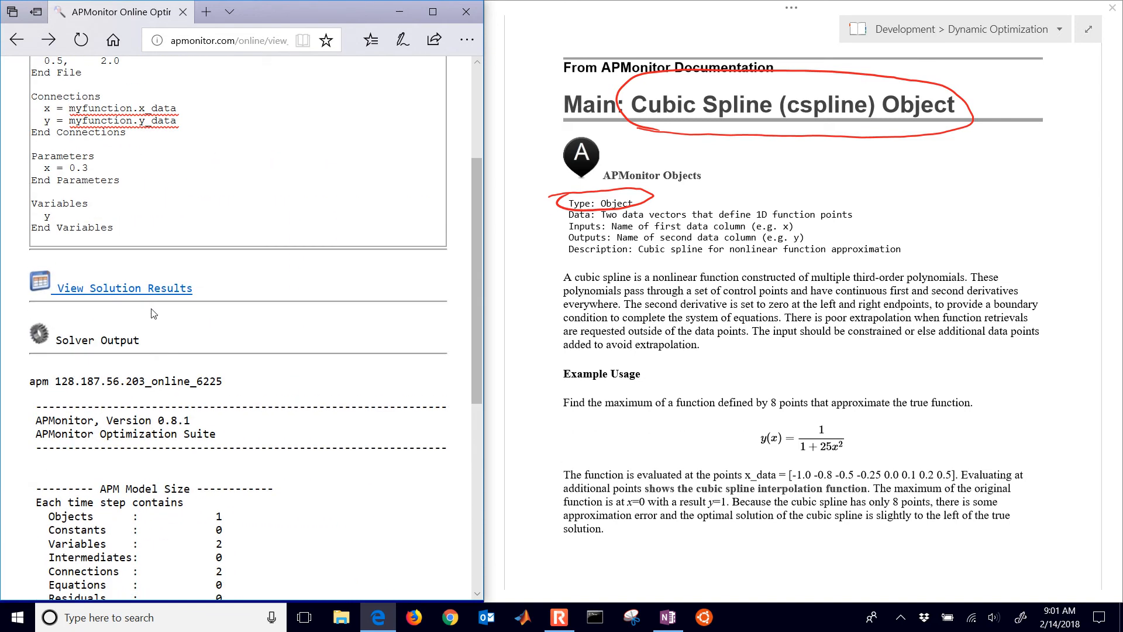
{"action": "left_click", "coordinate": [122, 288]}
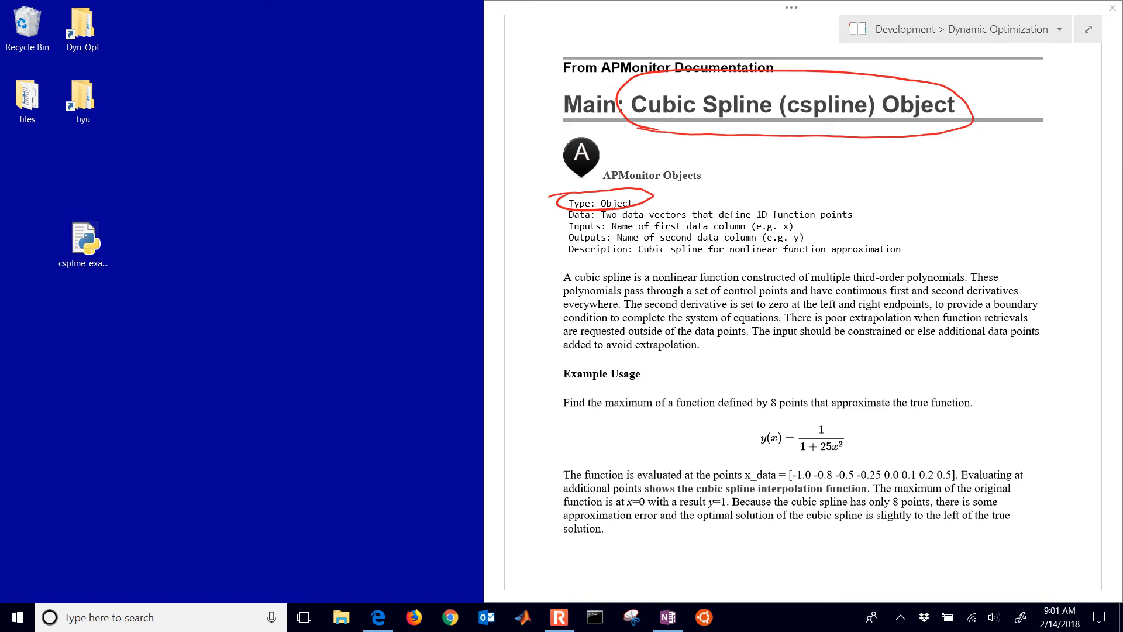
Step: Open cspline_example.py from the desktop in Python IDLE
{"action": "right_click", "coordinate": [85, 237]}
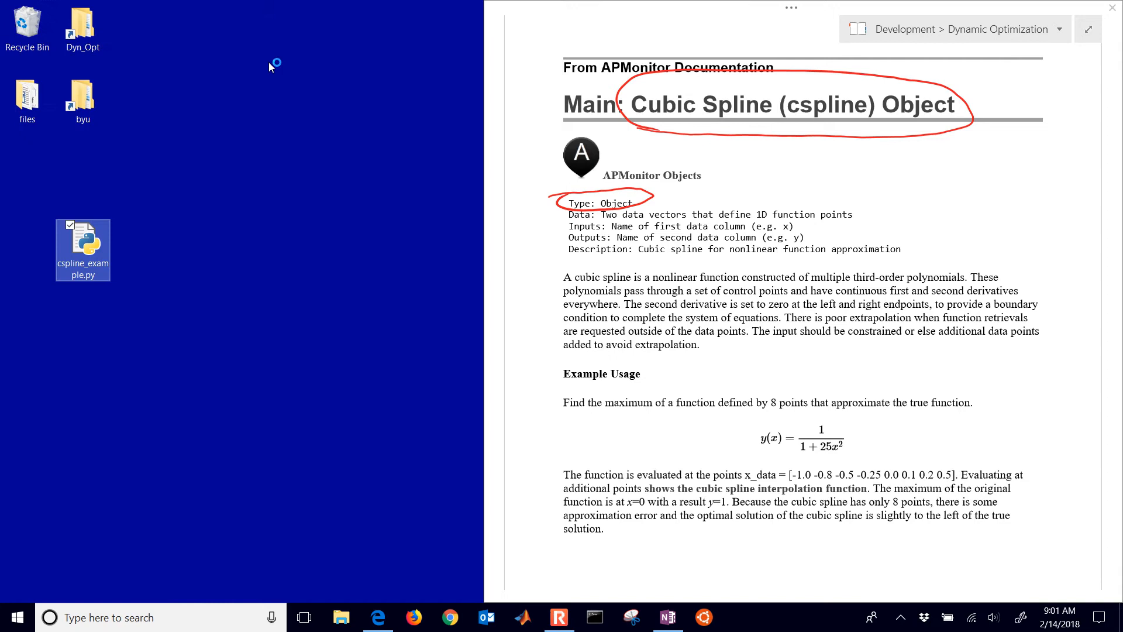
{"action": "double_click", "coordinate": [82, 242]}
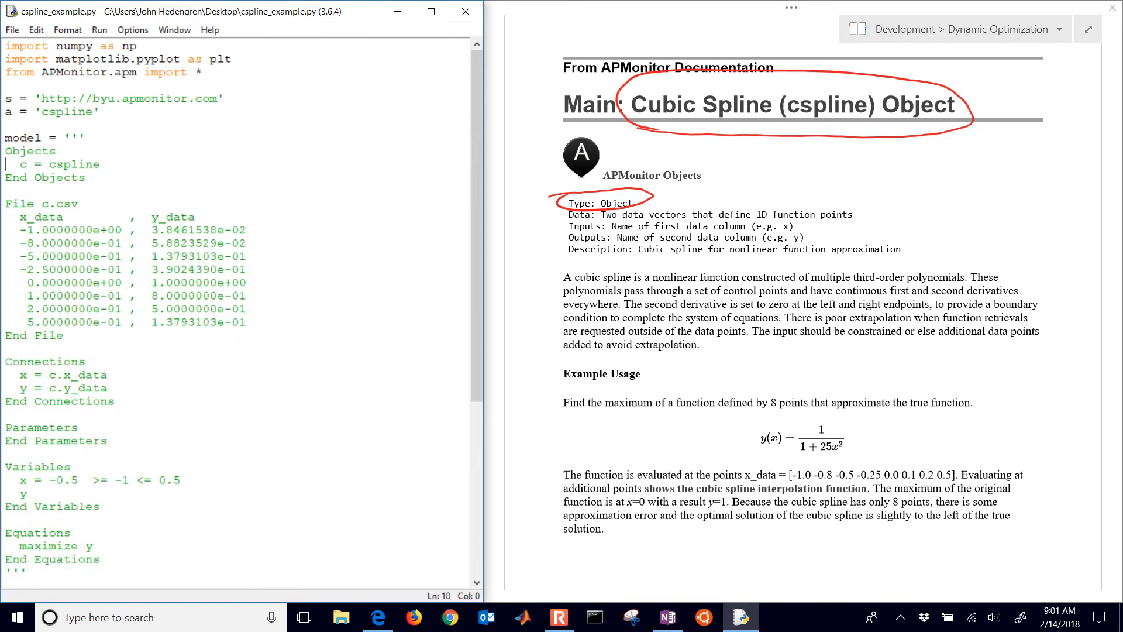
{"action": "left_click", "coordinate": [377, 617]}
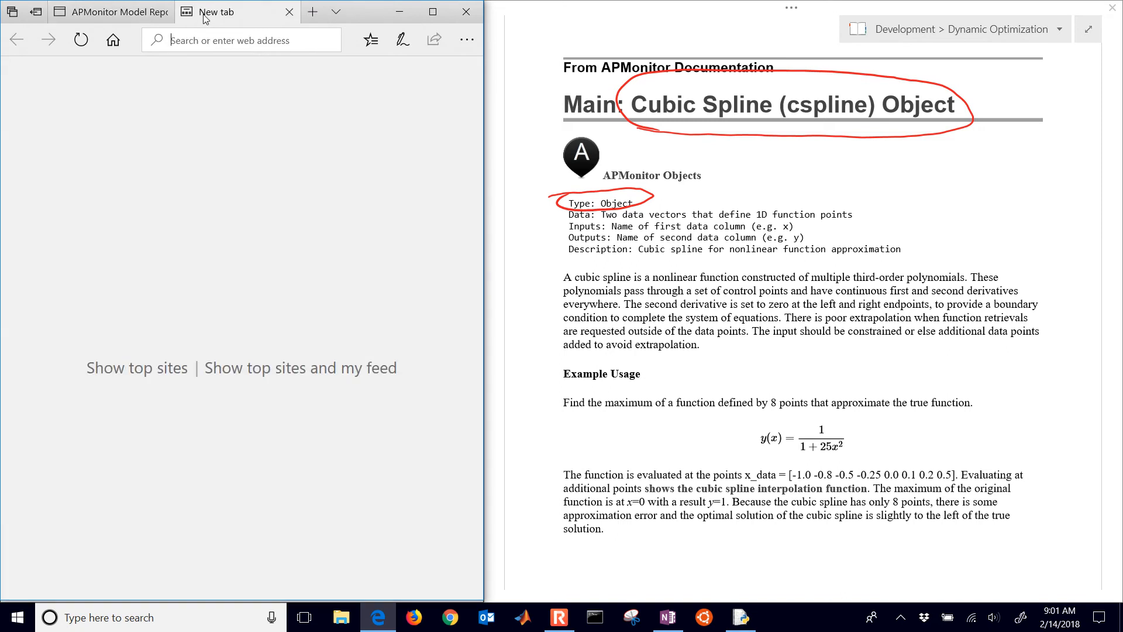
Step: Go to the apmonitor.com wiki and scroll to the Cubic Spline object documentation
{"action": "type", "text": "apmonitor.com/"}
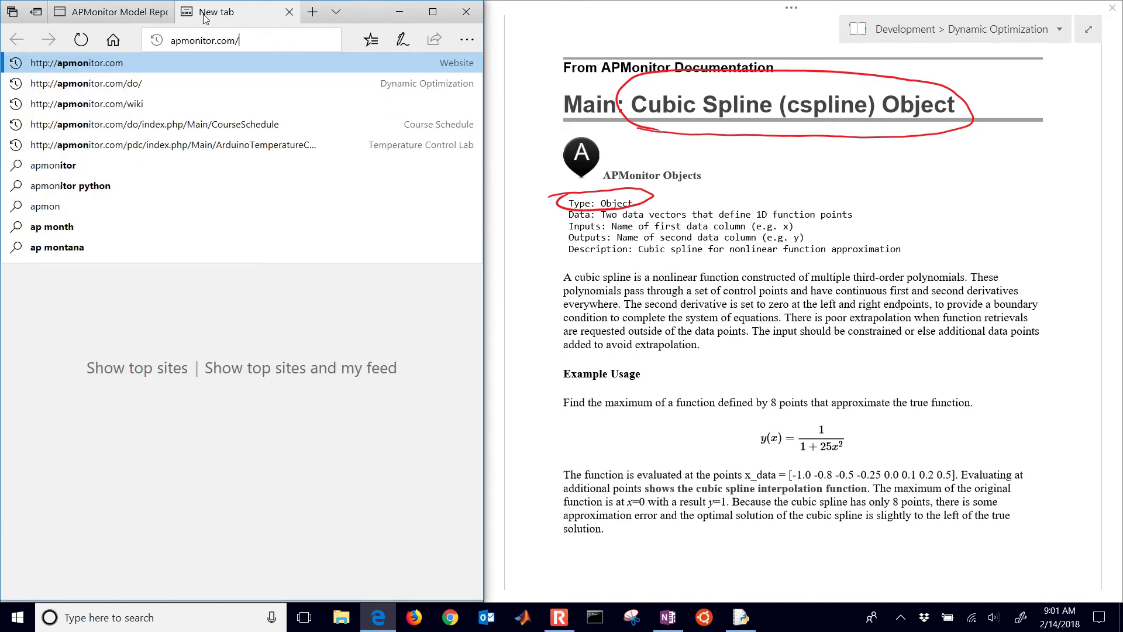
{"action": "left_click", "coordinate": [88, 103]}
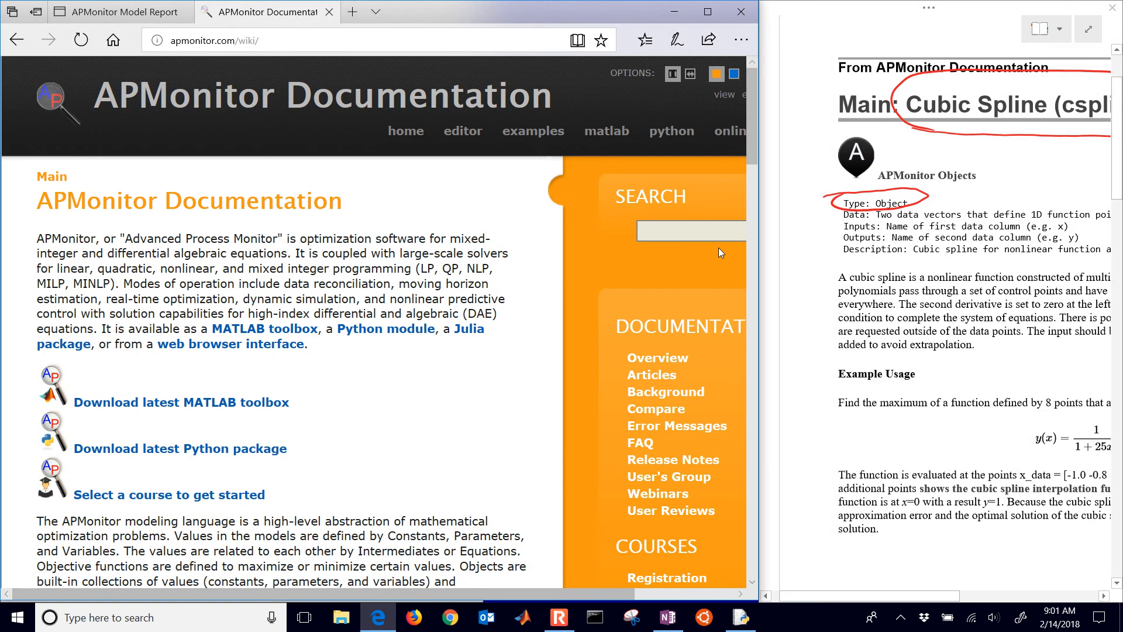
{"action": "scroll", "scroll_direction": "down", "scroll_amount": 3}
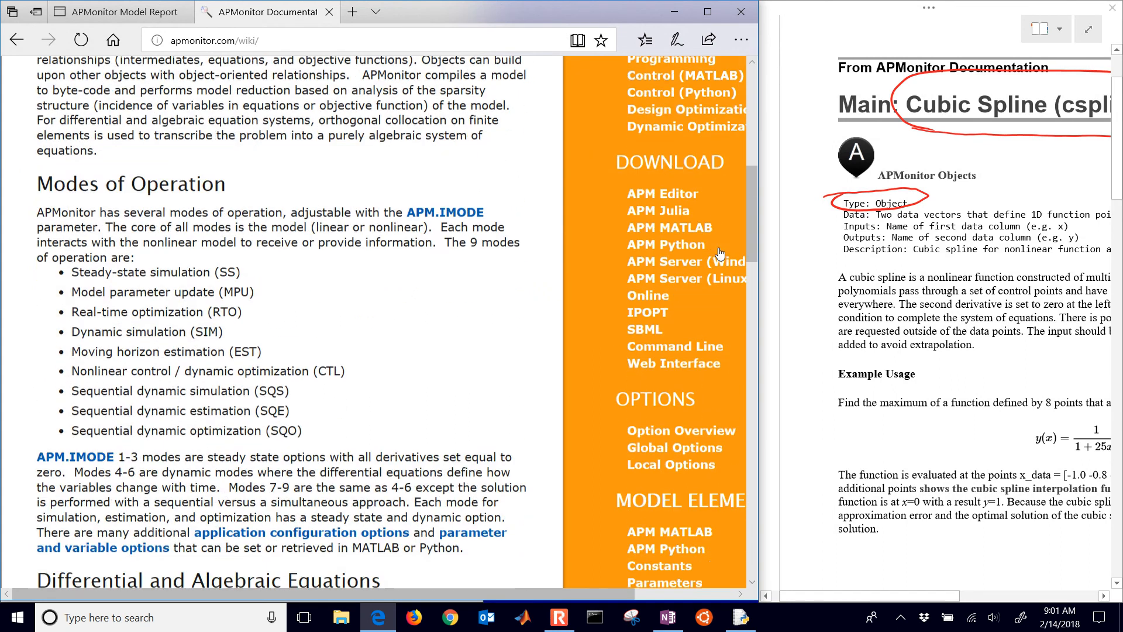
{"action": "scroll", "scroll_direction": "down", "scroll_amount": 3}
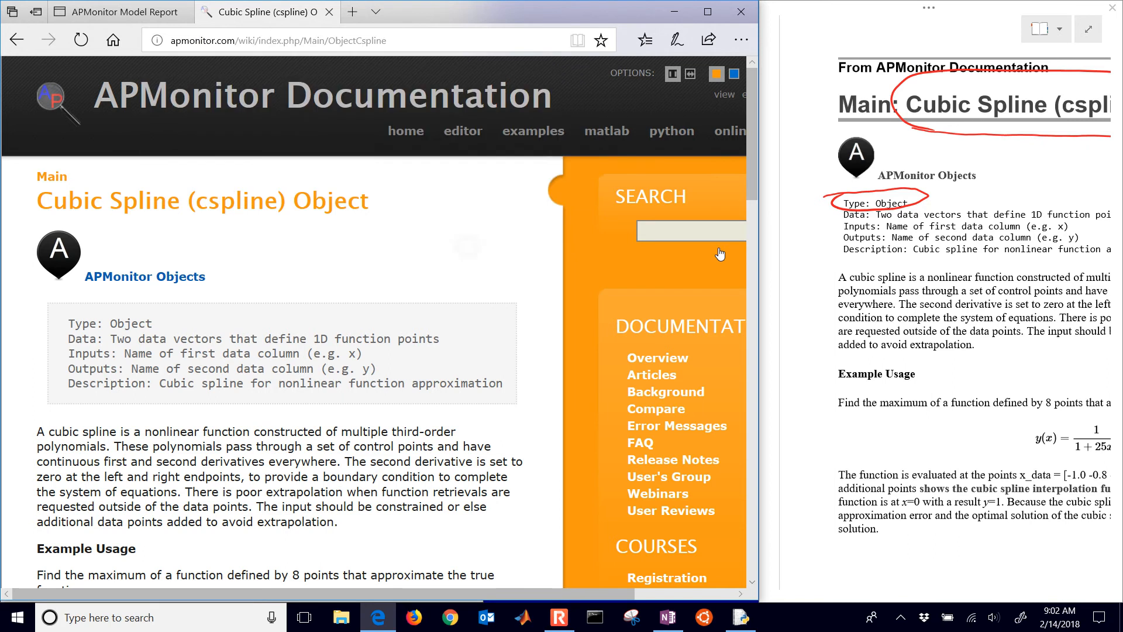
{"action": "scroll", "scroll_direction": "down", "scroll_amount": 3}
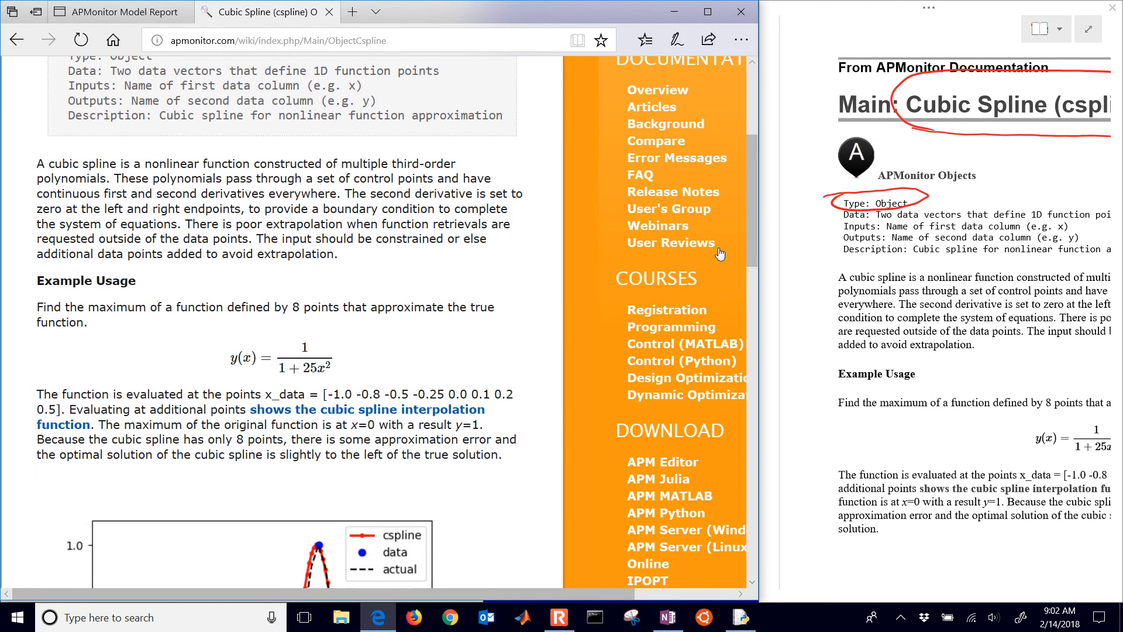
{"action": "scroll", "scroll_direction": "down", "scroll_amount": 3}
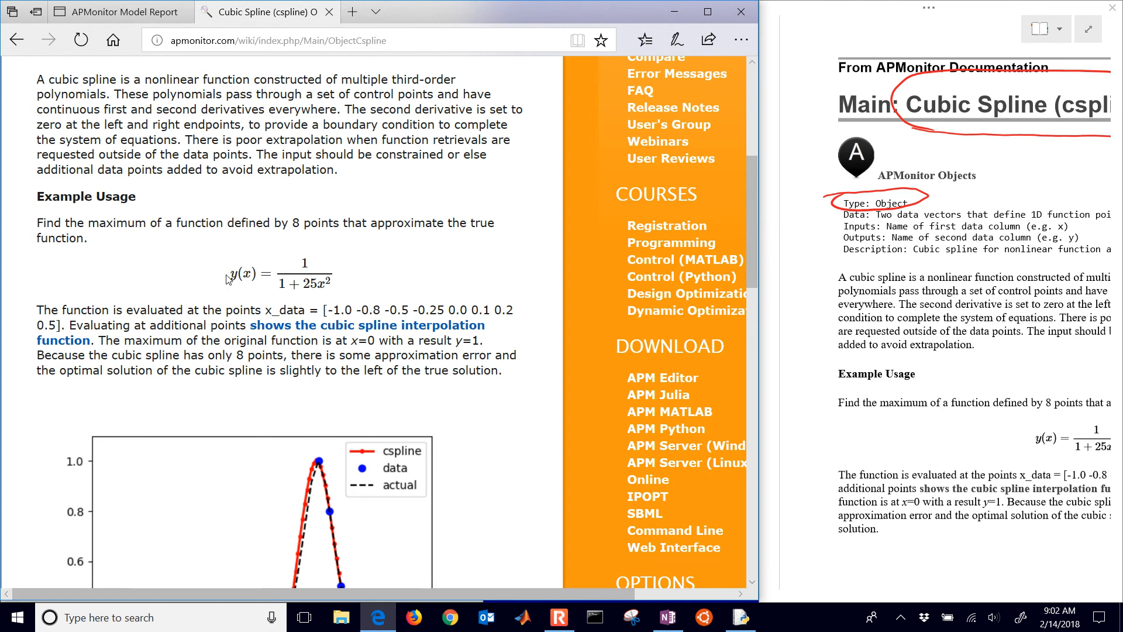
{"action": "mouse_move", "coordinate": [289, 261]}
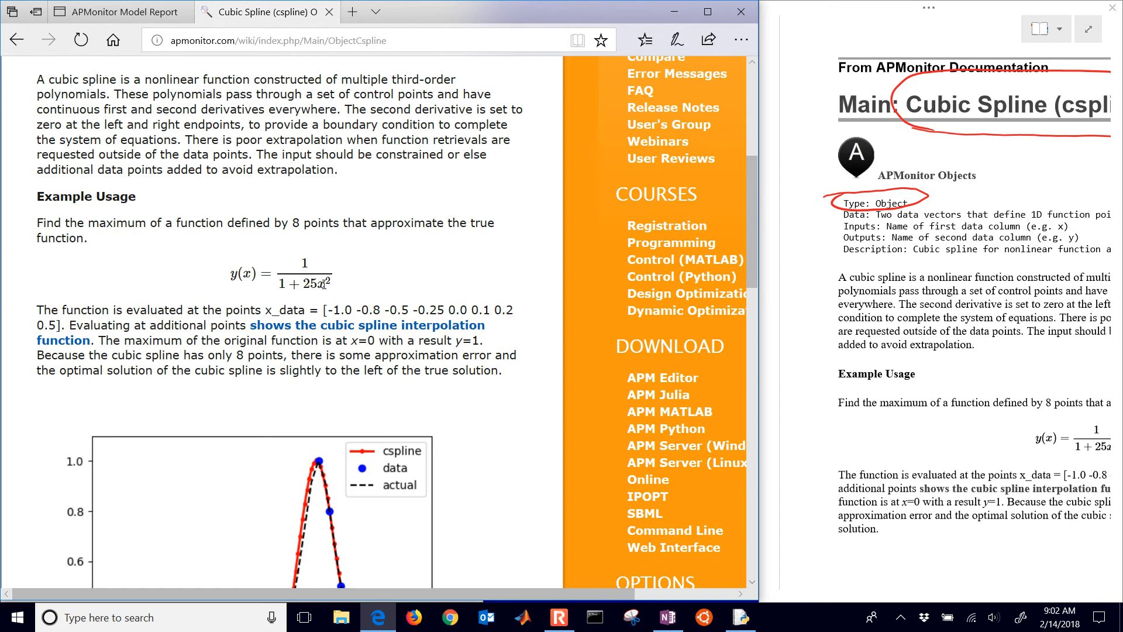
Step: Highlight the x_data points in the example, then view its full source via Get Code
{"action": "left_click_drag", "start_coordinate": [258, 309], "coordinate": [243, 325]}
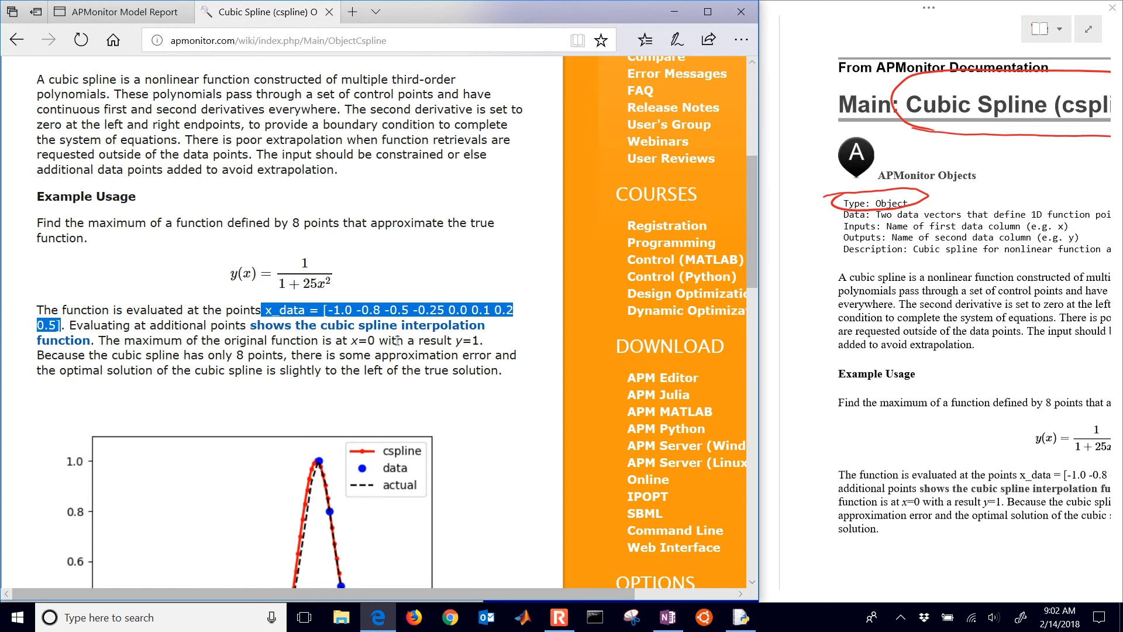
{"action": "mouse_move", "coordinate": [423, 369]}
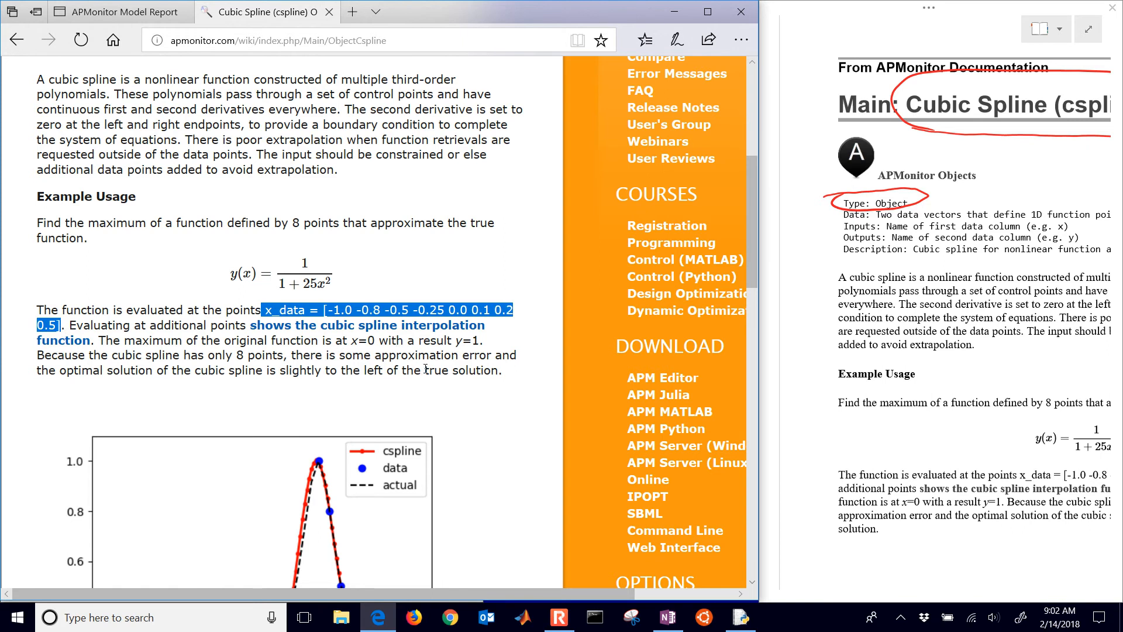
{"action": "scroll", "scroll_direction": "down", "scroll_amount": 3}
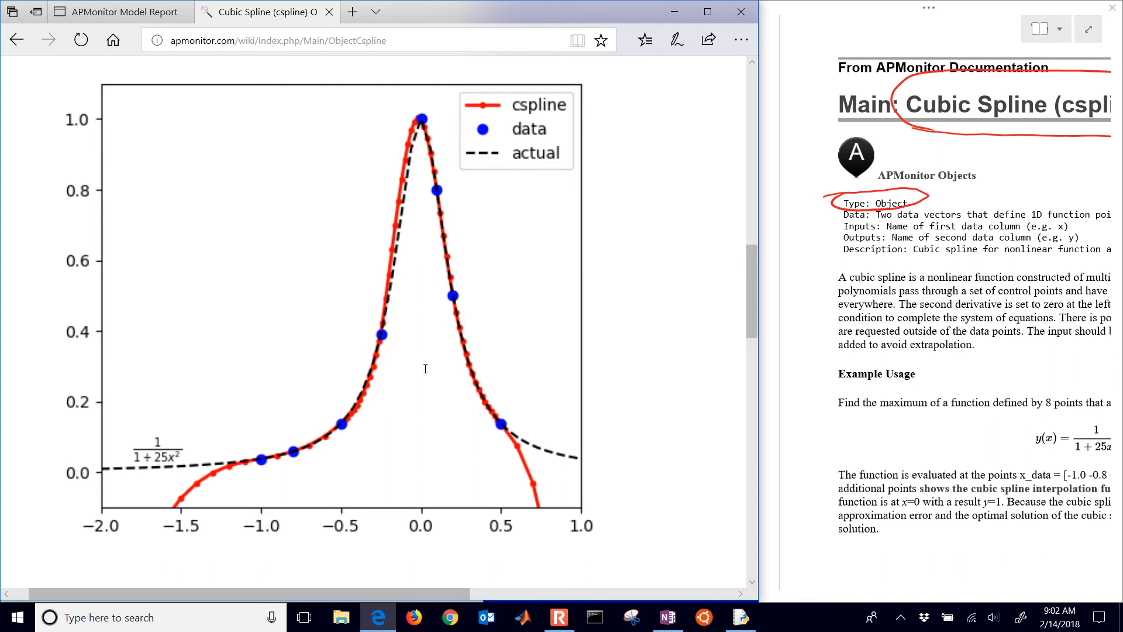
{"action": "scroll", "scroll_direction": "down", "scroll_amount": 3}
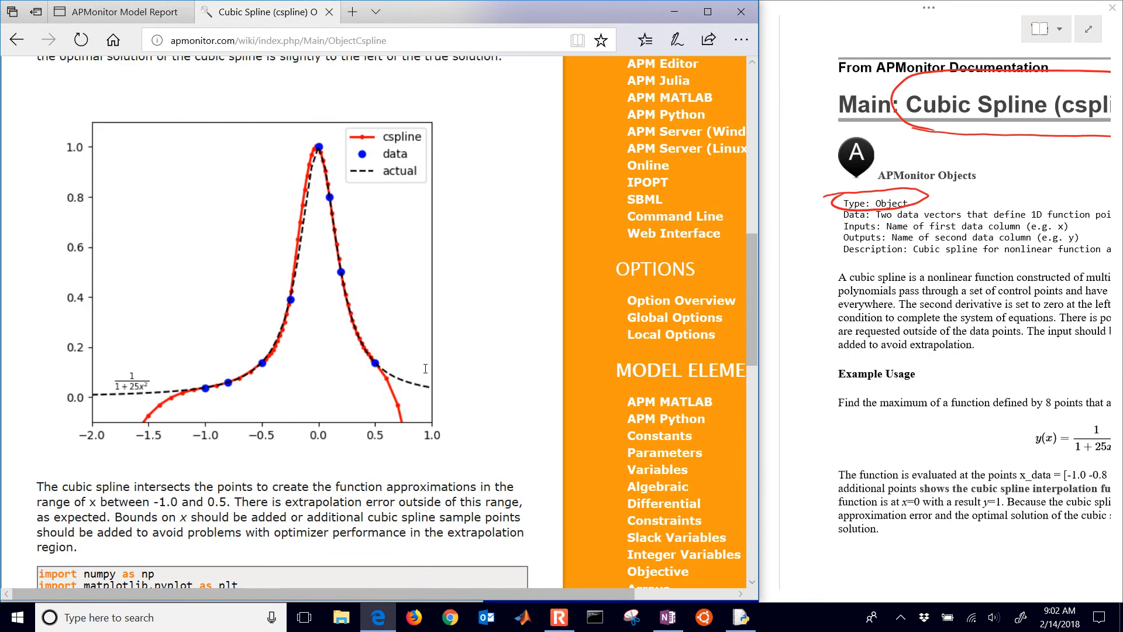
{"action": "scroll", "scroll_direction": "down", "scroll_amount": 3}
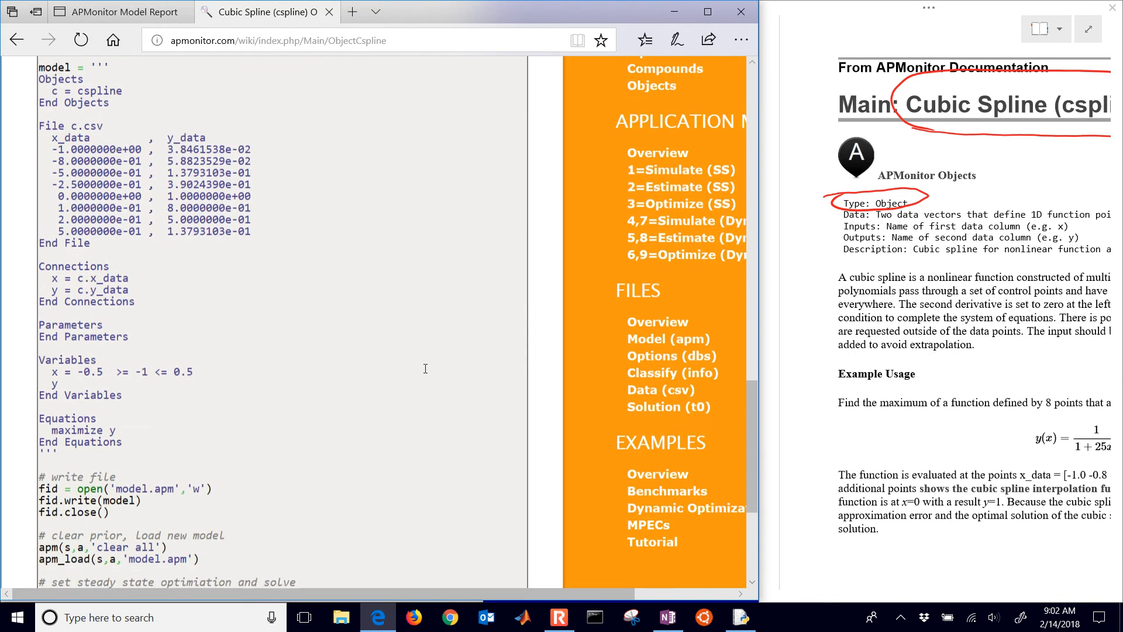
{"action": "scroll", "scroll_direction": "down", "scroll_amount": 3}
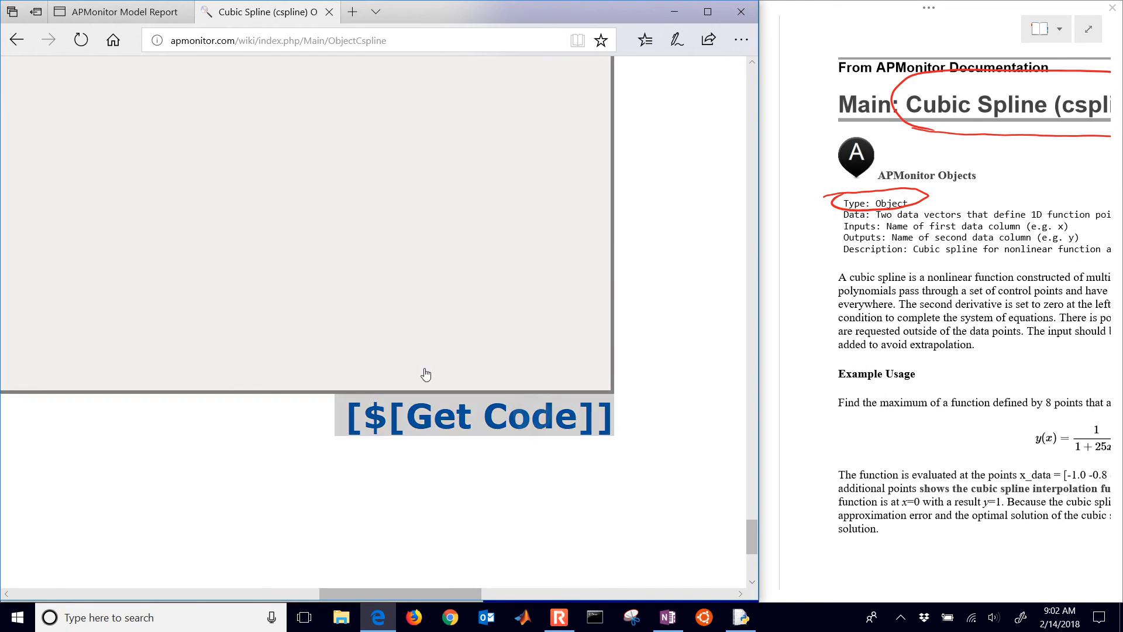
{"action": "left_click", "coordinate": [477, 416]}
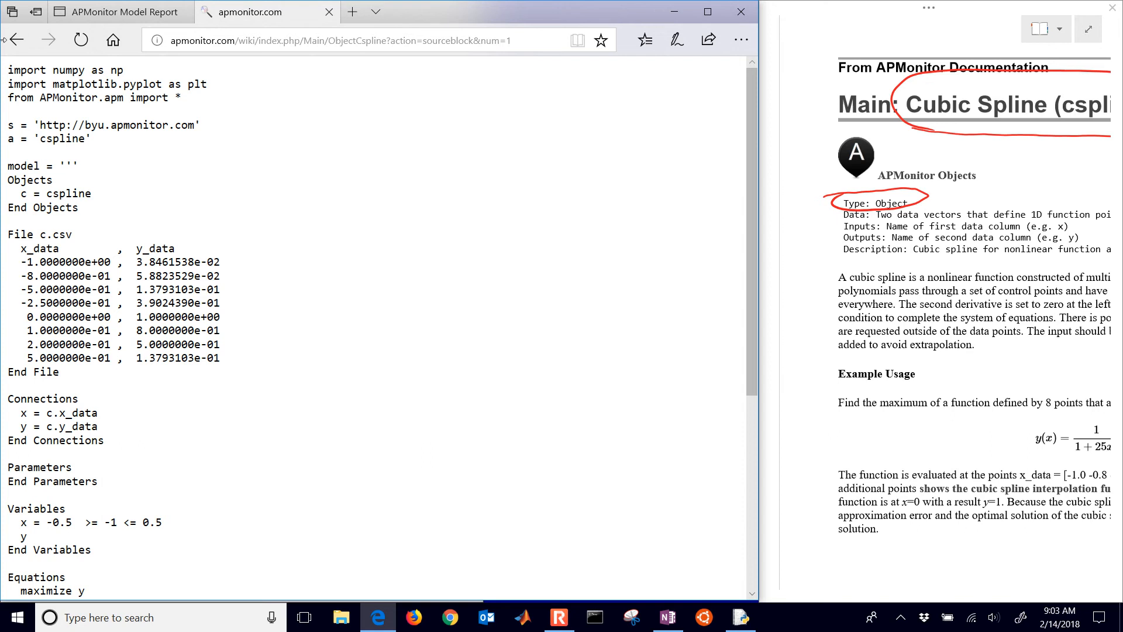
Step: Minimize Edge to bring the cspline_example.py IDLE window back
{"action": "left_click", "coordinate": [741, 617]}
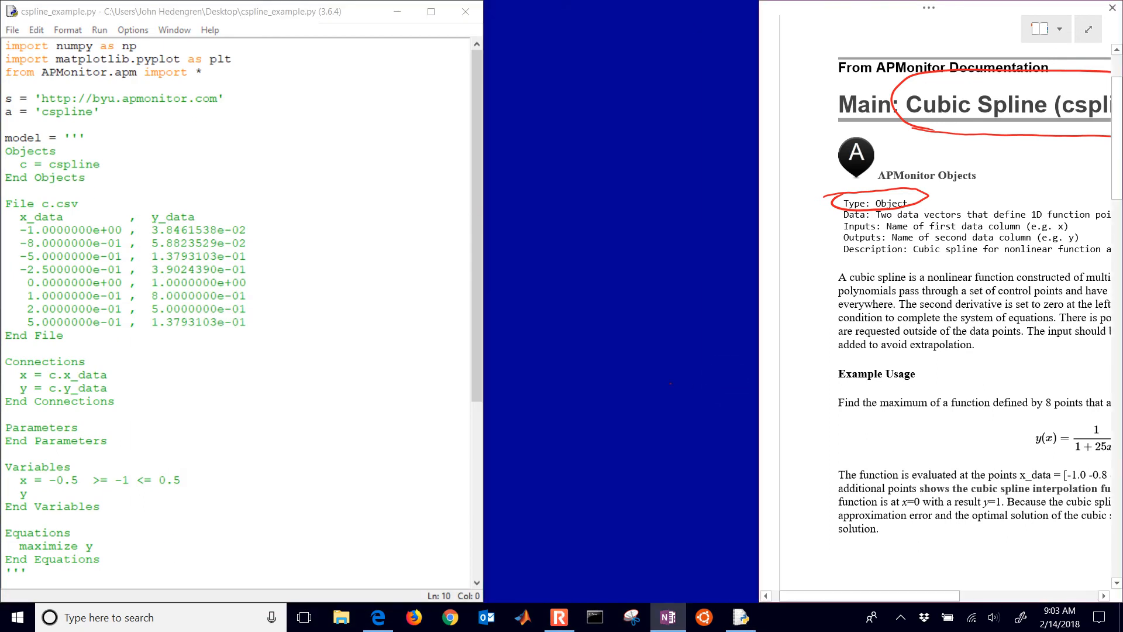
{"action": "mouse_move", "coordinate": [758, 448]}
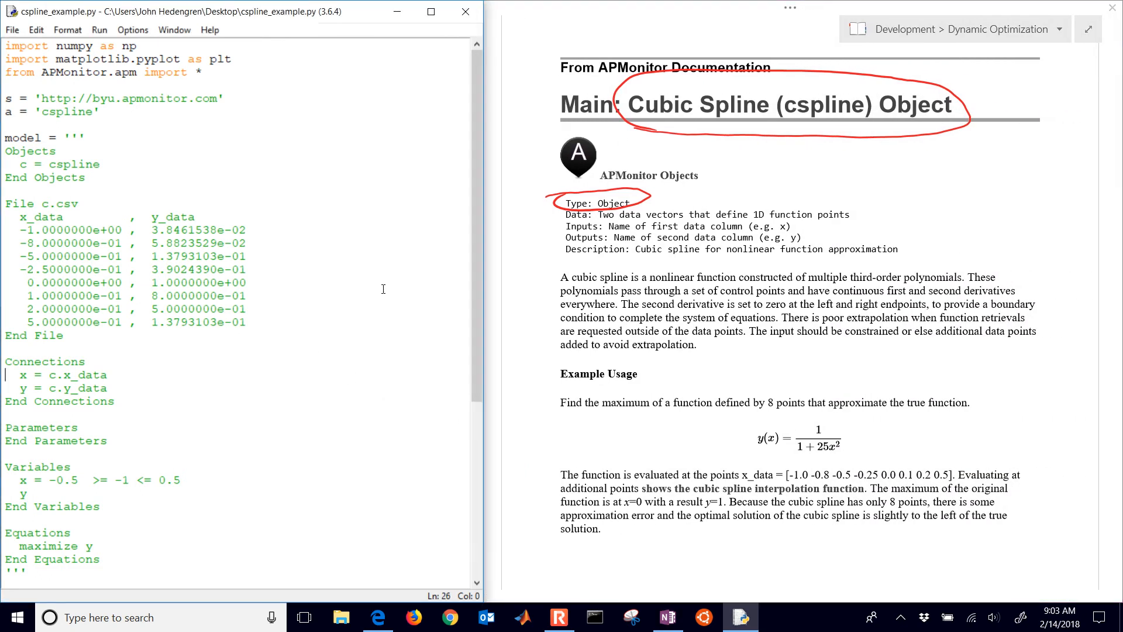
Step: Rename the x_data column header to x_data1 and change the connection to x = c.x_data1
{"action": "left_click", "coordinate": [81, 137]}
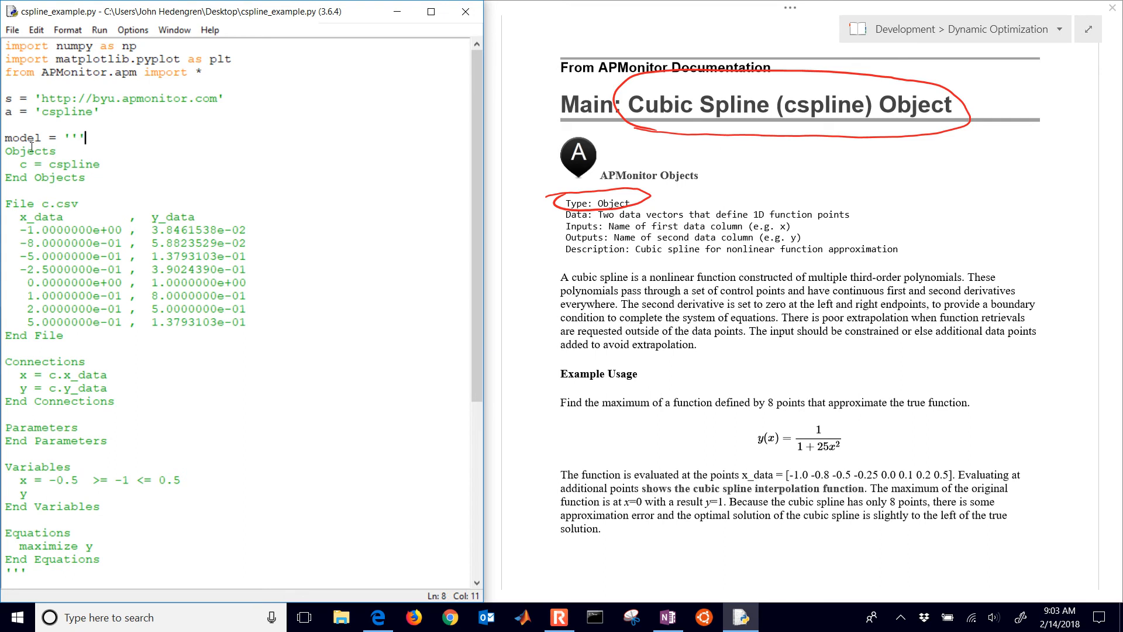
{"action": "left_click_drag", "start_coordinate": [6, 150], "coordinate": [84, 177]}
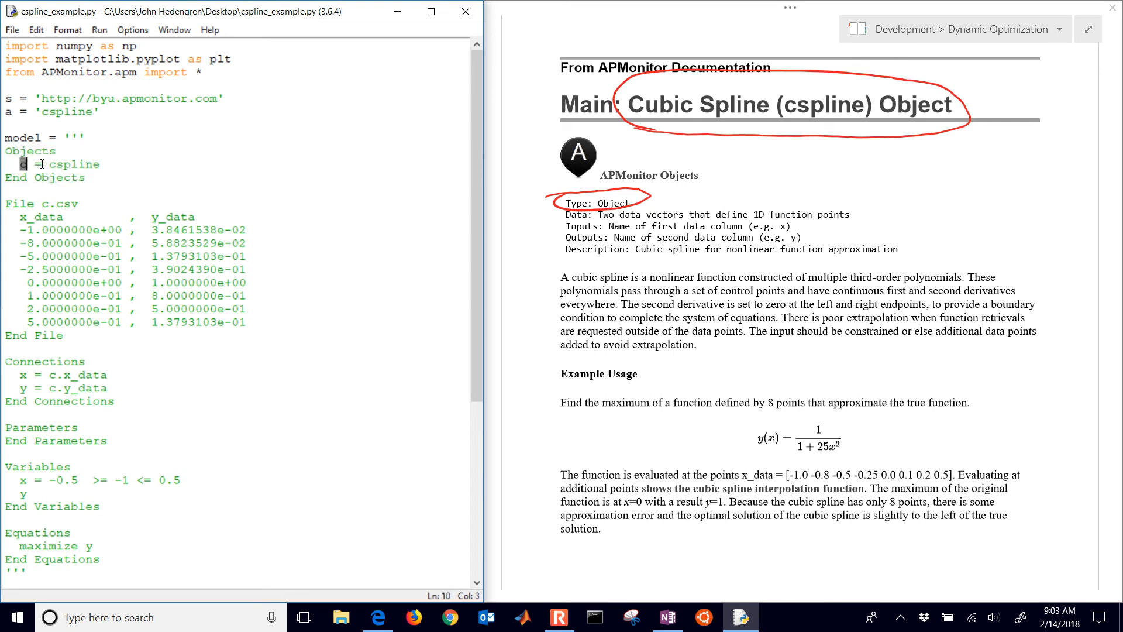
{"action": "double_click", "coordinate": [71, 164]}
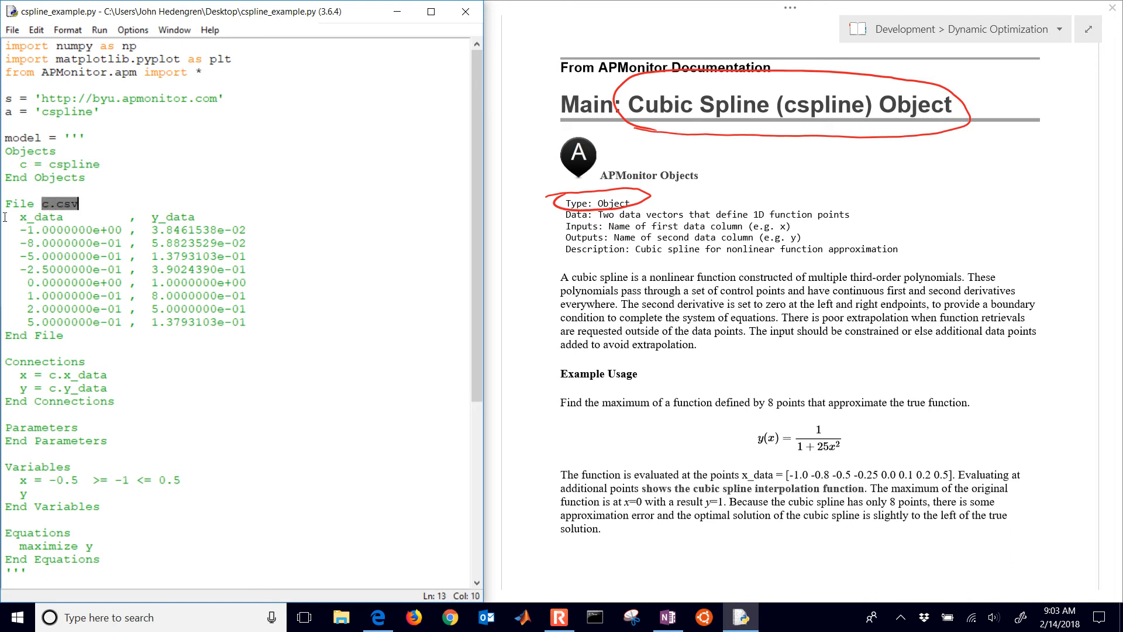
{"action": "left_click_drag", "start_coordinate": [7, 216], "coordinate": [256, 328]}
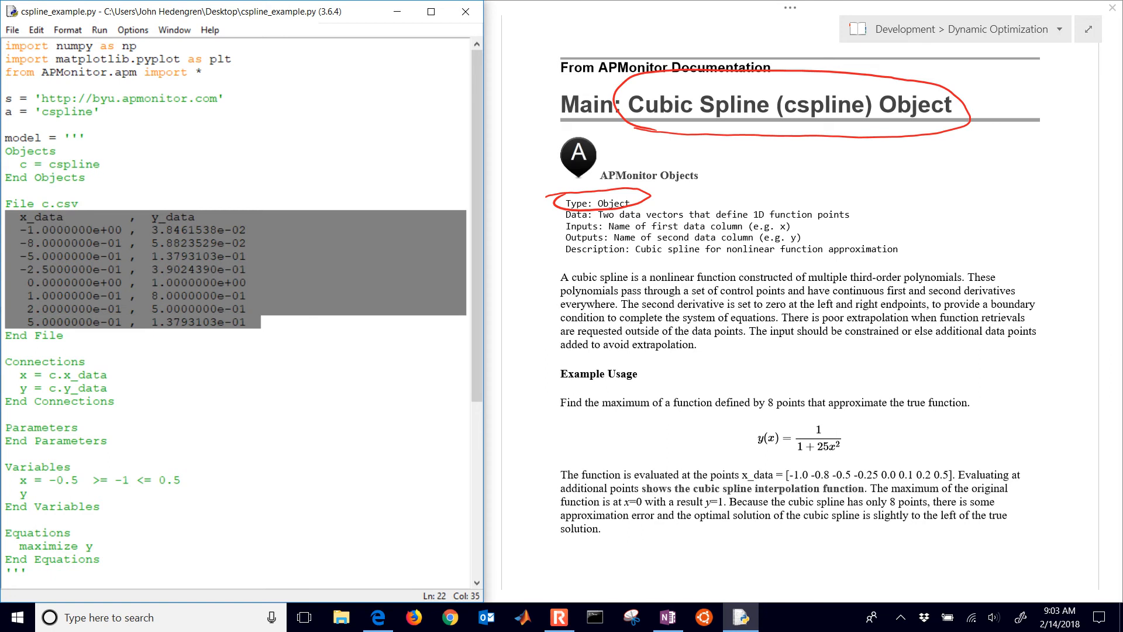
{"action": "left_click", "coordinate": [63, 217]}
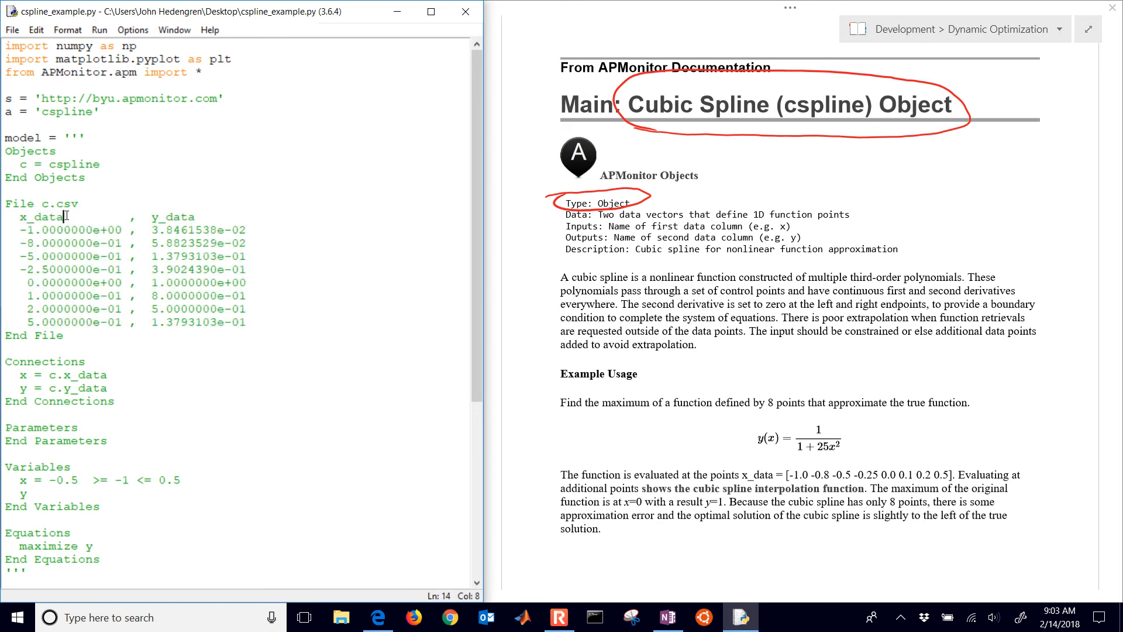
{"action": "type", "text": "1"}
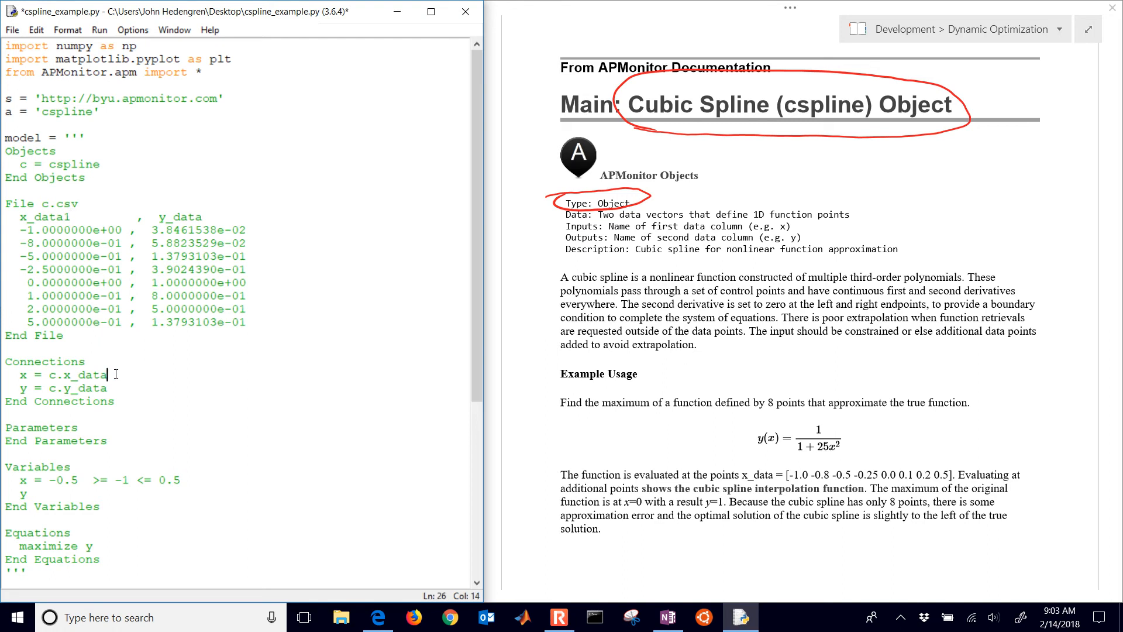
{"action": "type", "text": "1"}
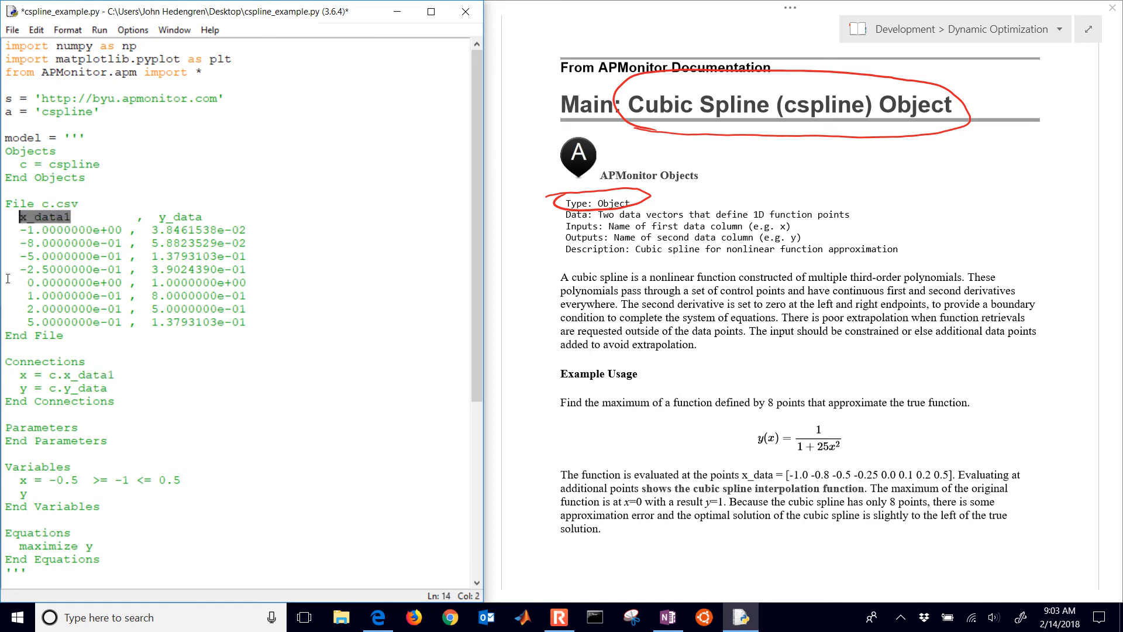
{"action": "mouse_move", "coordinate": [22, 291]}
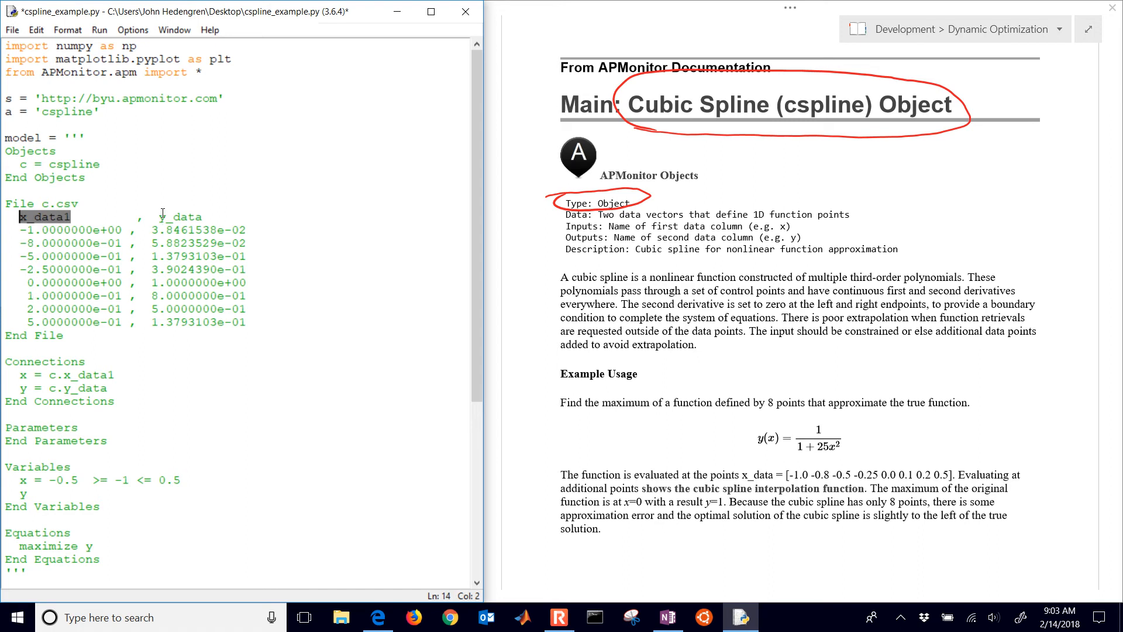
{"action": "mouse_move", "coordinate": [192, 211]}
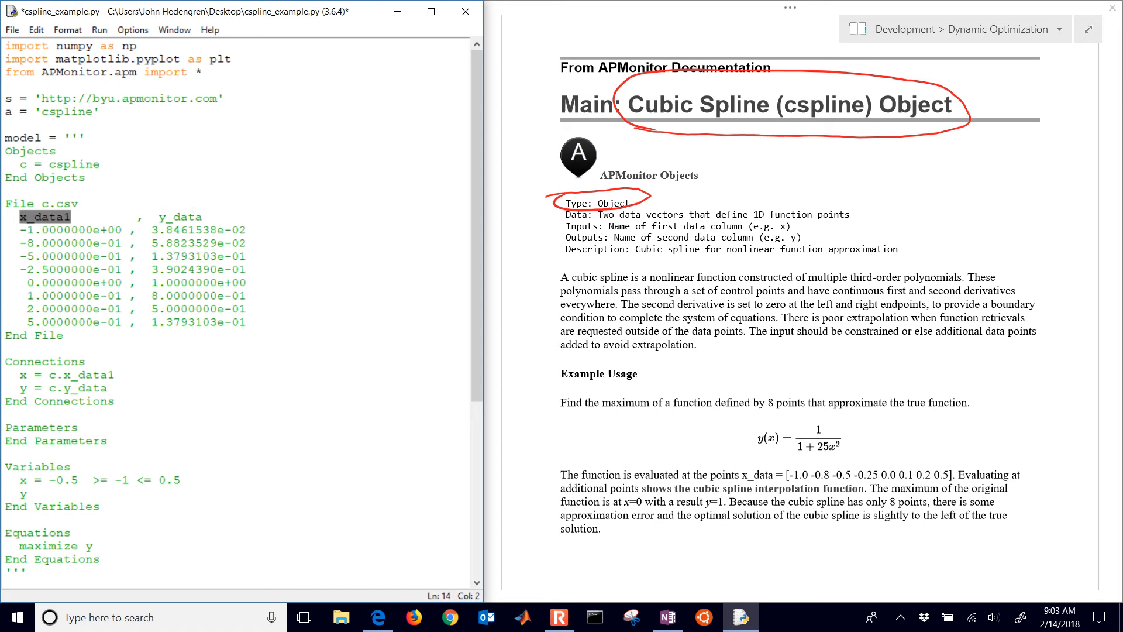
{"action": "mouse_move", "coordinate": [163, 238]}
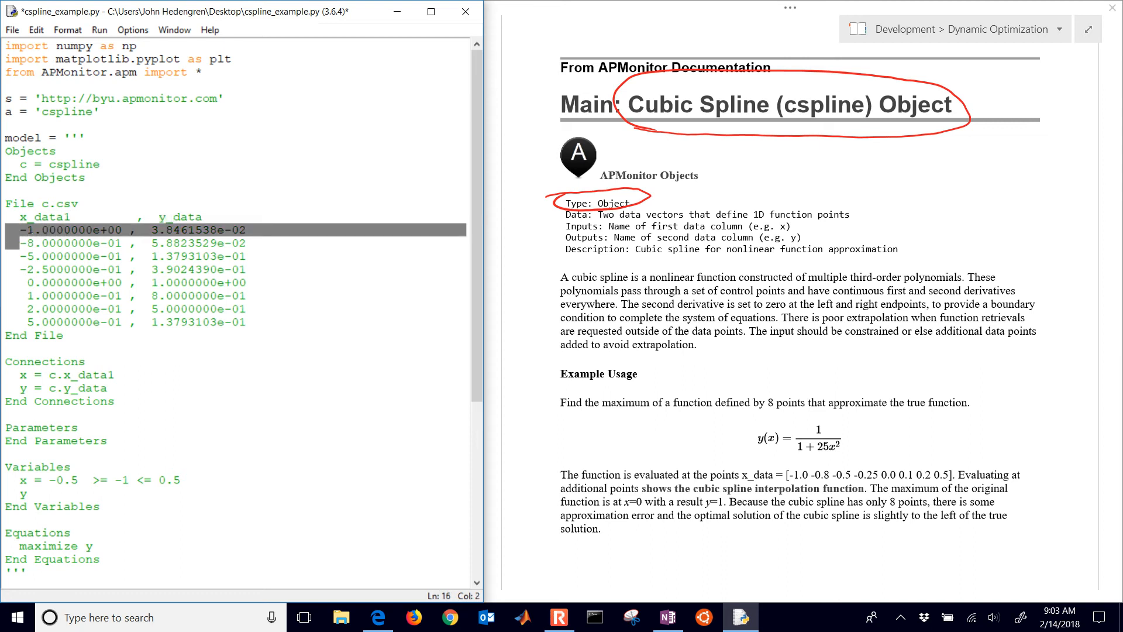
{"action": "left_click", "coordinate": [75, 230]}
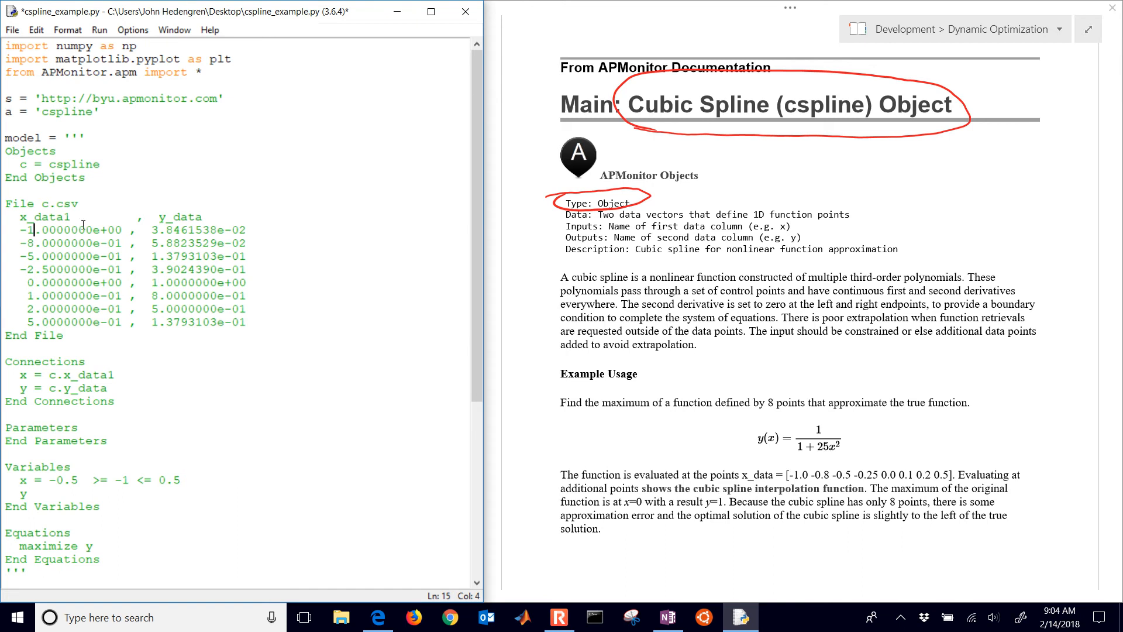
{"action": "scroll", "scroll_direction": "down", "scroll_amount": 3}
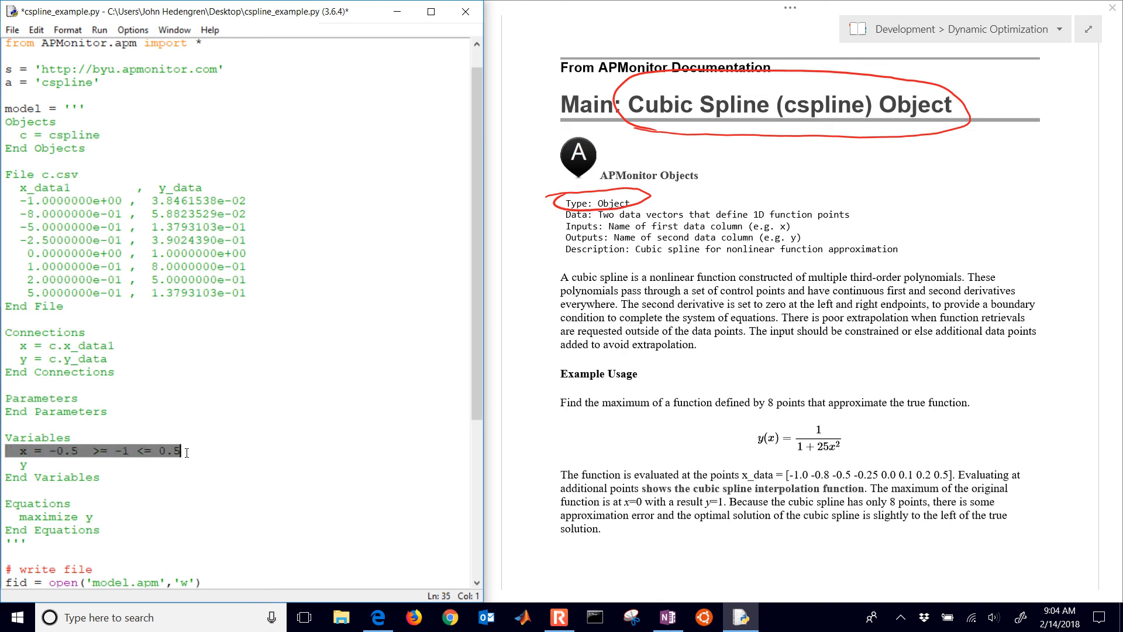
{"action": "left_click", "coordinate": [142, 408]}
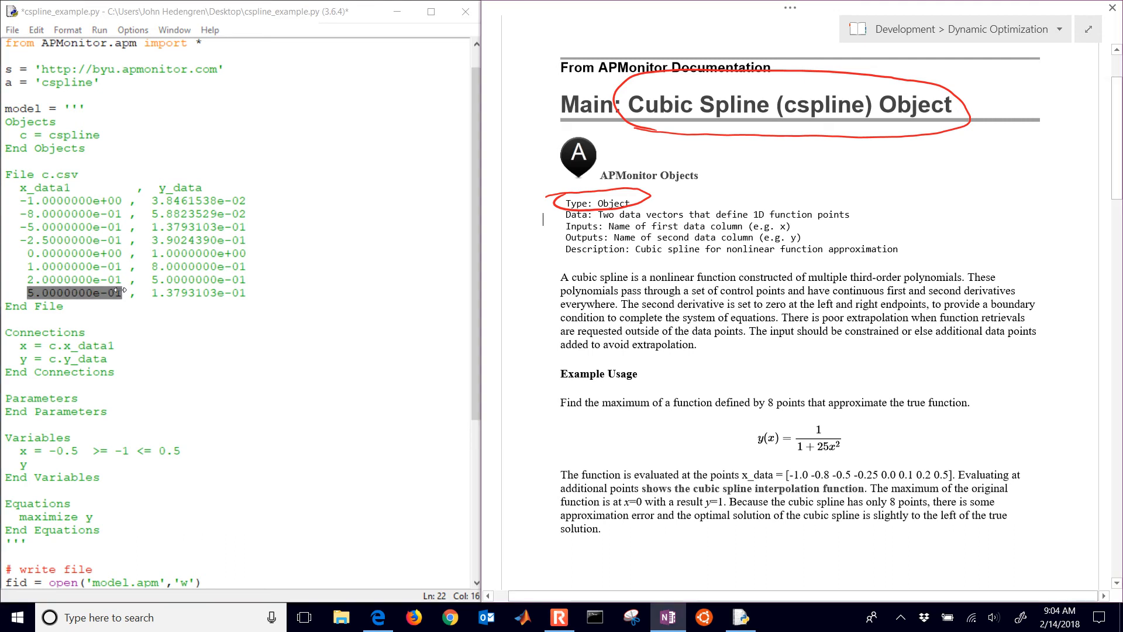
{"action": "scroll", "scroll_direction": "down", "scroll_amount": 3}
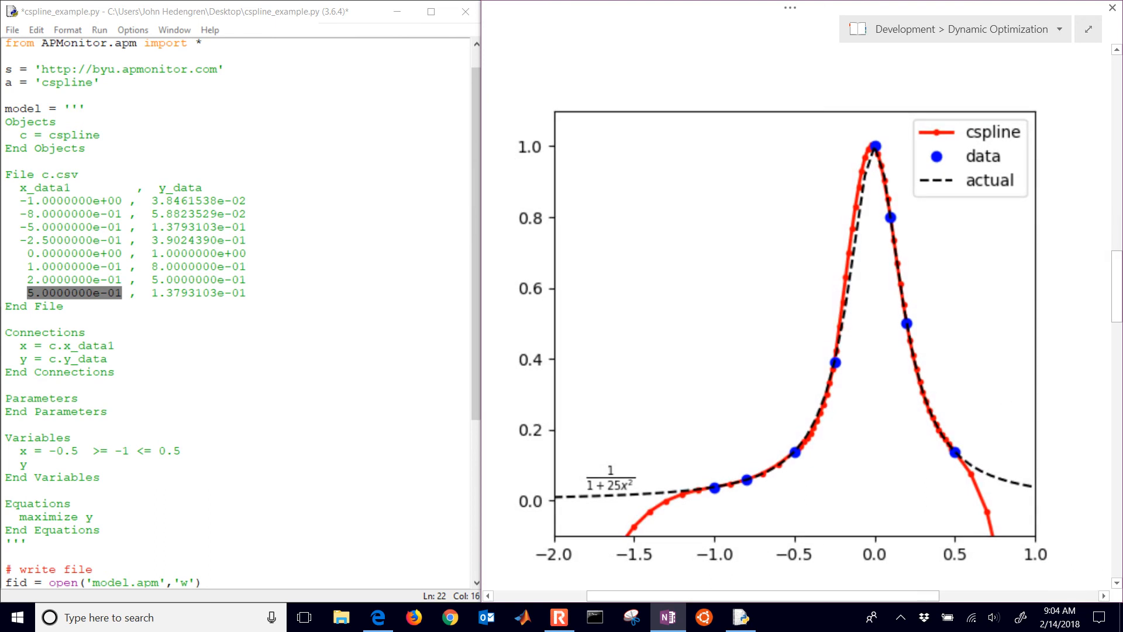
{"action": "mouse_move", "coordinate": [735, 232]}
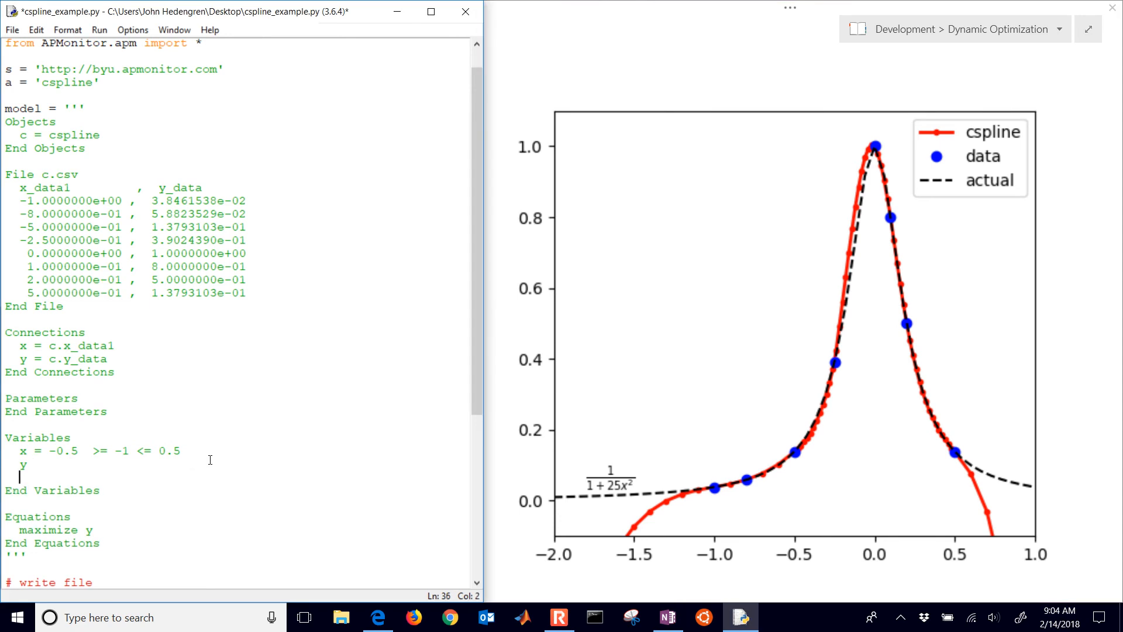
Step: Declare variables w and z and add the objective maximize z
{"action": "type", "text": "w"}
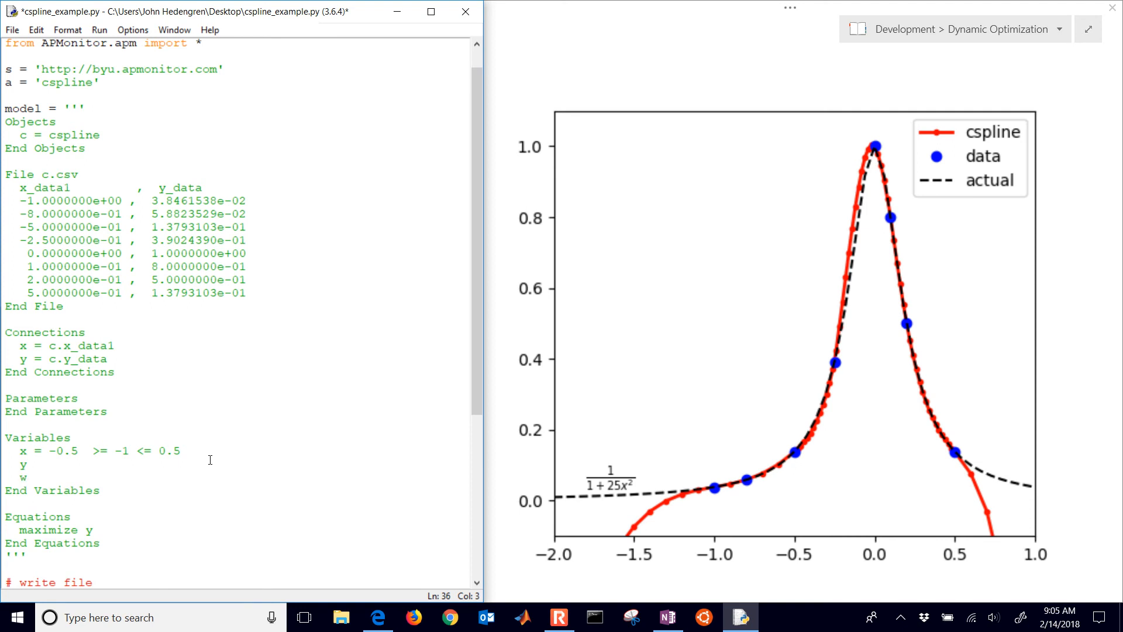
{"action": "type", "text": "z"}
{"action": "type", "text": "maximize"}
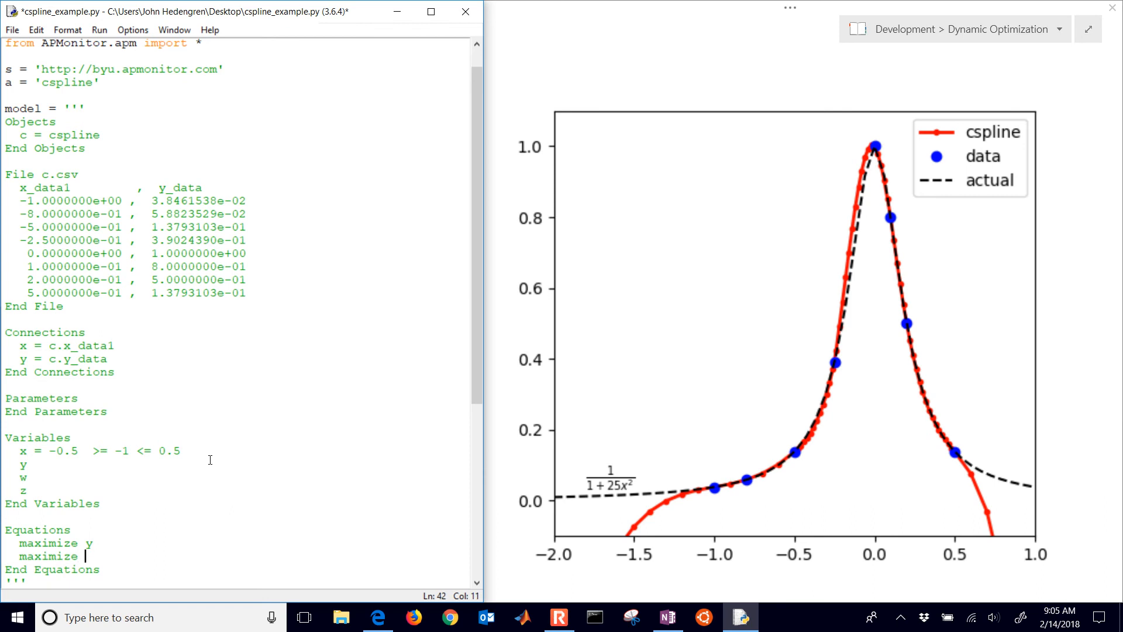
{"action": "type", "text": "z"}
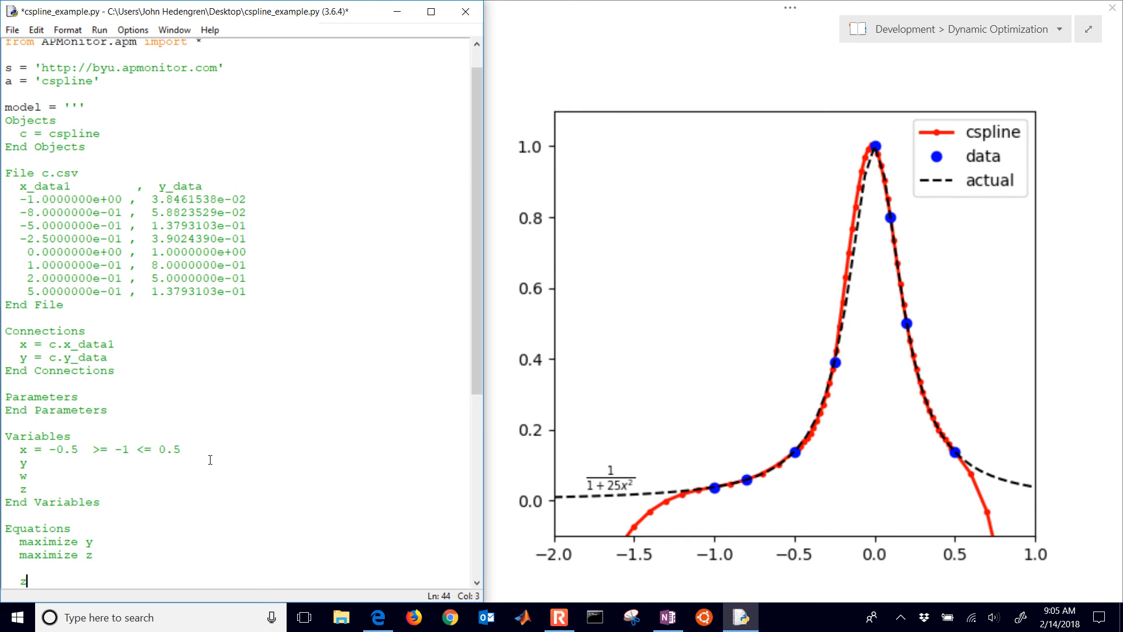
Step: Add the equation z = 1 / (1 + 25*w^2) to the model
{"action": "type", "text": "z = 1"}
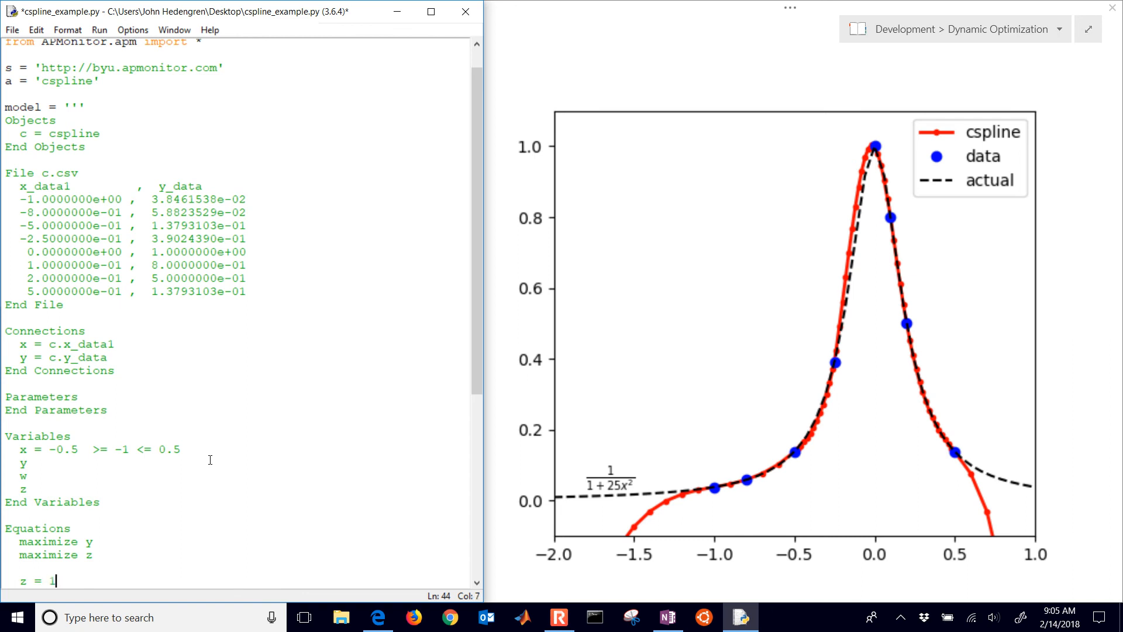
{"action": "type", "text": "/ (1"}
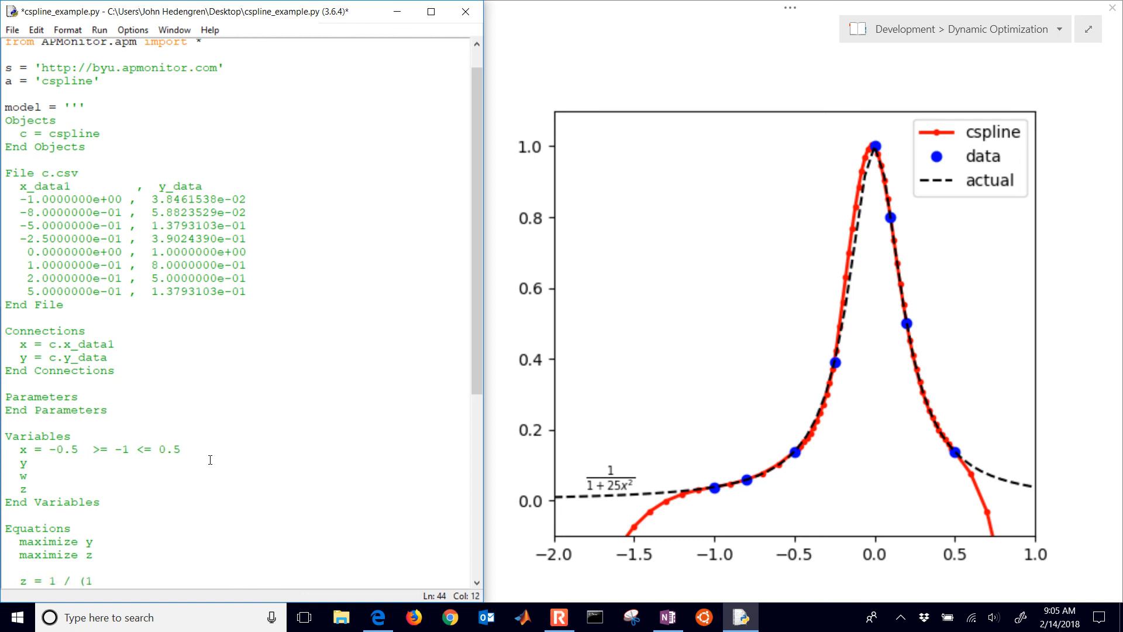
{"action": "type", "text": "+ 25"}
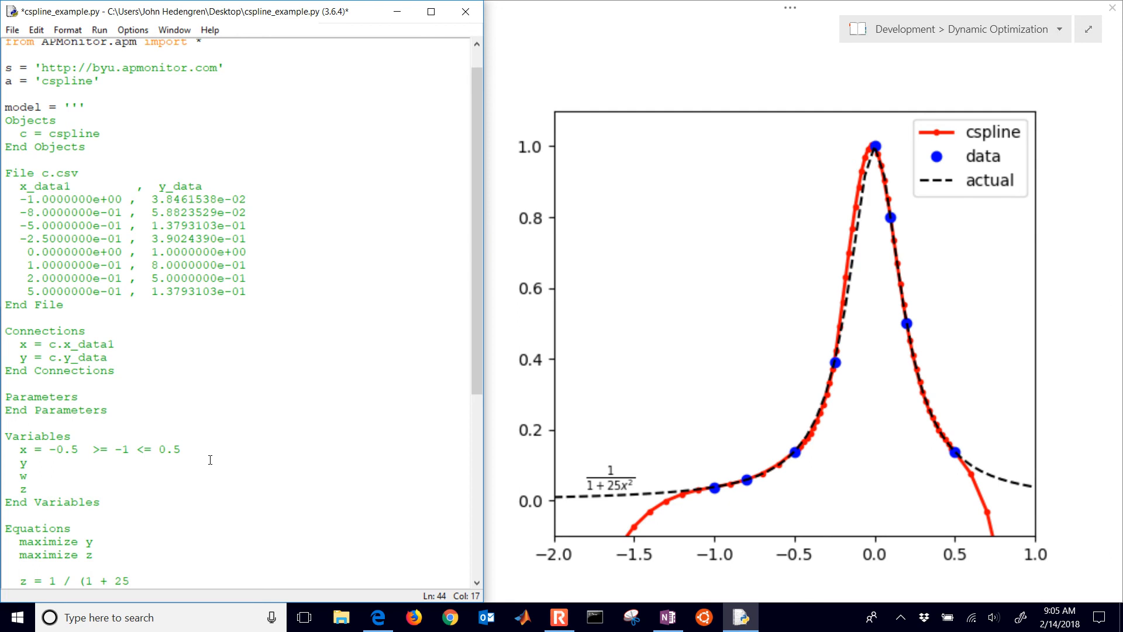
{"action": "type", "text": "*x^2"}
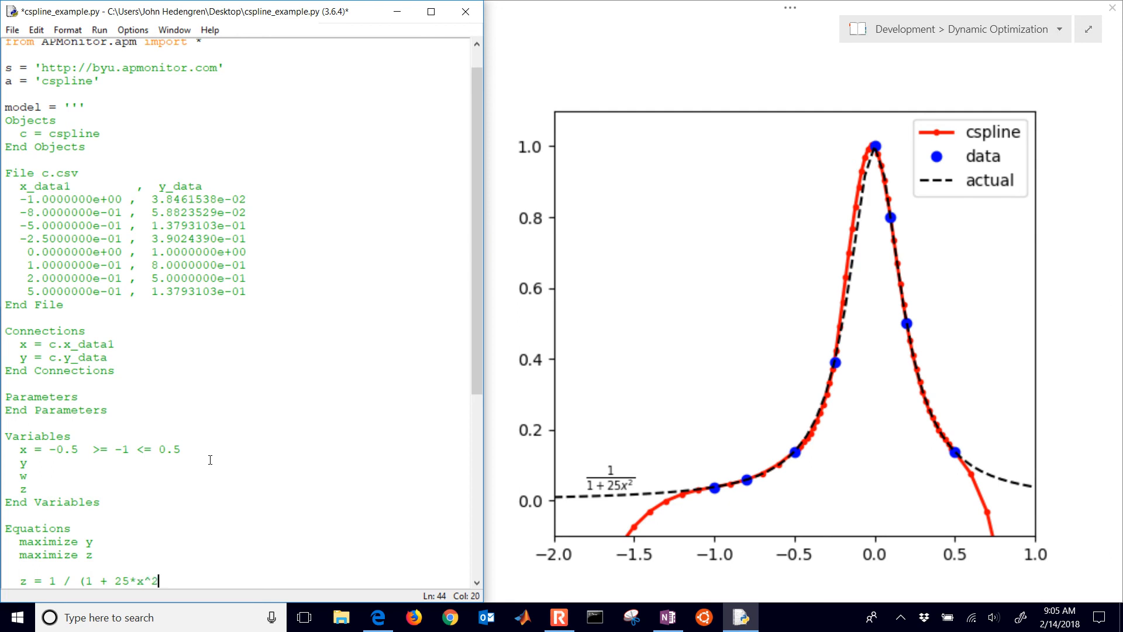
{"action": "type", "text": ")"}
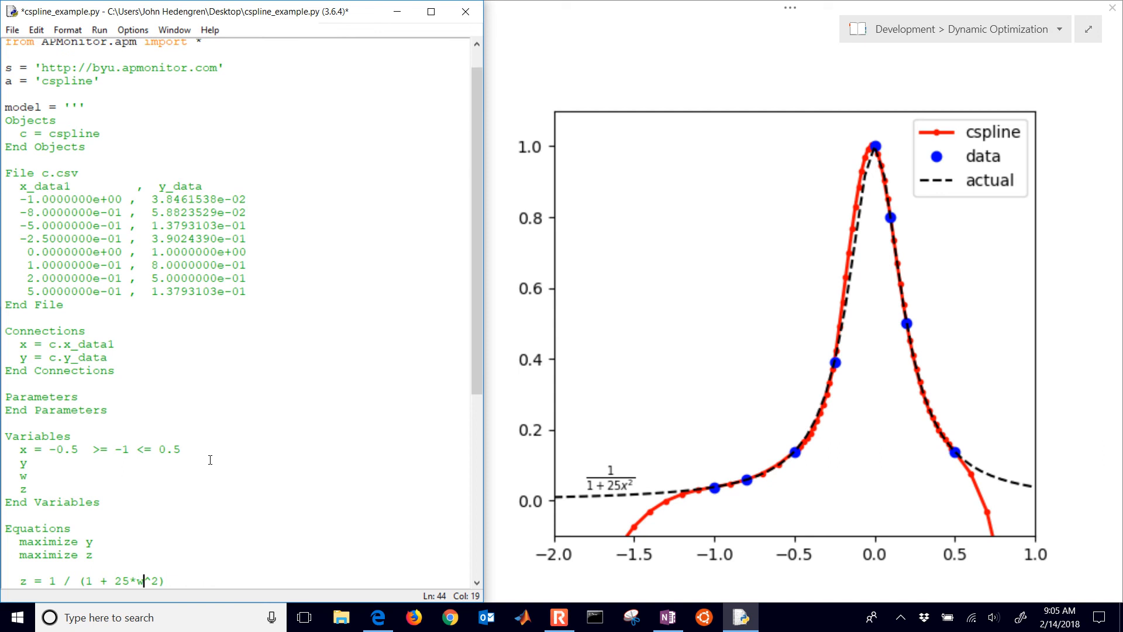
{"action": "left_click", "coordinate": [56, 312]}
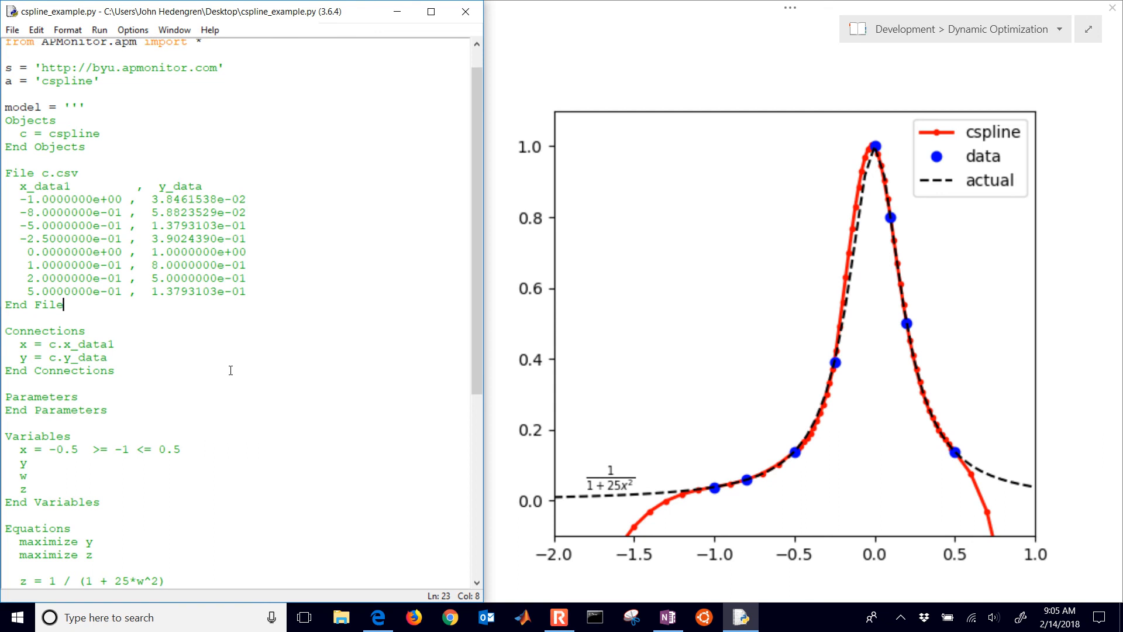
{"action": "scroll", "scroll_direction": "down", "scroll_amount": 3}
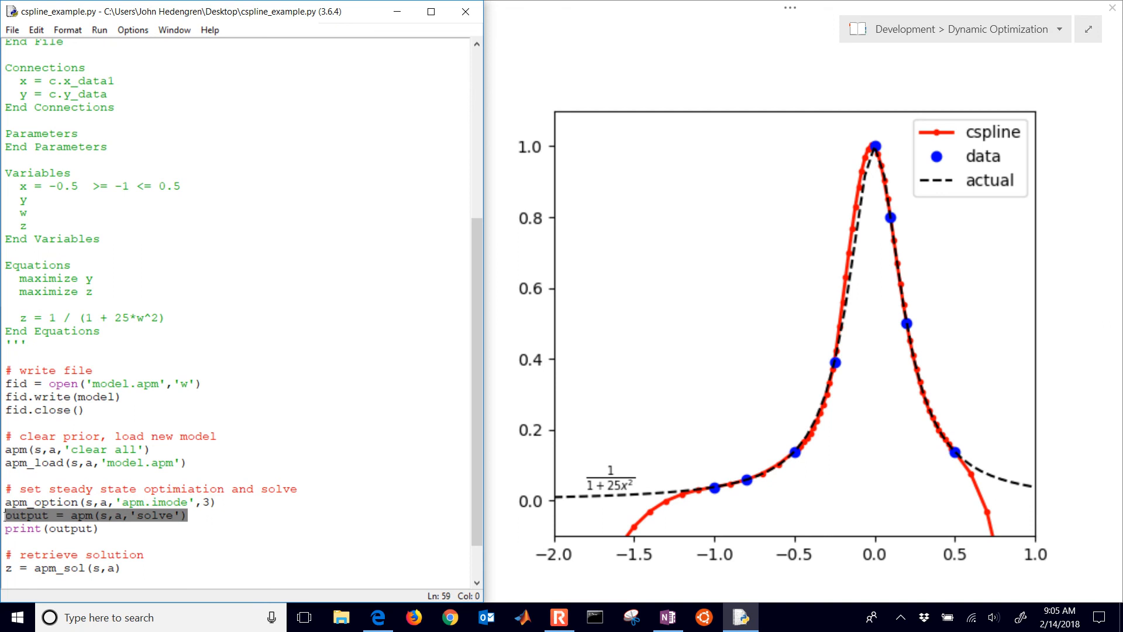
{"action": "scroll", "scroll_direction": "down", "scroll_amount": 3}
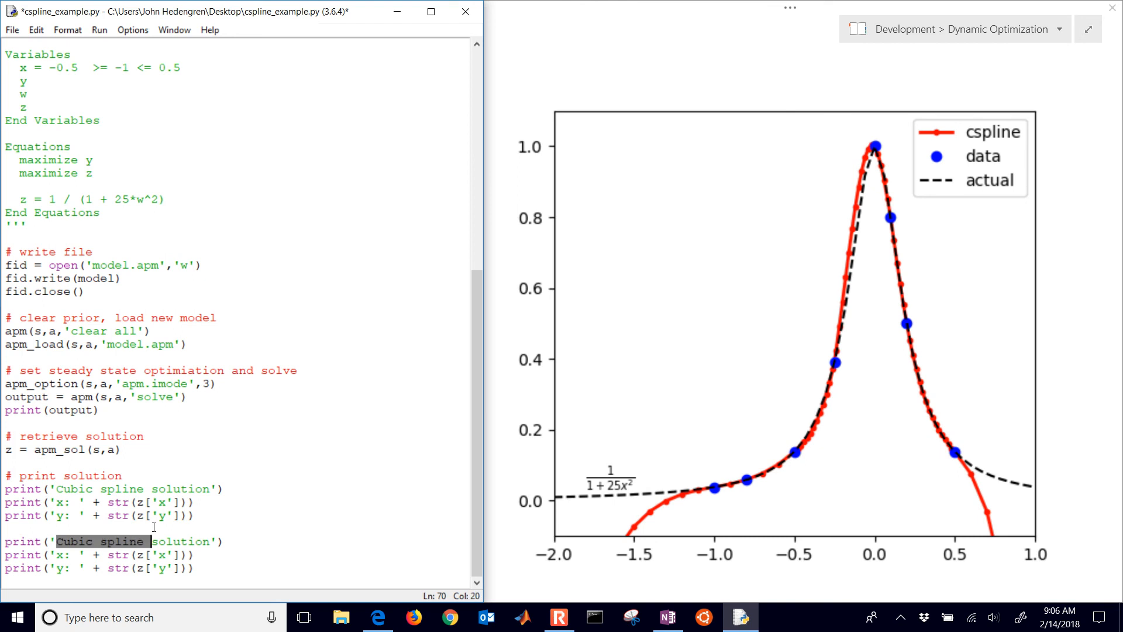
Step: Retitle the copied print block 'Actual function solution', print w and z, and save
{"action": "type", "text": "Actu"}
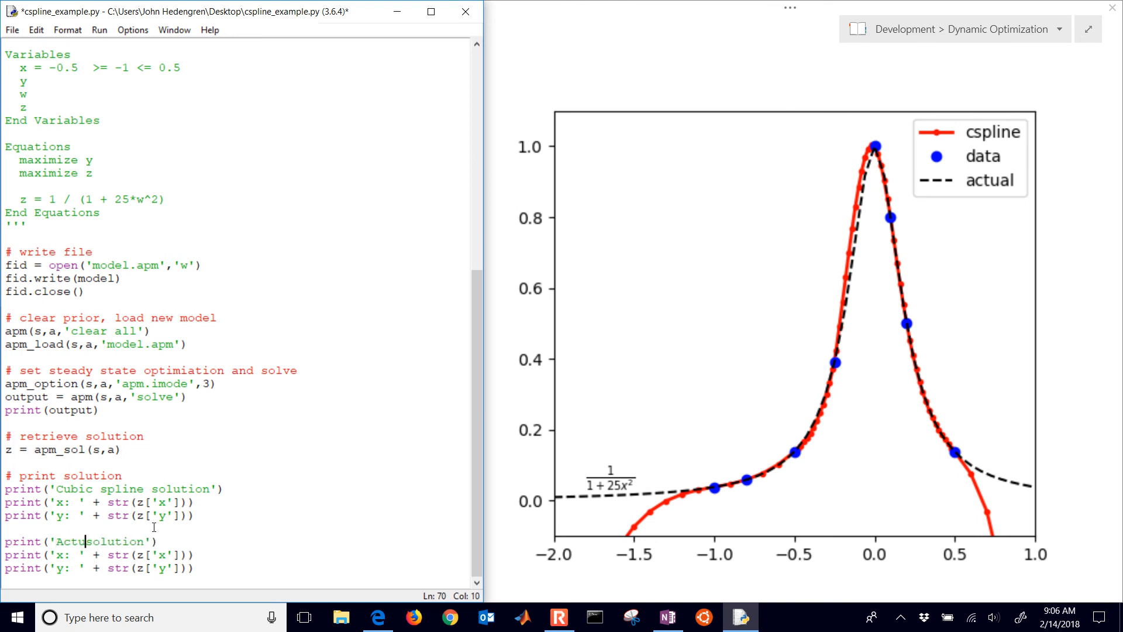
{"action": "type", "text": "function"}
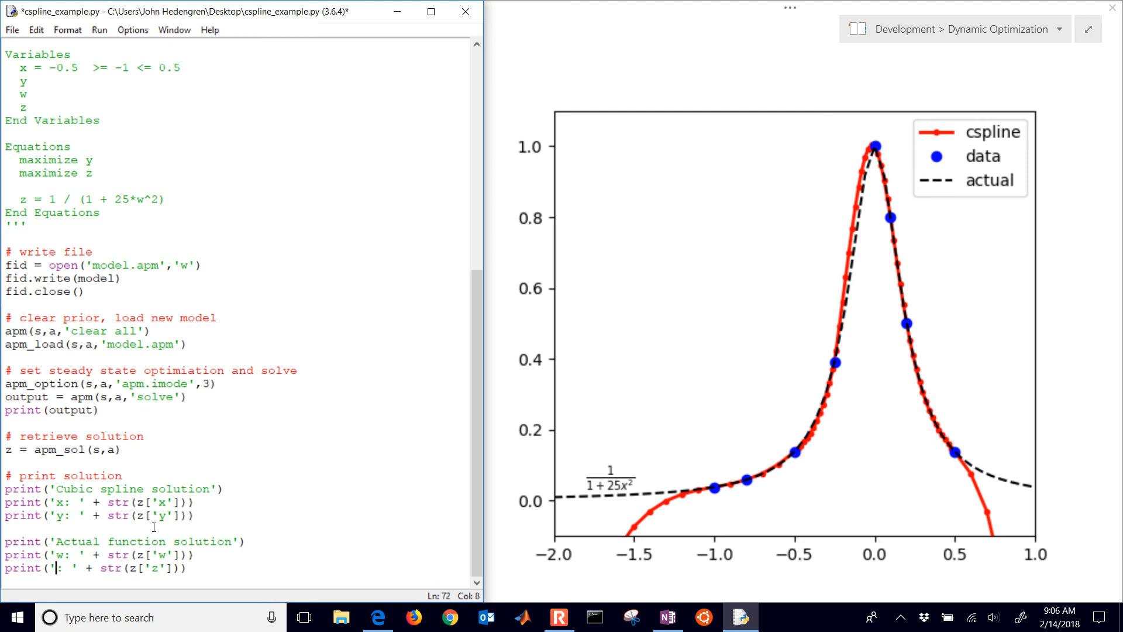
{"action": "type", "text": "z"}
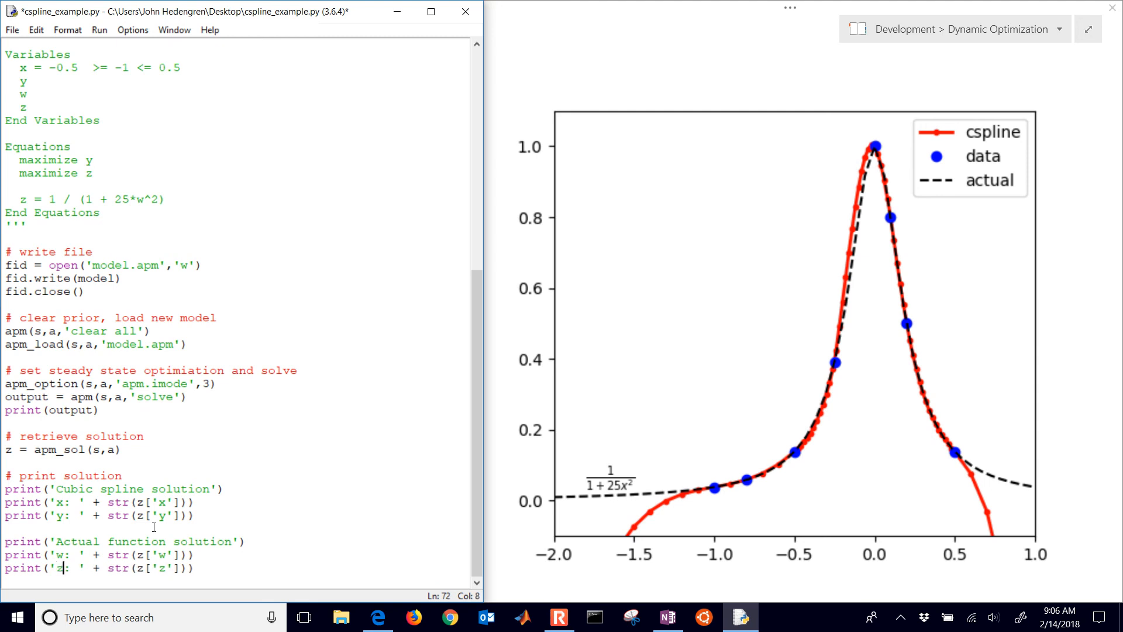
{"action": "key", "text": "ctrl+s"}
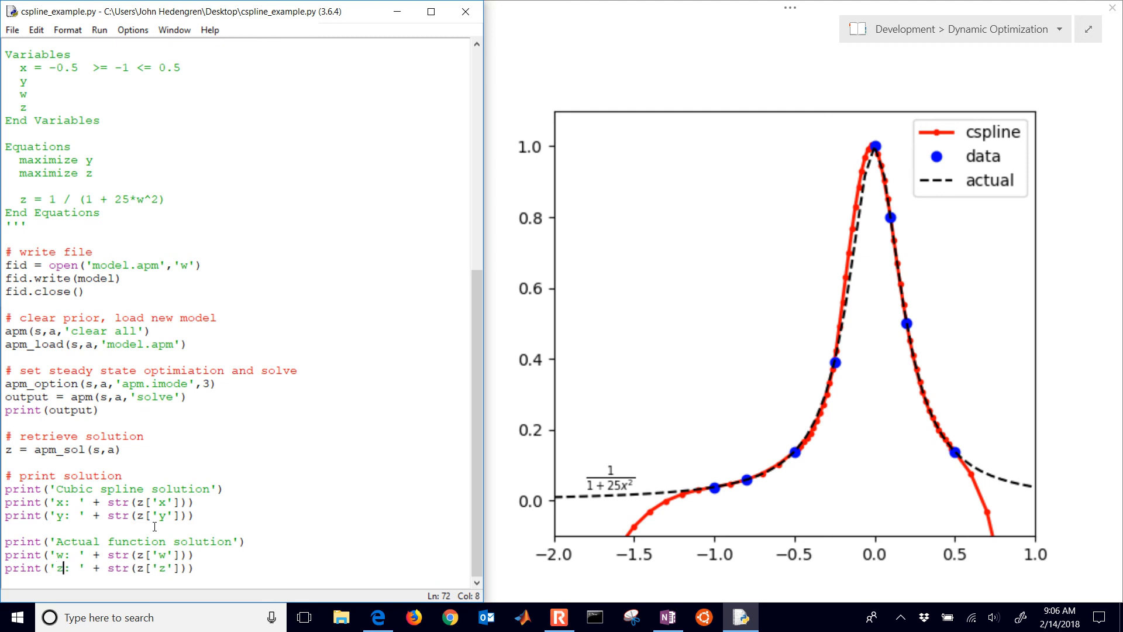